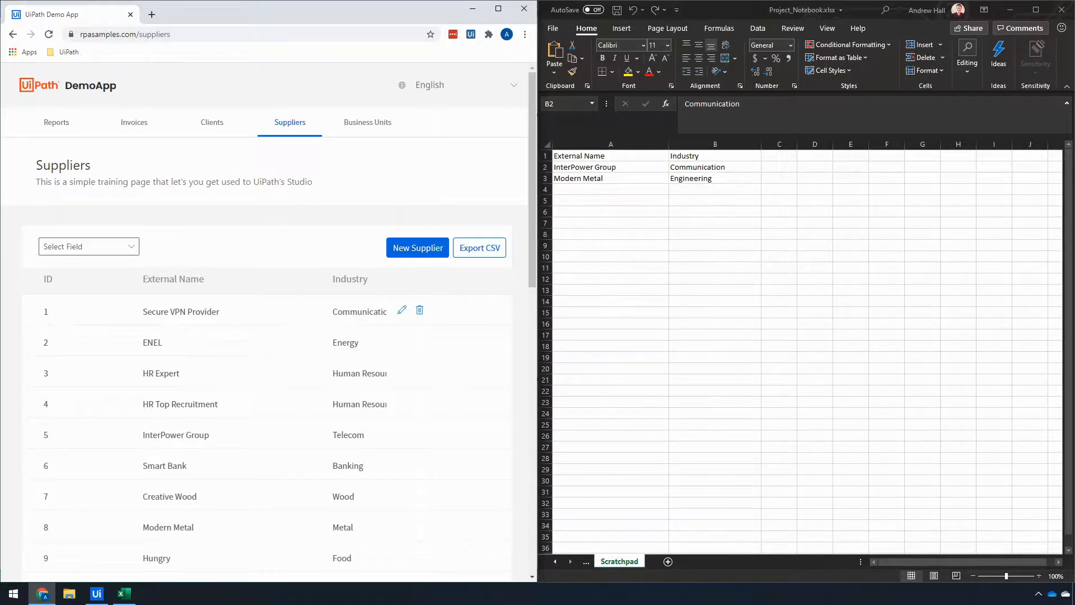
mouse_move(764, 271)
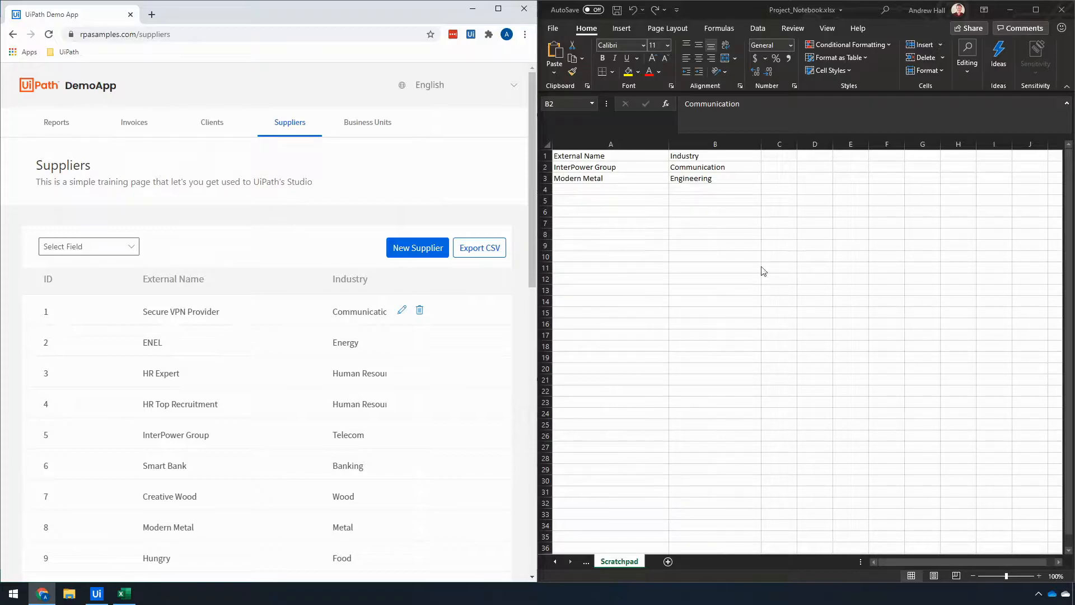
mouse_move(687, 173)
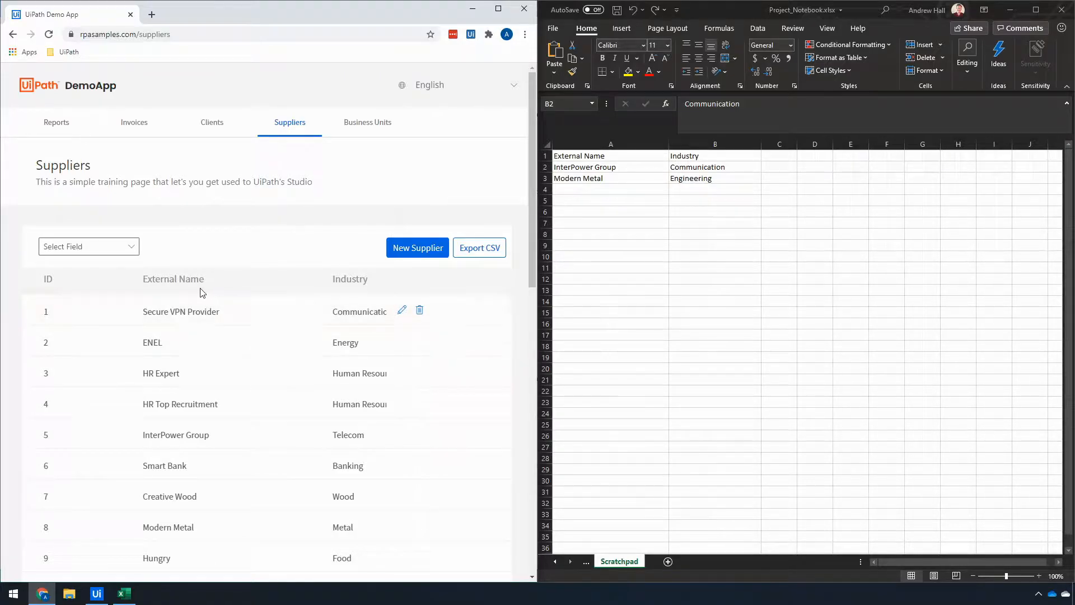
mouse_move(208, 335)
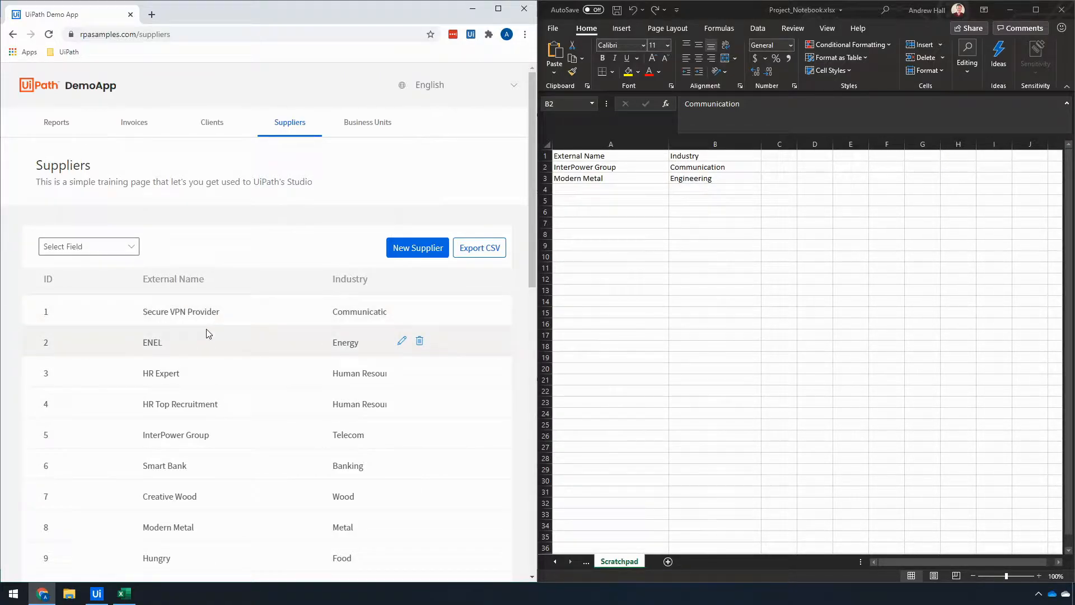
mouse_move(211, 312)
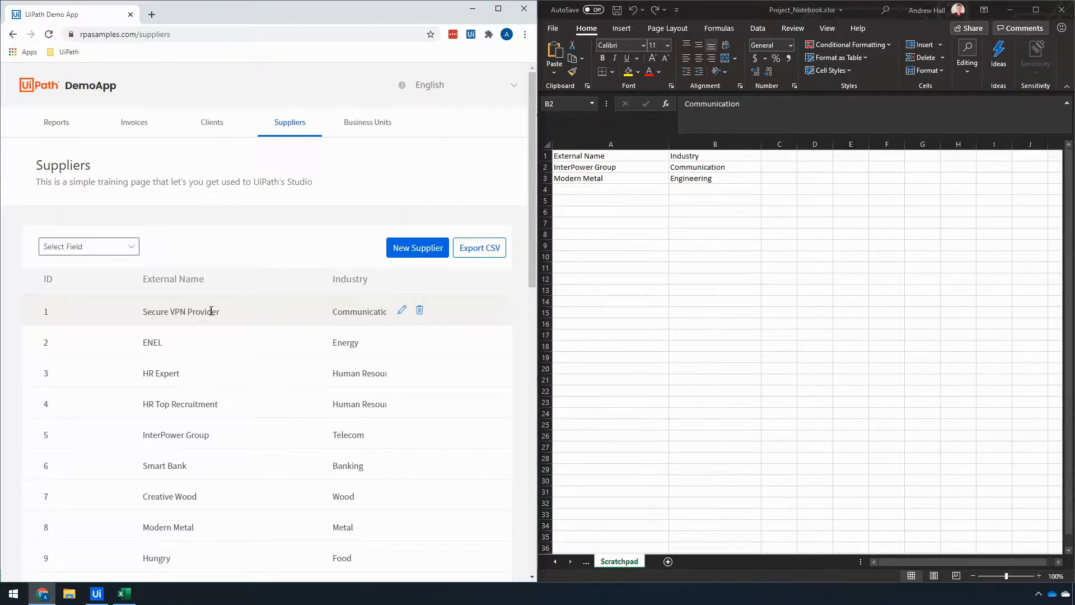
mouse_move(96, 584)
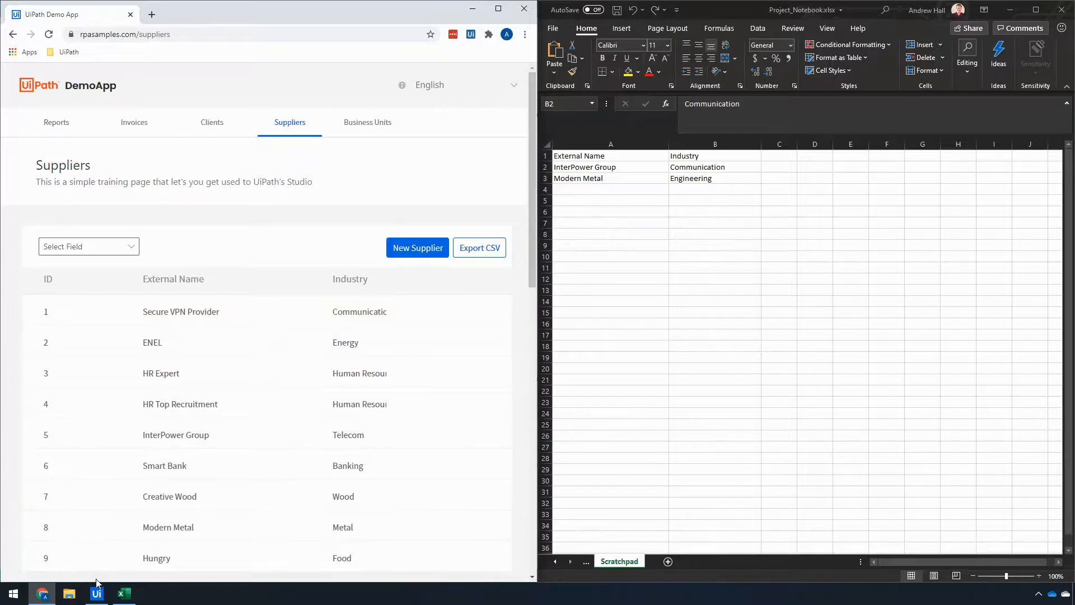
Review the StudioX workflow, the supplier website in Chrome and the Scratchpad spreadsheet from the taskbar
click(95, 593)
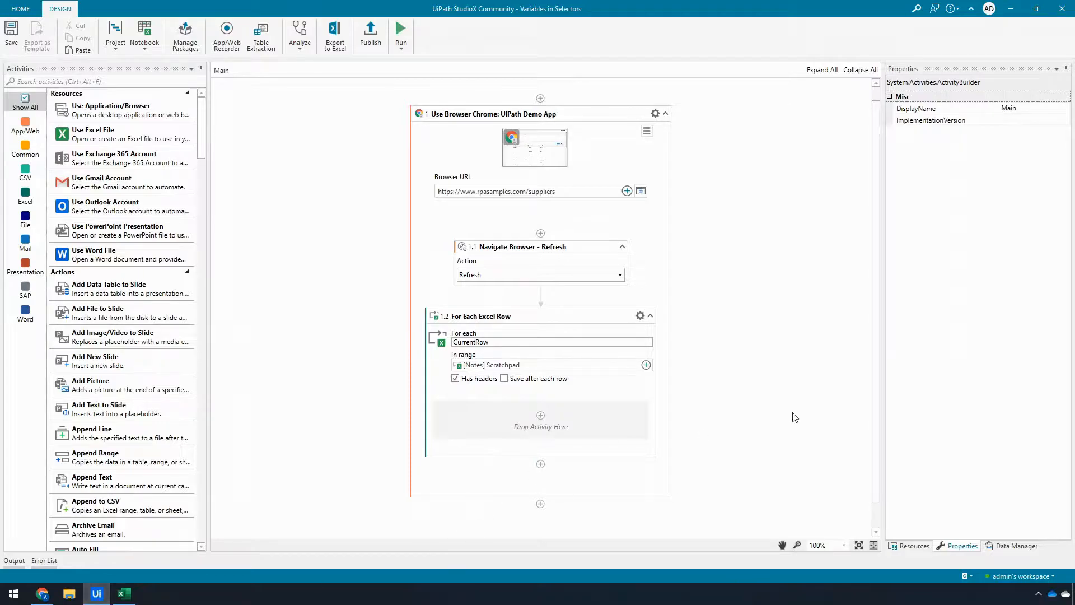
scroll(up, 3)
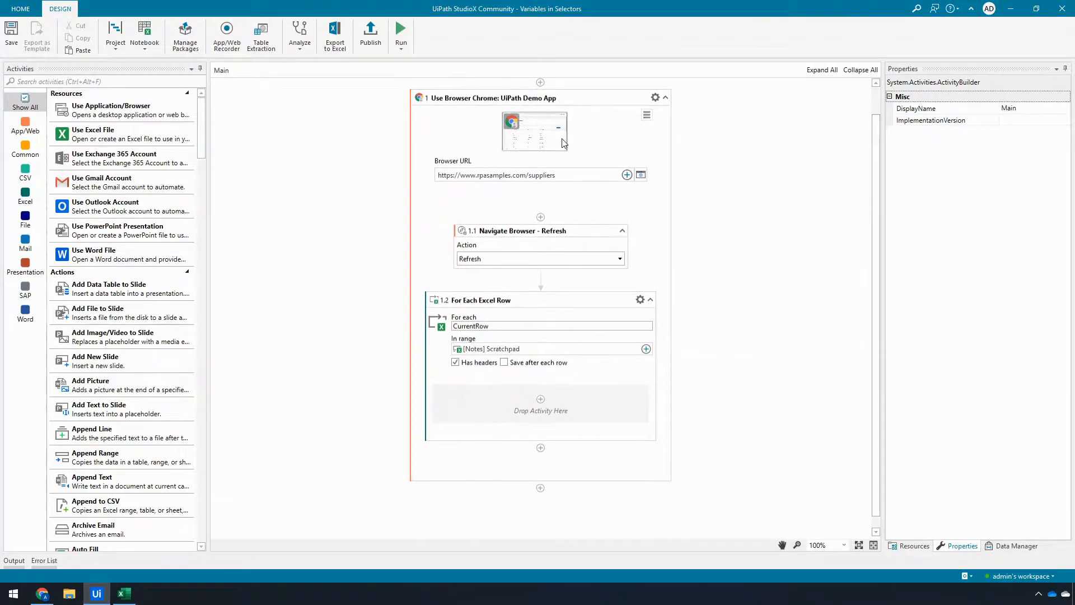
mouse_move(400, 102)
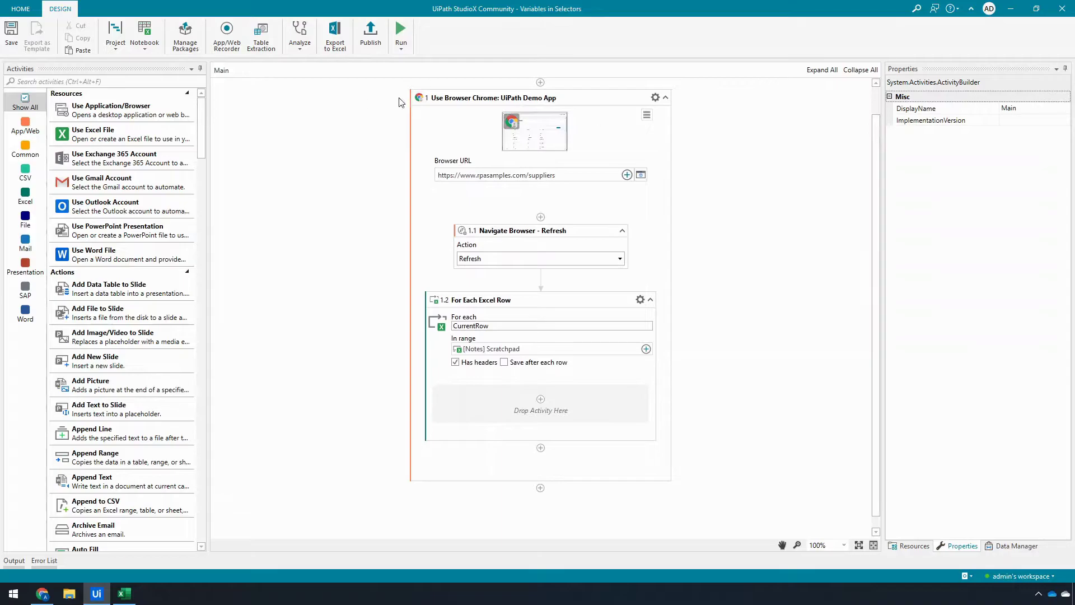
mouse_move(754, 289)
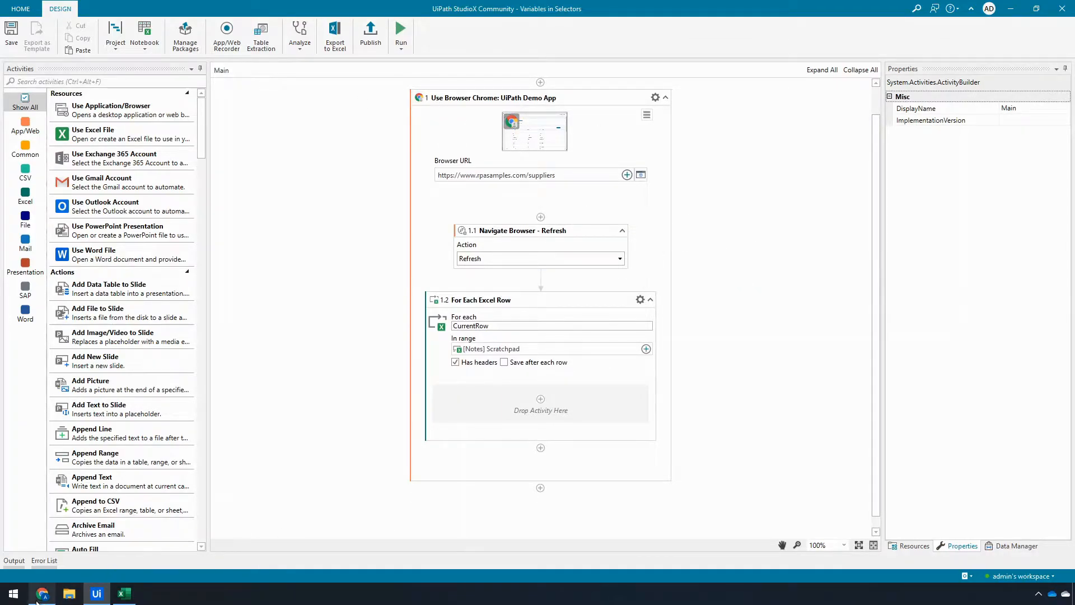
click(42, 593)
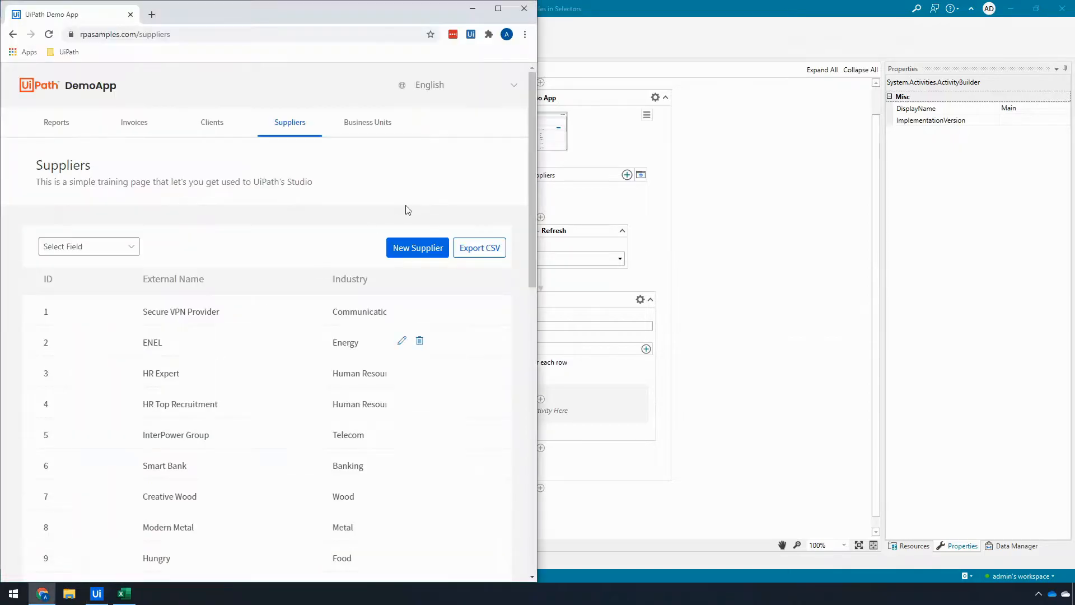
click(508, 13)
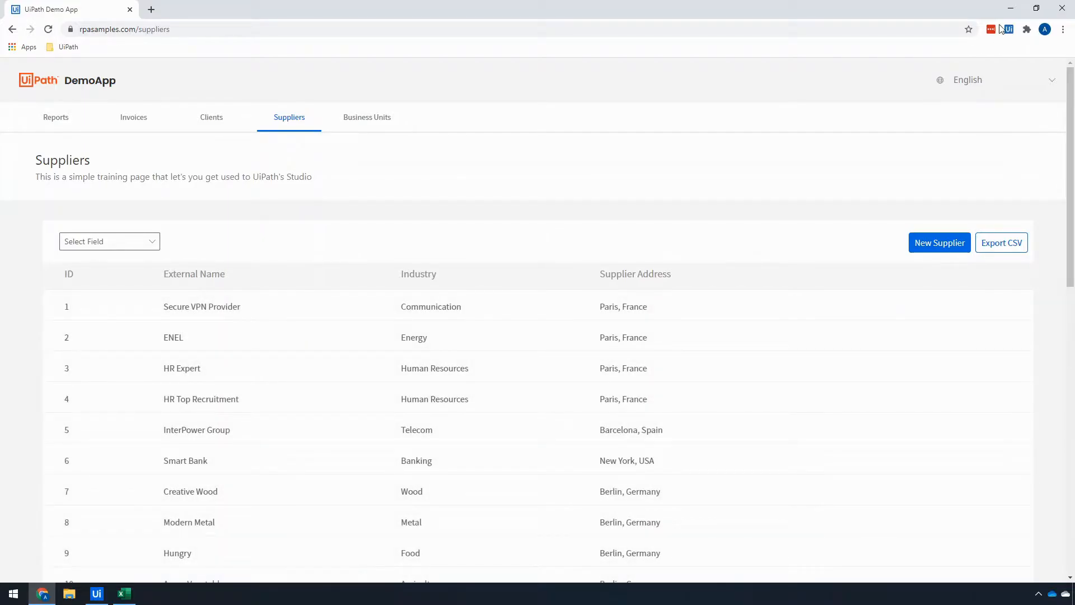
click(95, 594)
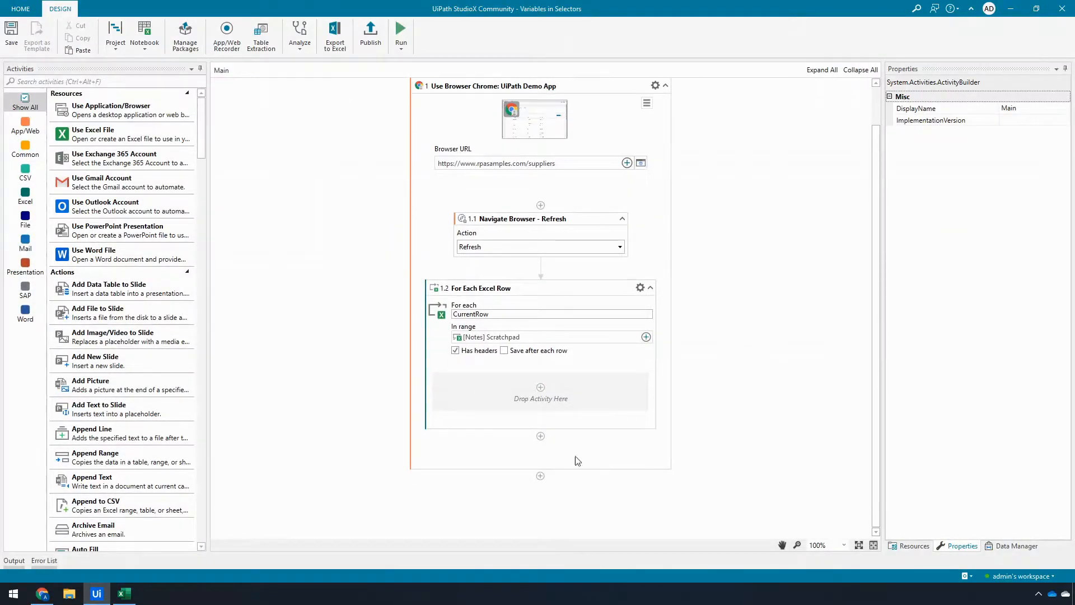
click(123, 593)
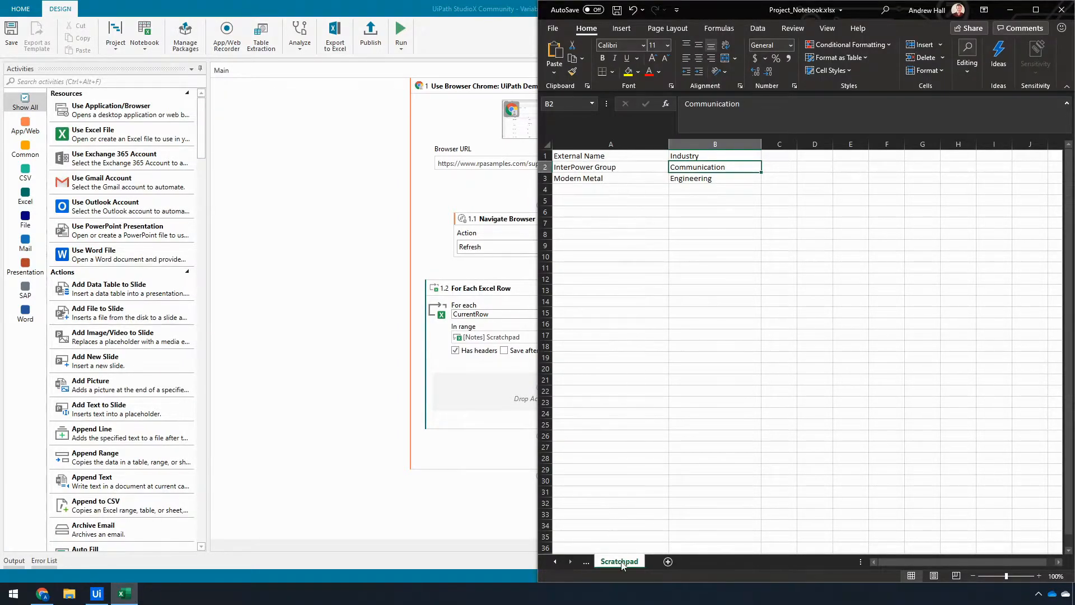
mouse_move(346, 229)
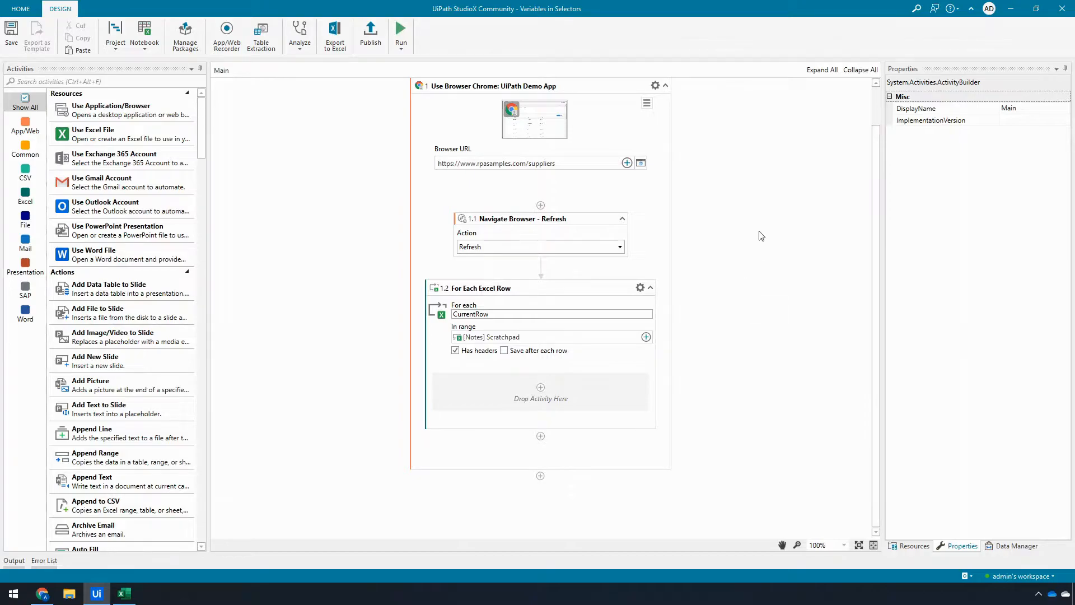
mouse_move(557, 392)
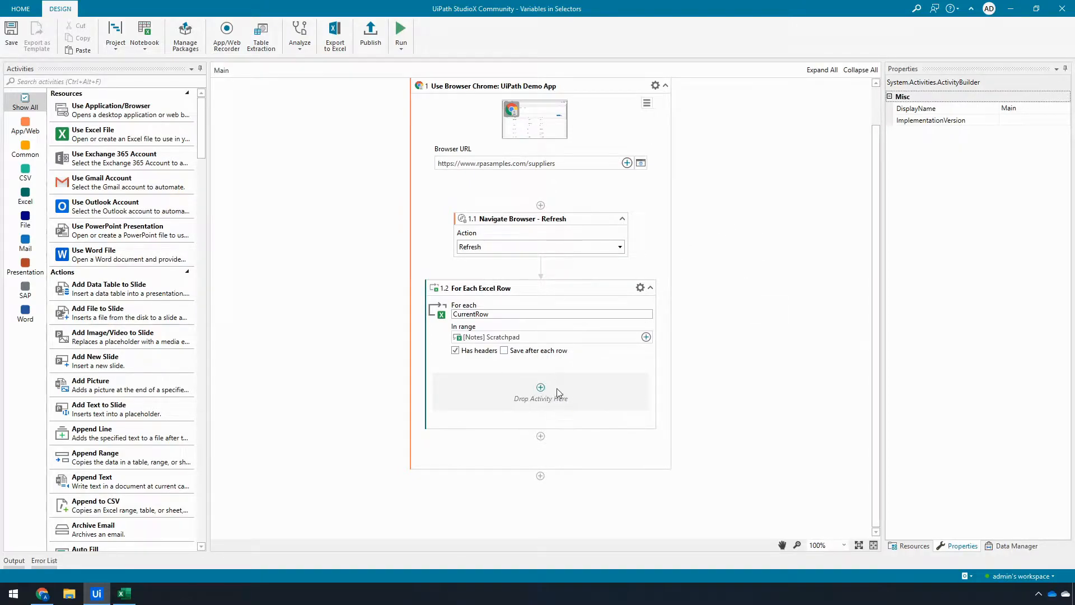
mouse_move(663, 96)
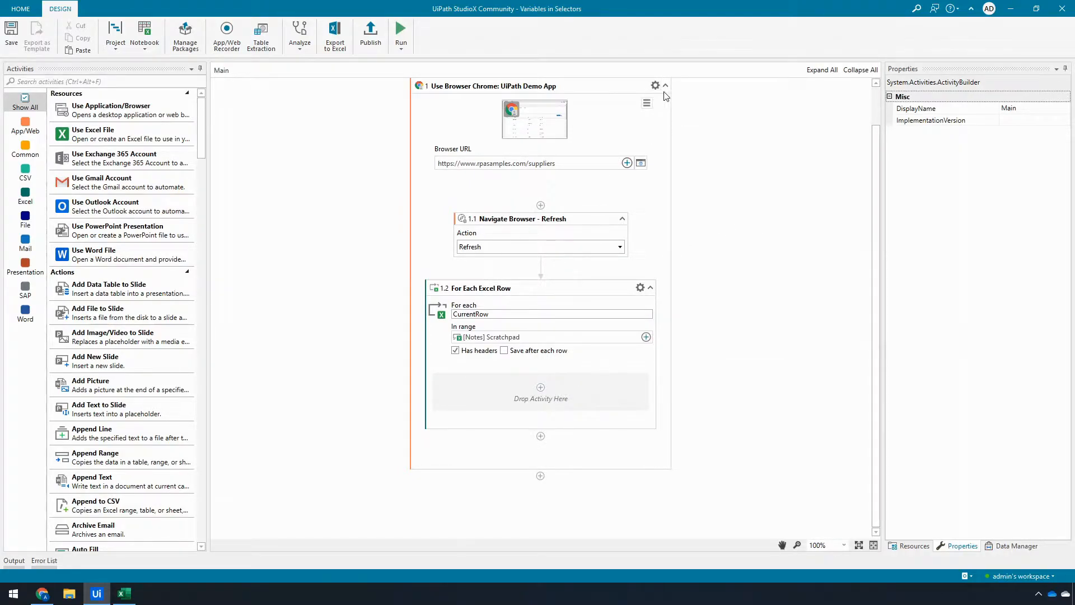
mouse_move(642, 288)
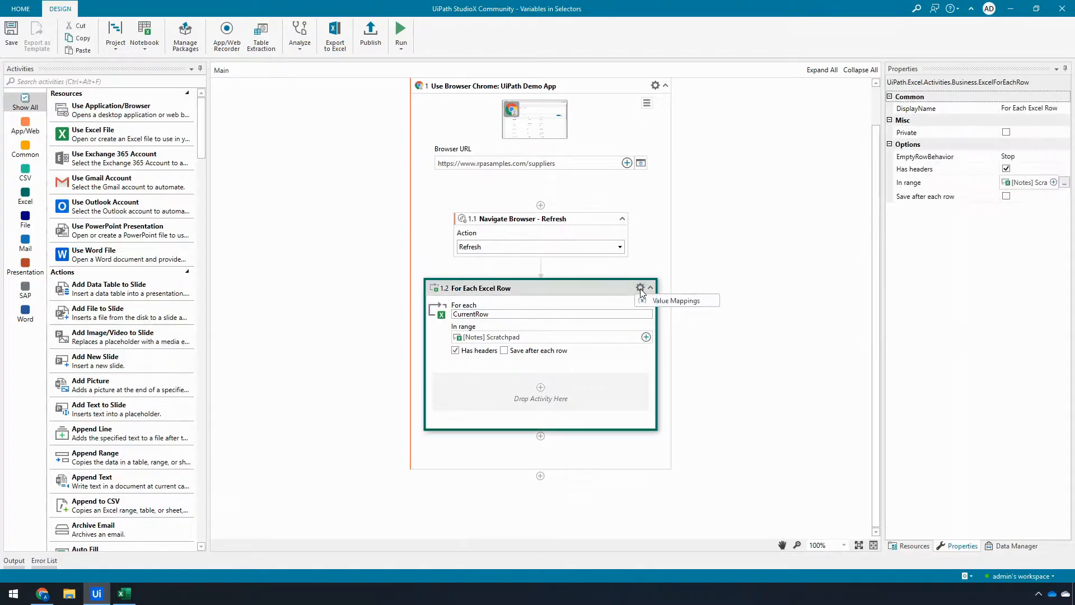
mouse_move(688, 305)
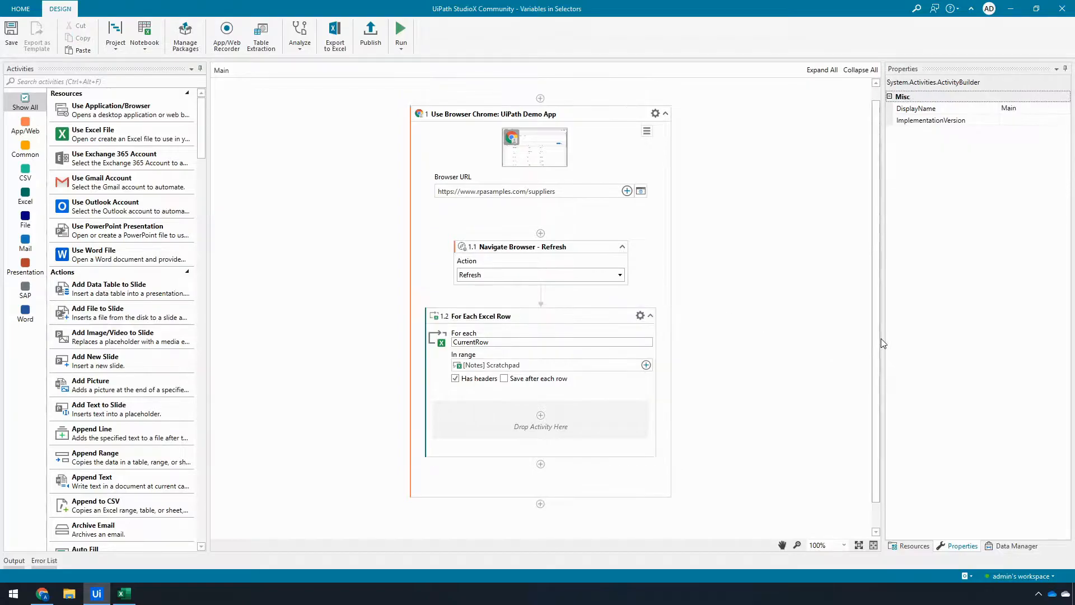
scroll(up, 3)
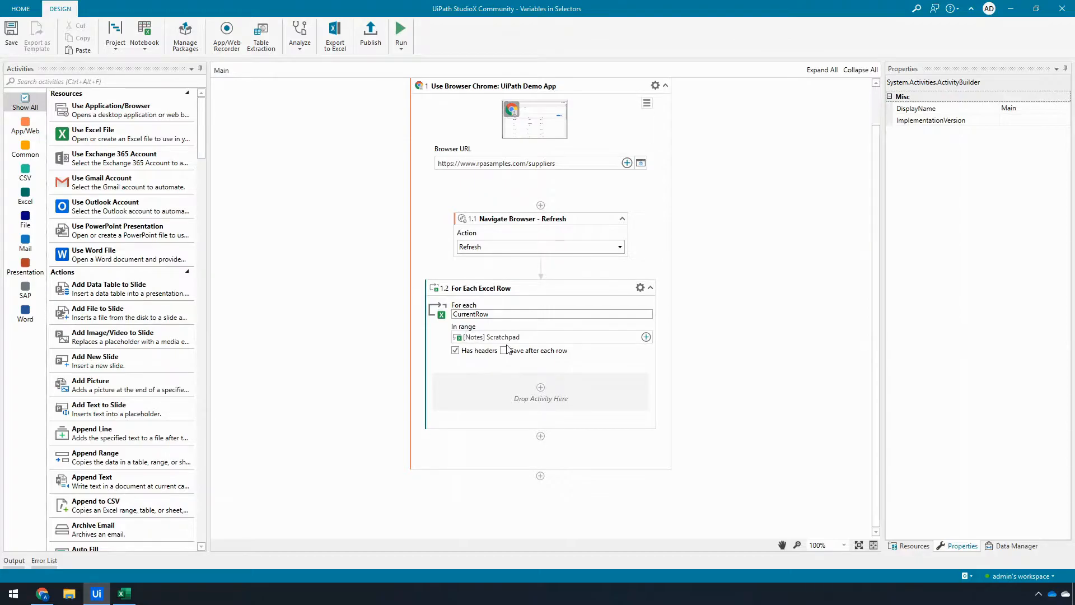
mouse_move(544, 400)
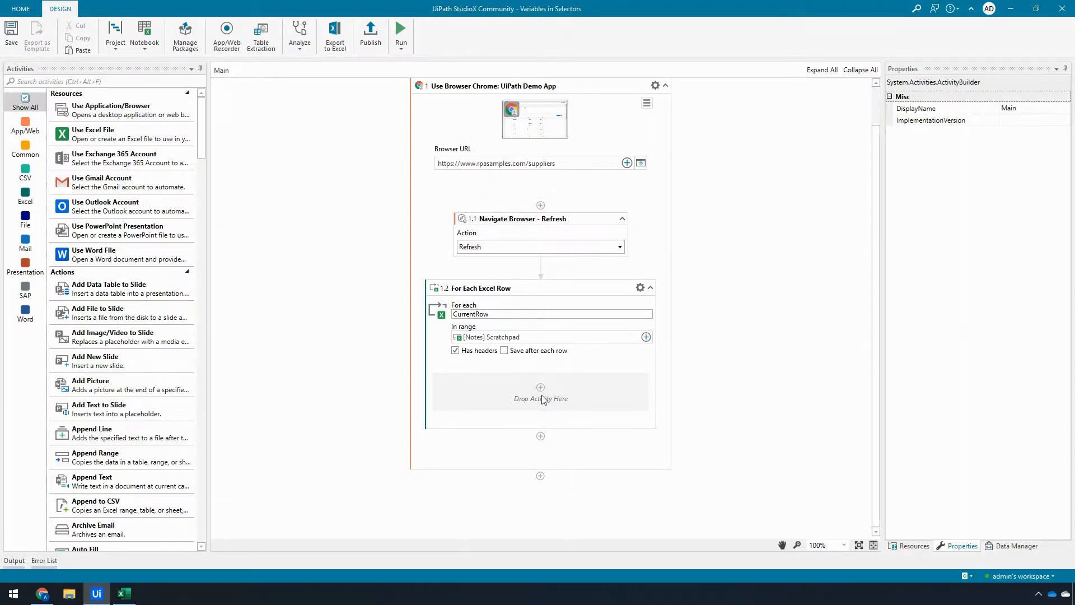
mouse_move(540, 388)
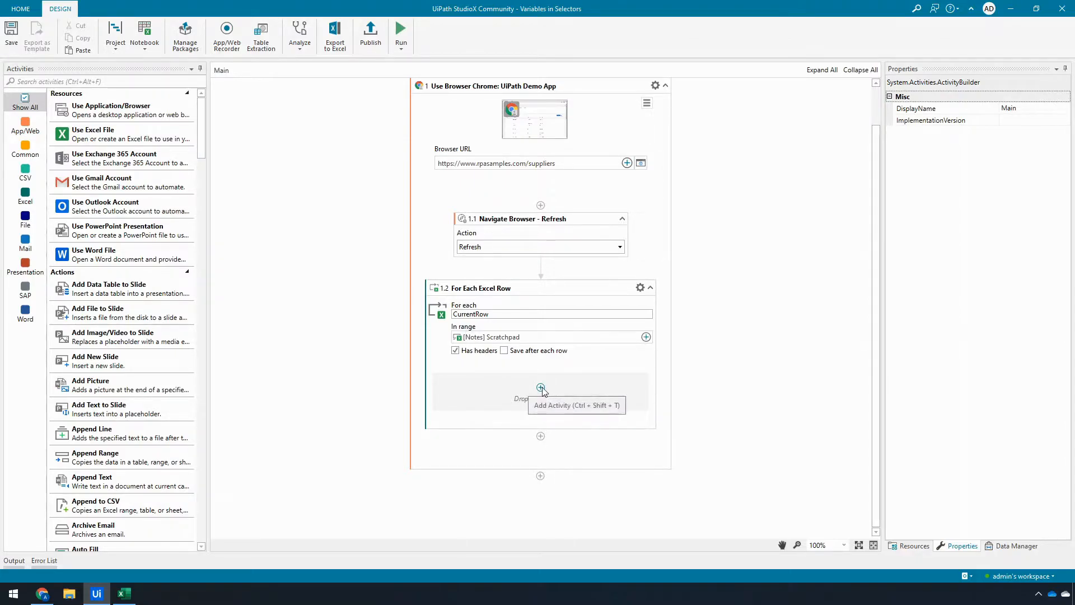
Add an empty Group activity inside the For Each Excel Row loop
click(541, 388)
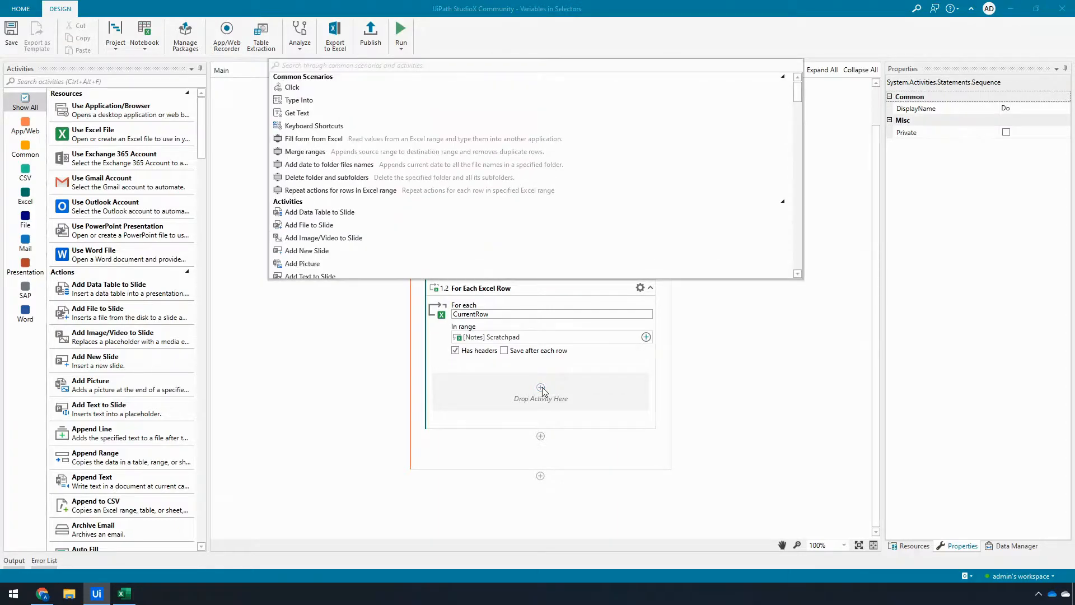
text(group)
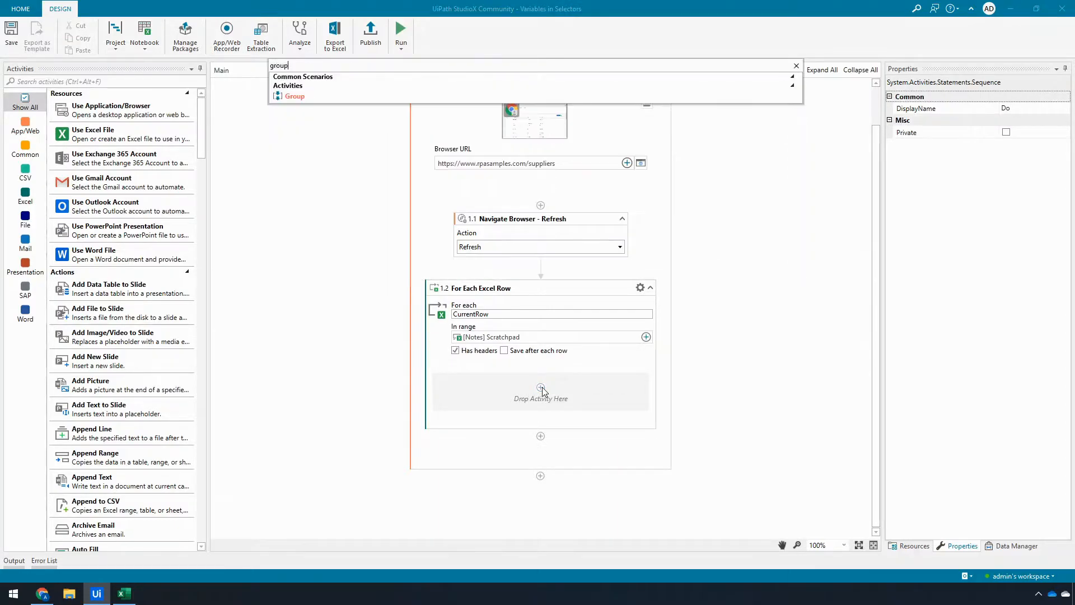
click(295, 96)
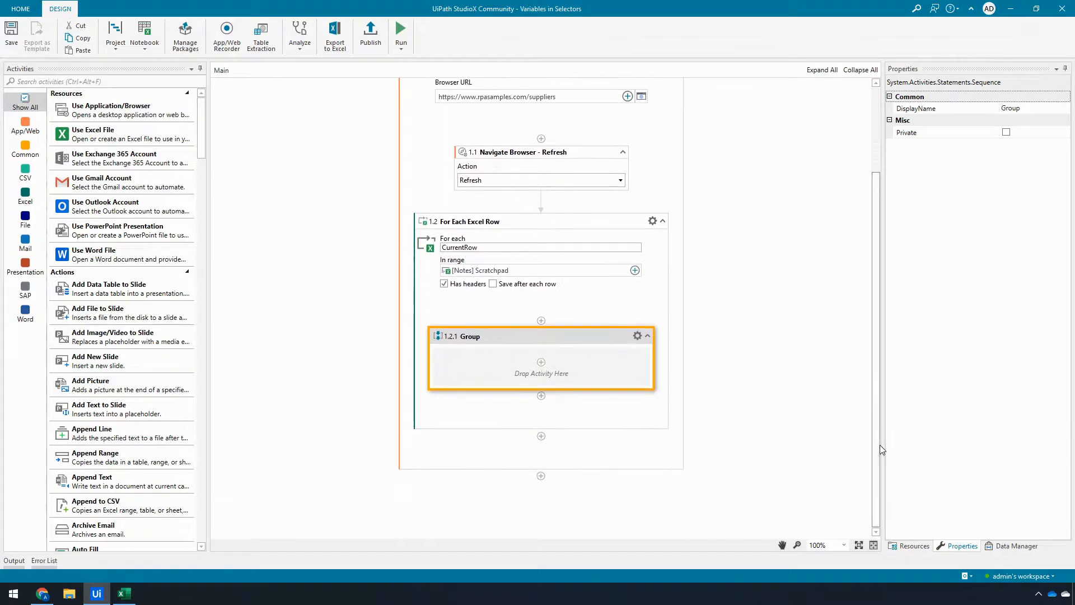
mouse_move(638, 335)
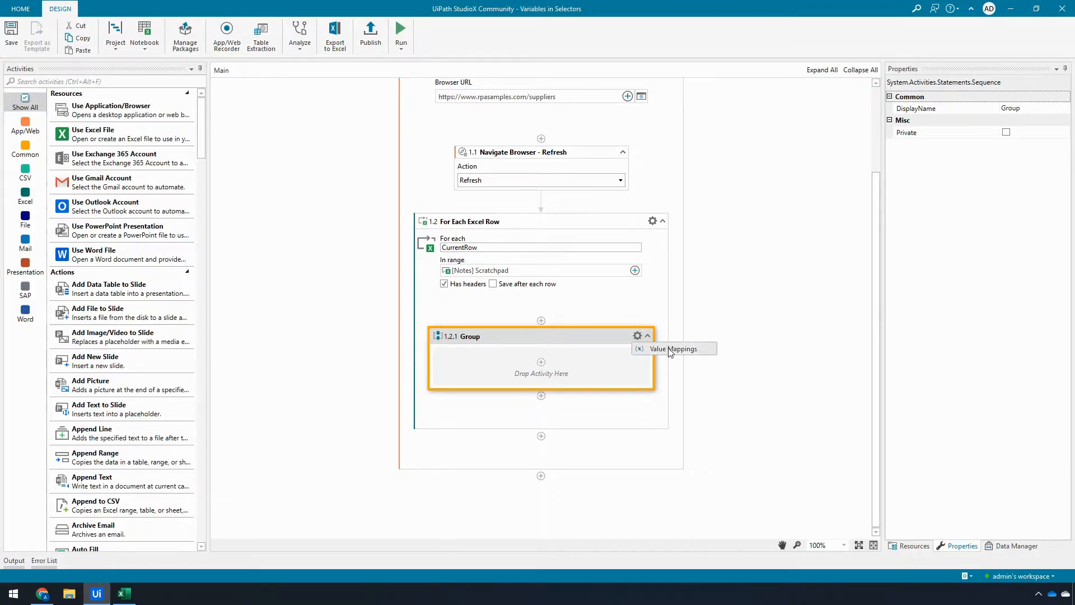
Define a selector variable Company mapped to CurrentRow > External Name in the Group's Value Mappings
click(675, 348)
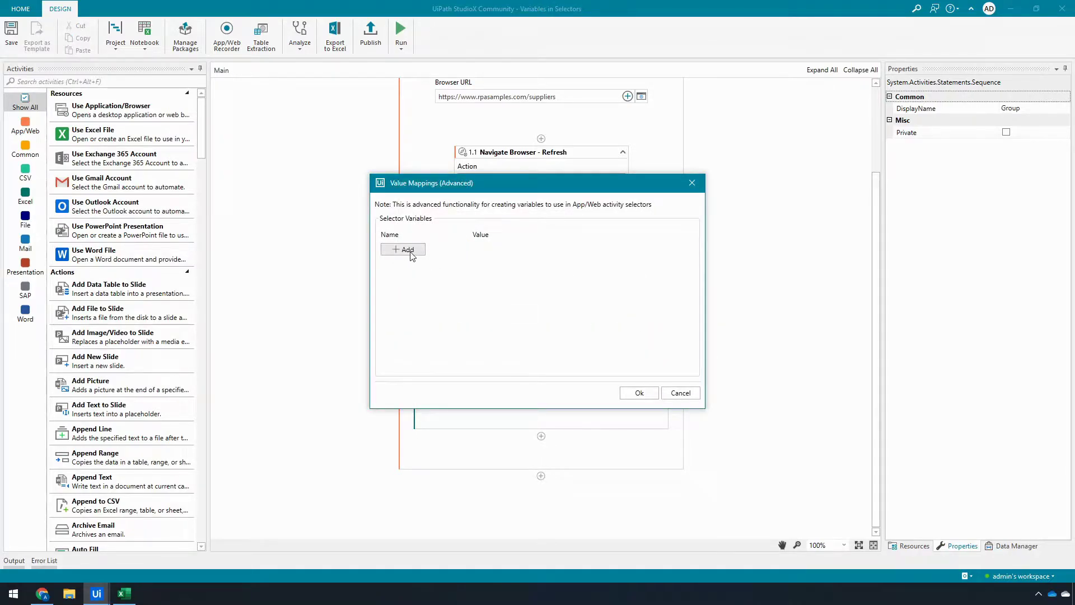
click(403, 249)
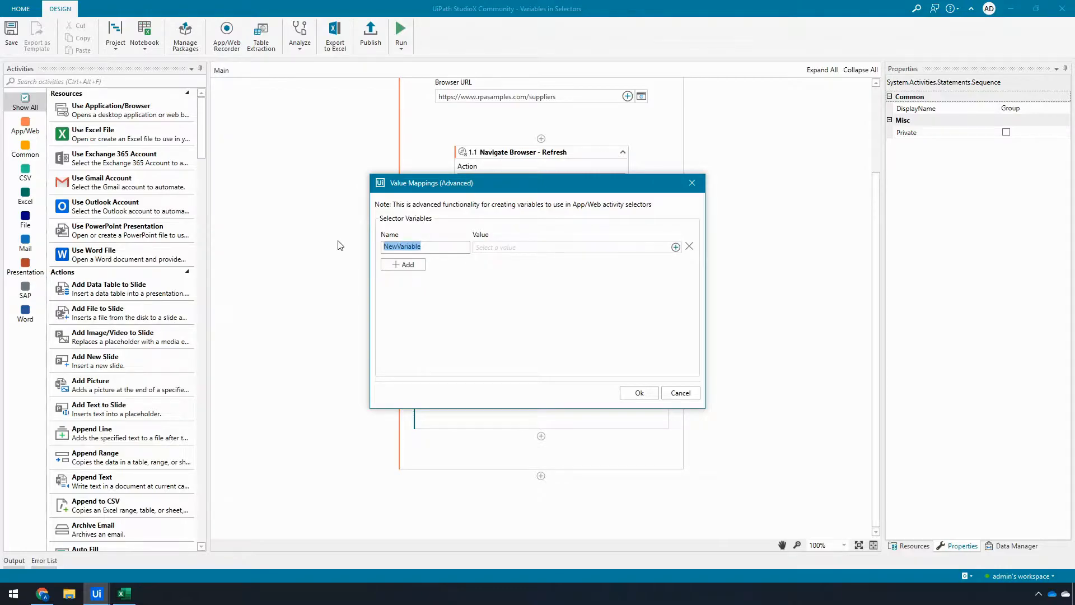
text(Company)
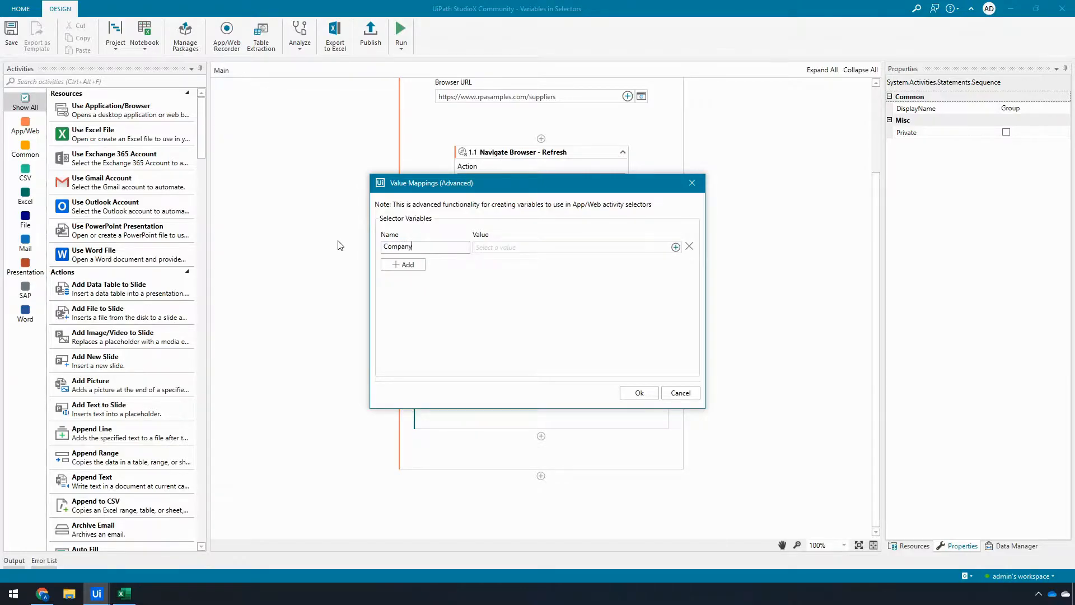
mouse_move(675, 247)
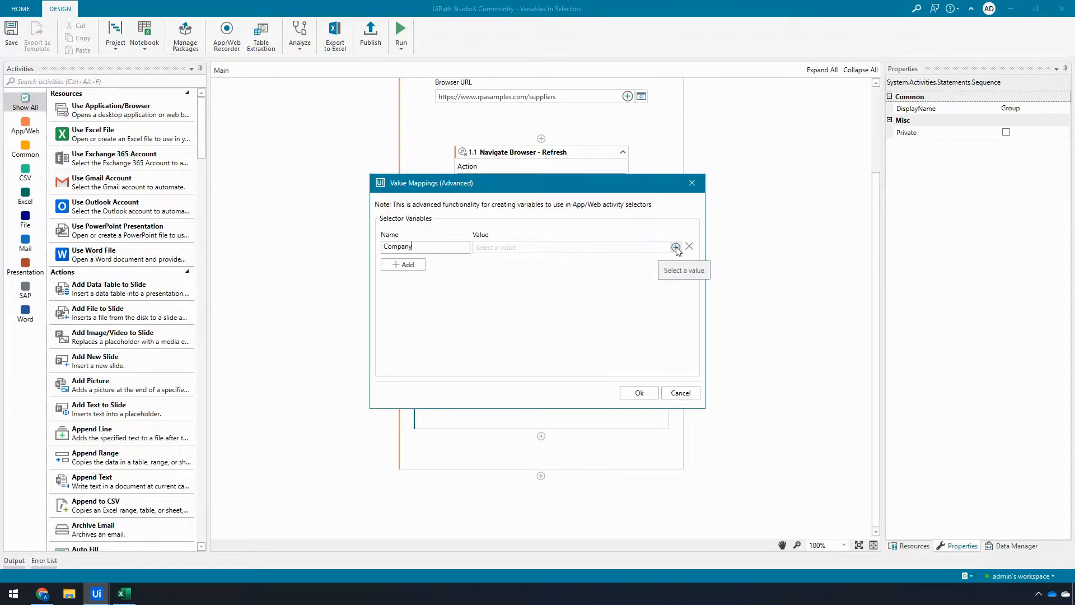
click(675, 247)
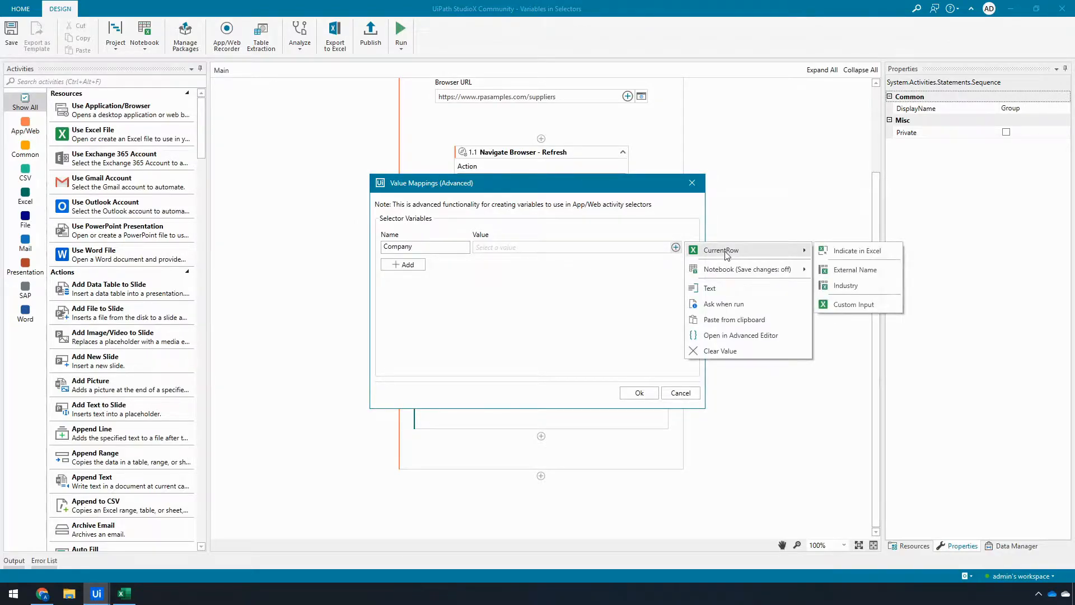
mouse_move(852, 250)
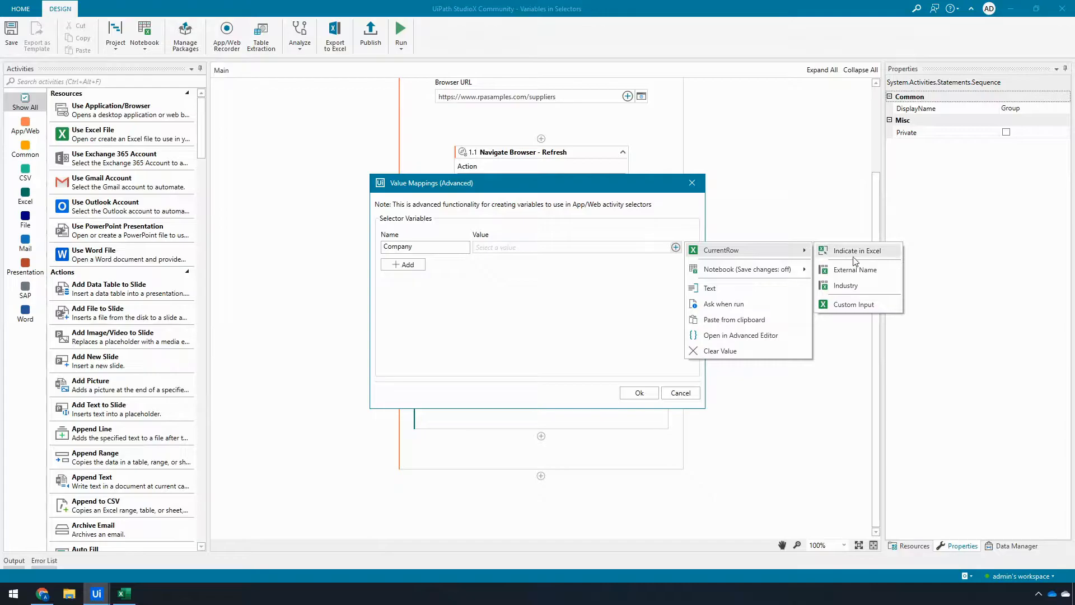
click(852, 268)
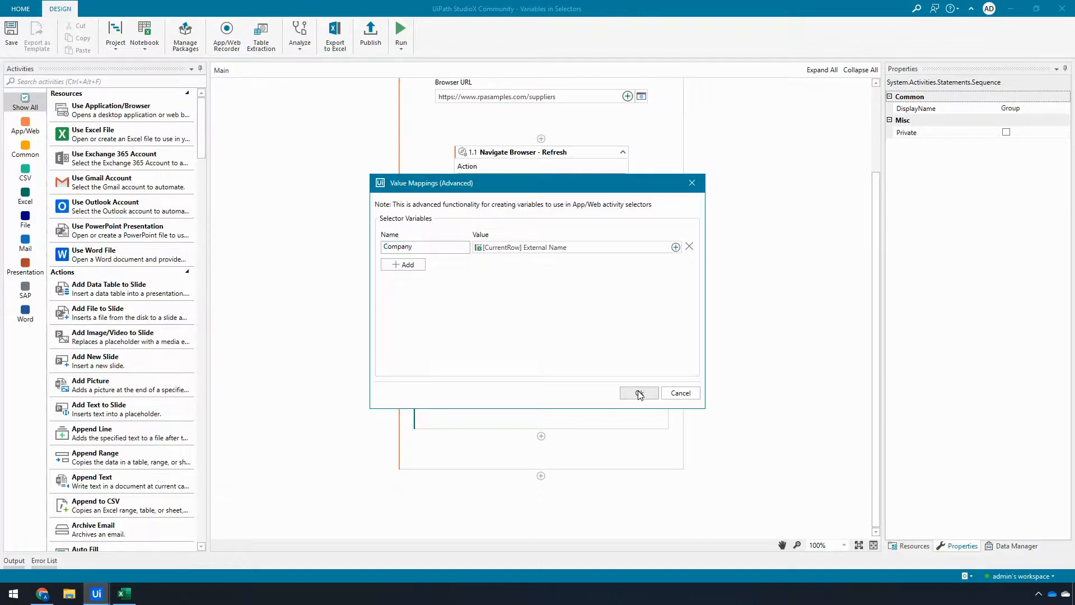
click(637, 392)
text(click)
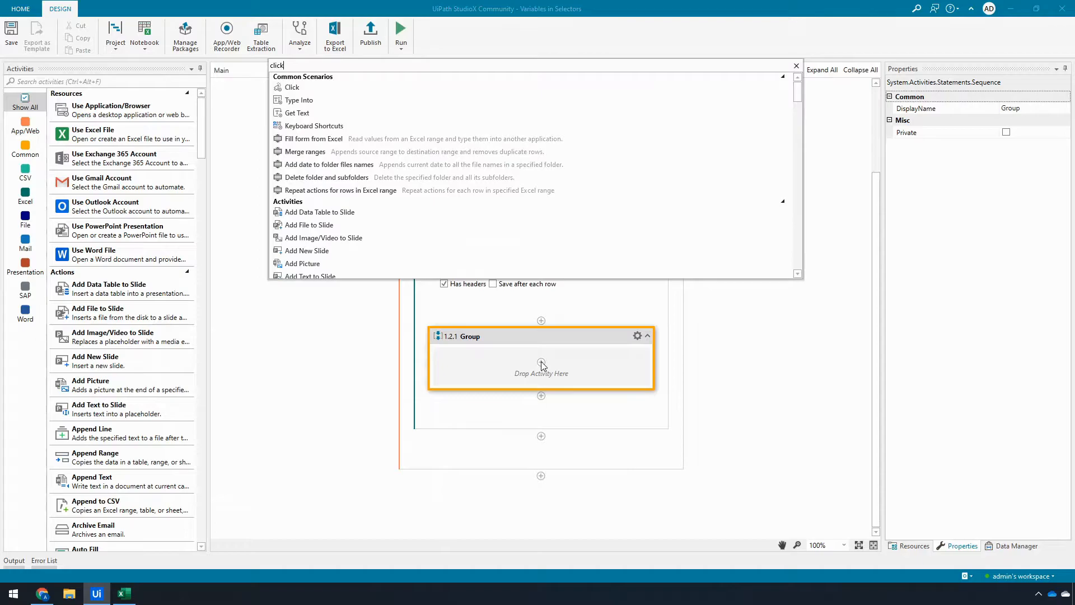
Add a Click activity inside the Group
click(292, 87)
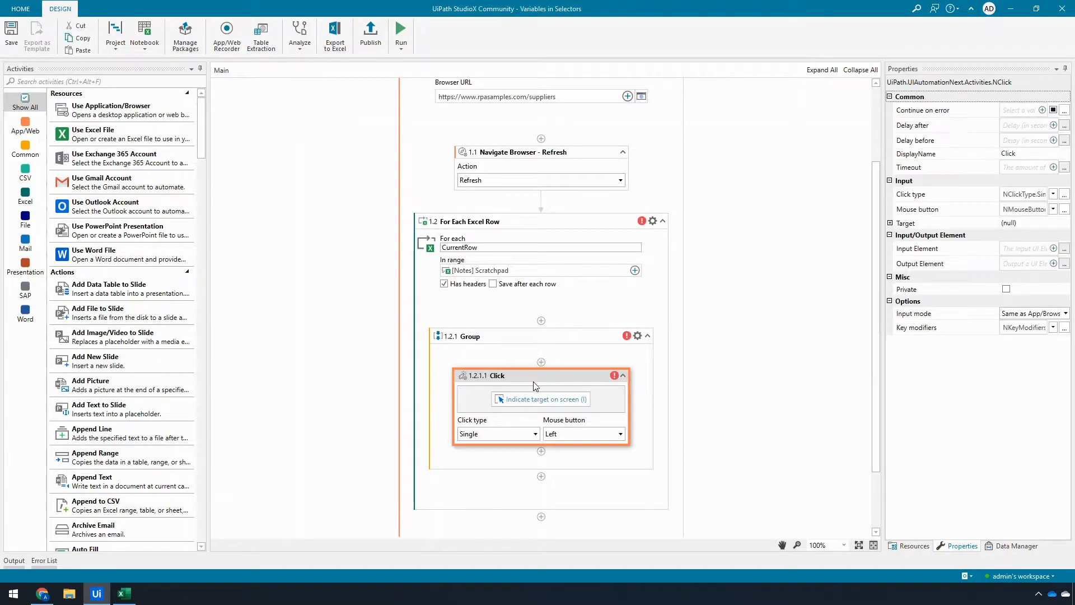
Indicate the Secure VPN Provider name cell in the Suppliers table as the click target
click(541, 399)
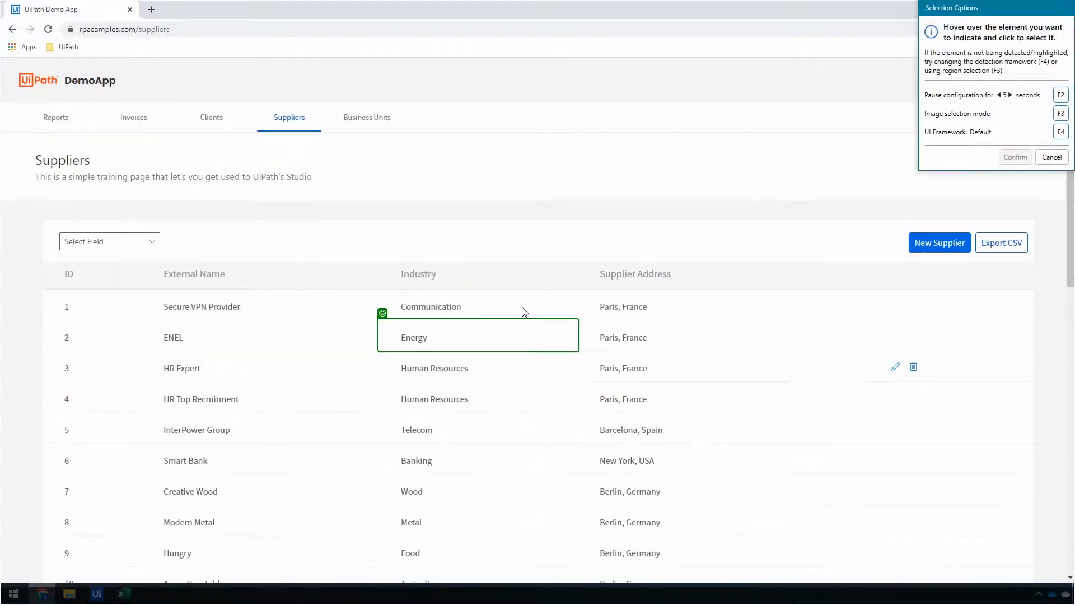
mouse_move(190, 367)
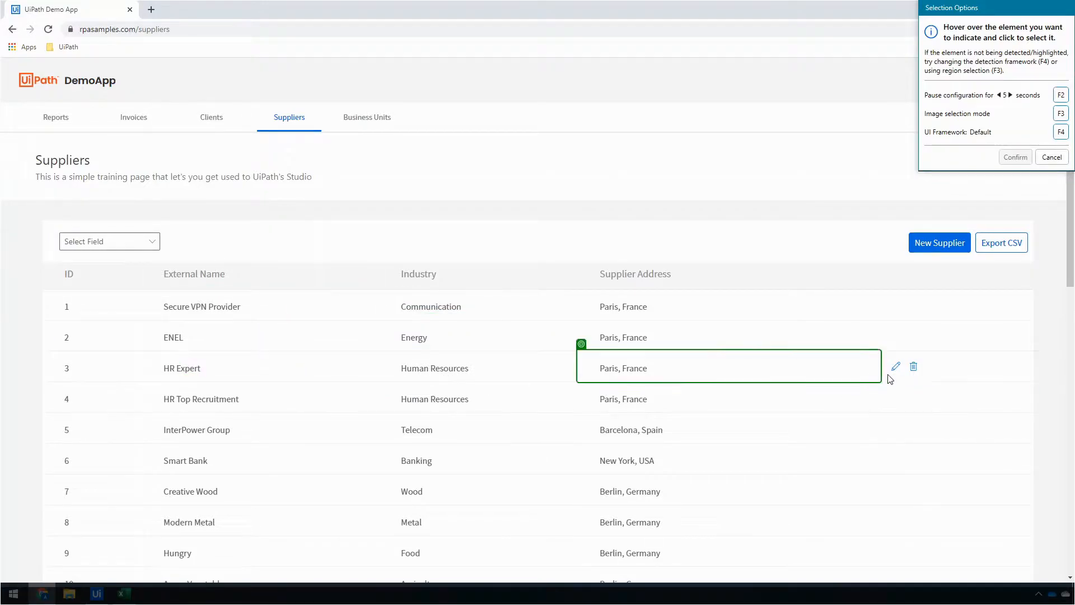
mouse_move(182, 369)
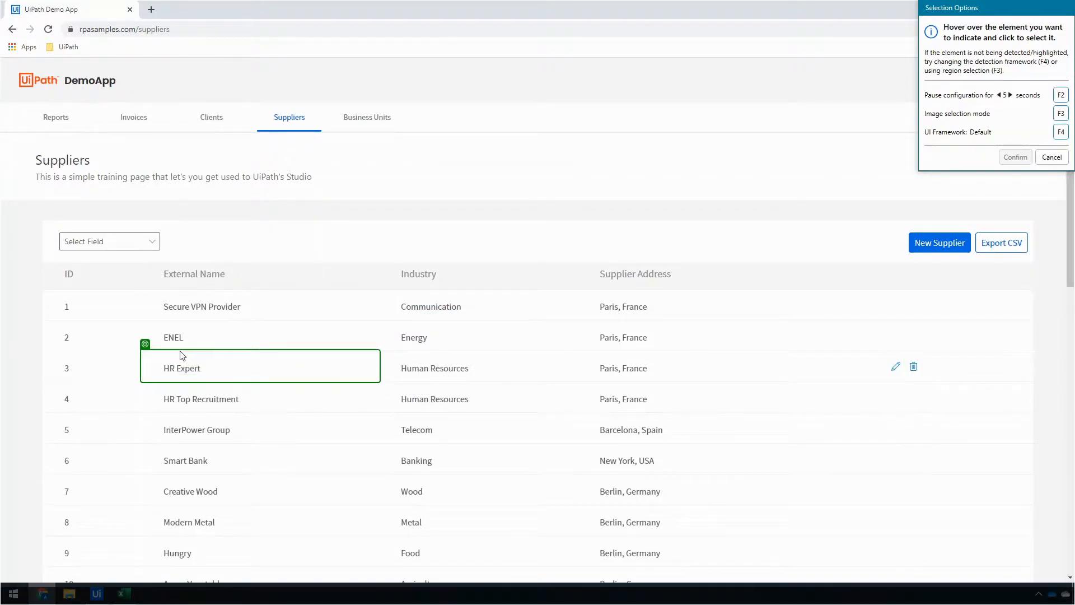
mouse_move(202, 307)
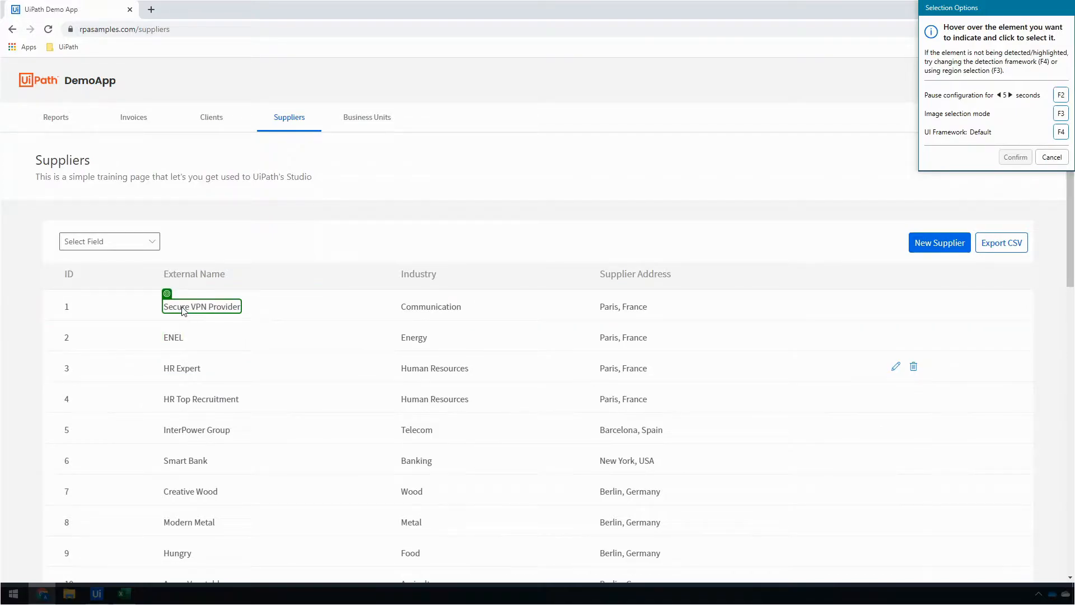
click(202, 306)
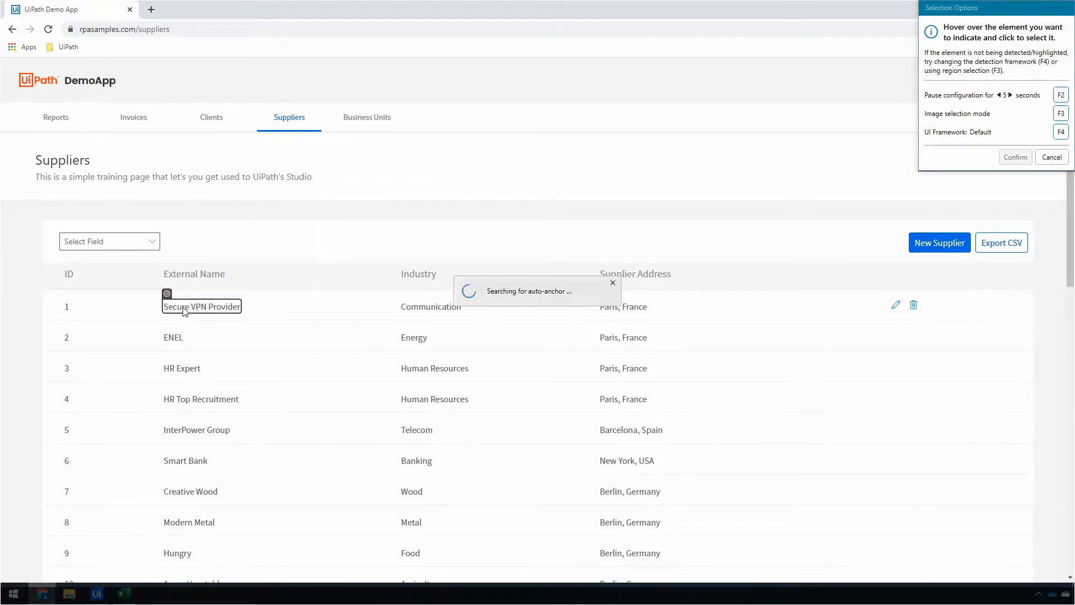
click(201, 305)
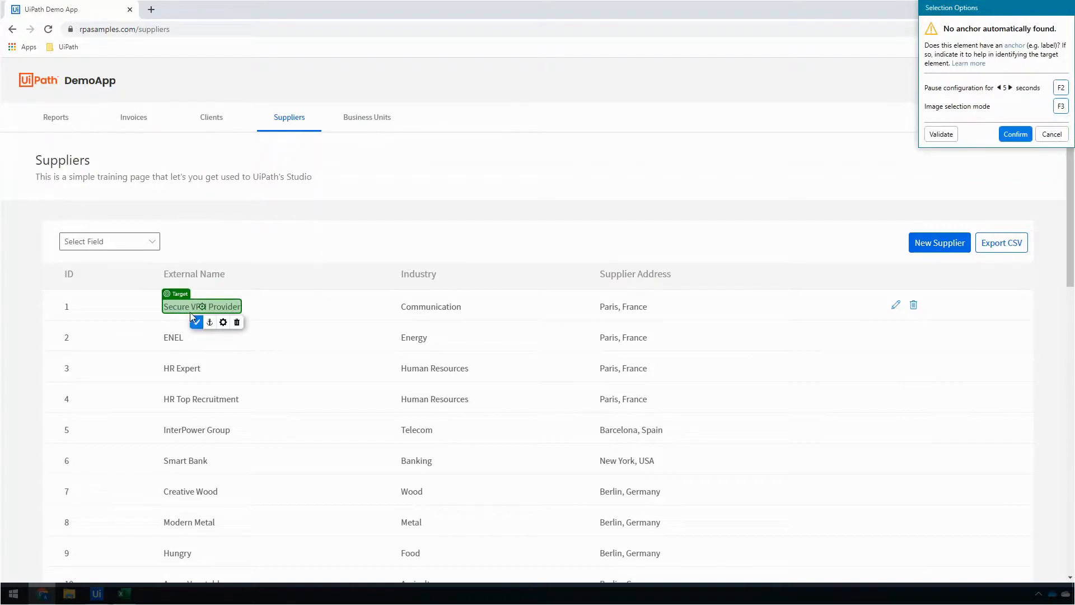
mouse_move(223, 323)
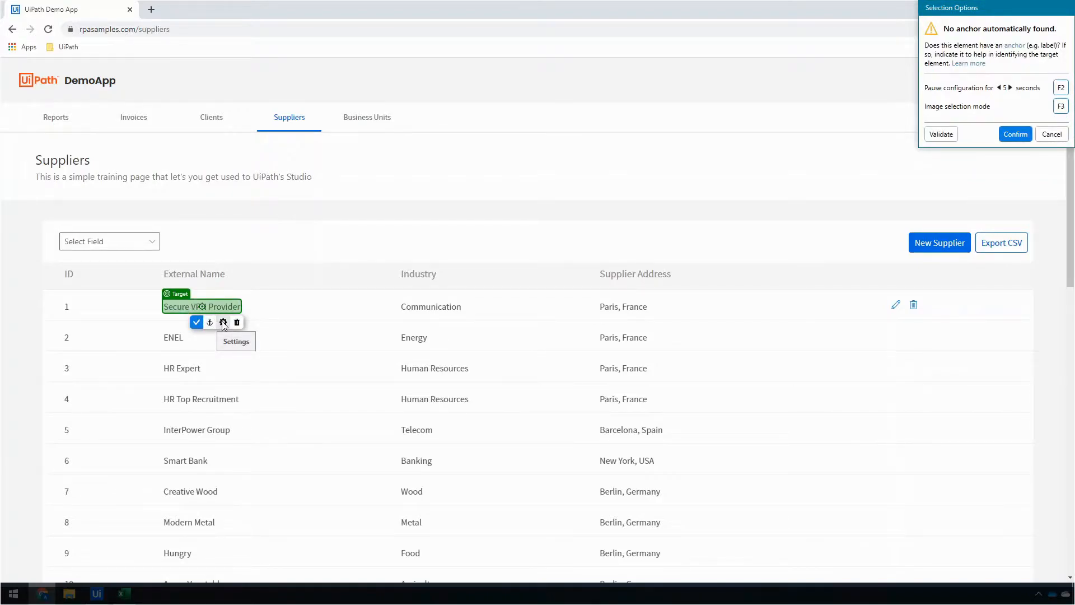
Replace Secure VPN Provider with {{Company}} in the fuzzy selector, disable Image matching and confirm the target
click(223, 322)
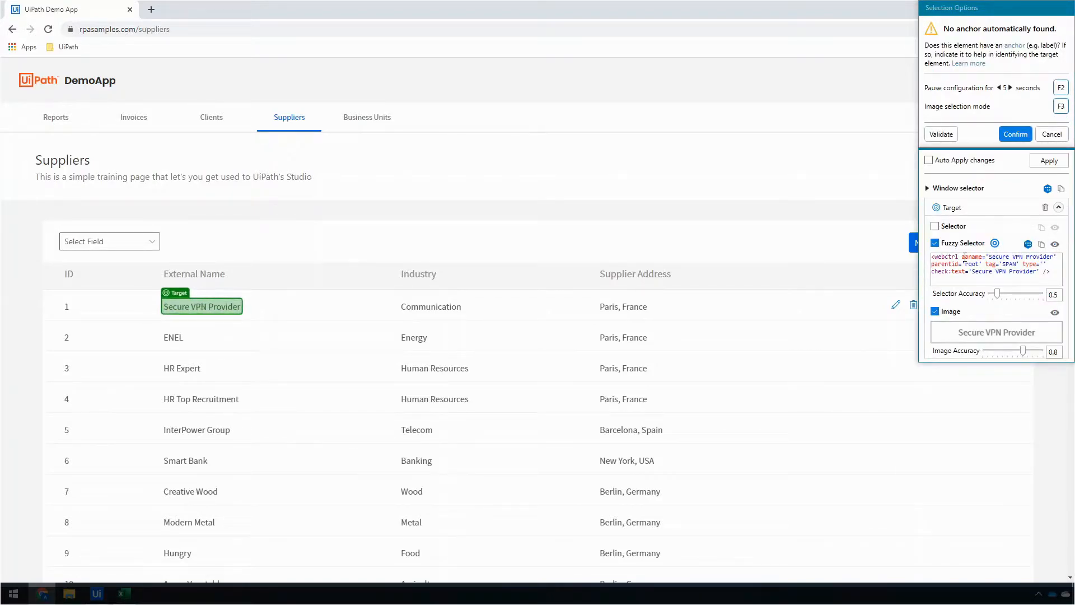
double_click(999, 256)
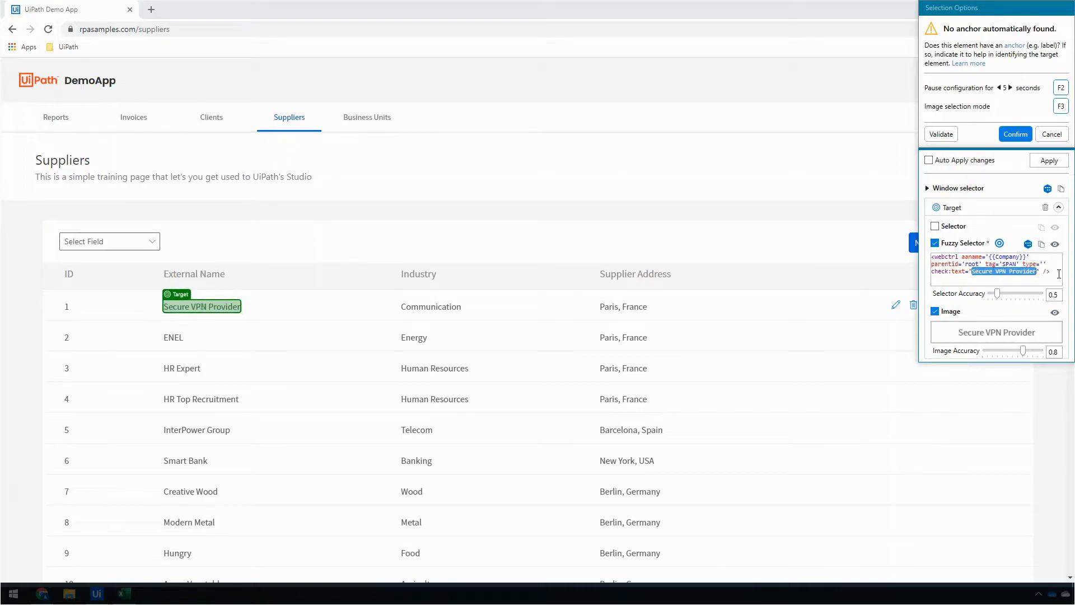
text({{Company}}' />)
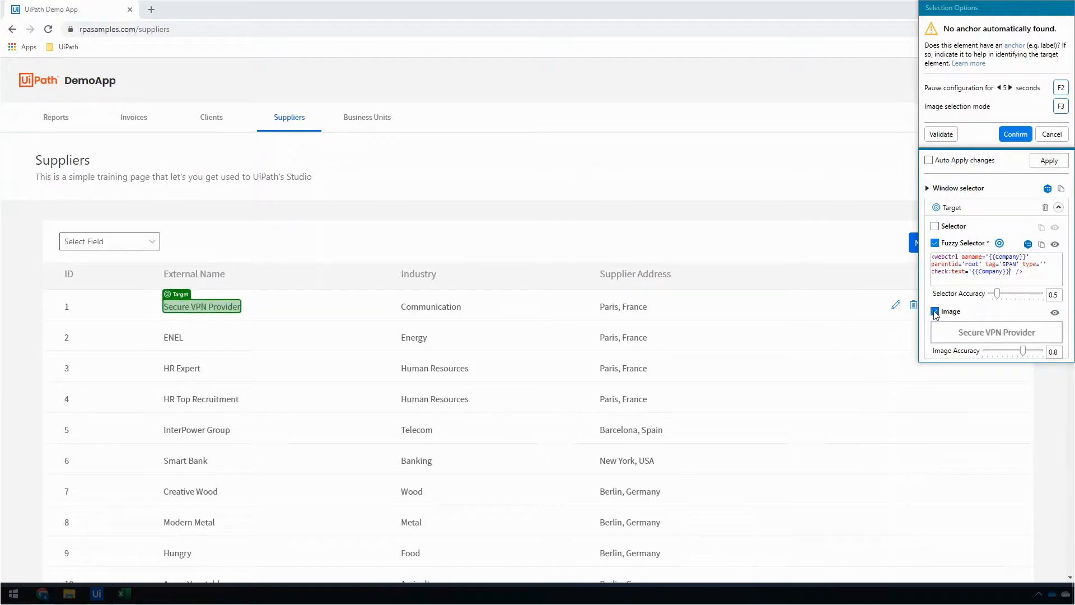
click(934, 312)
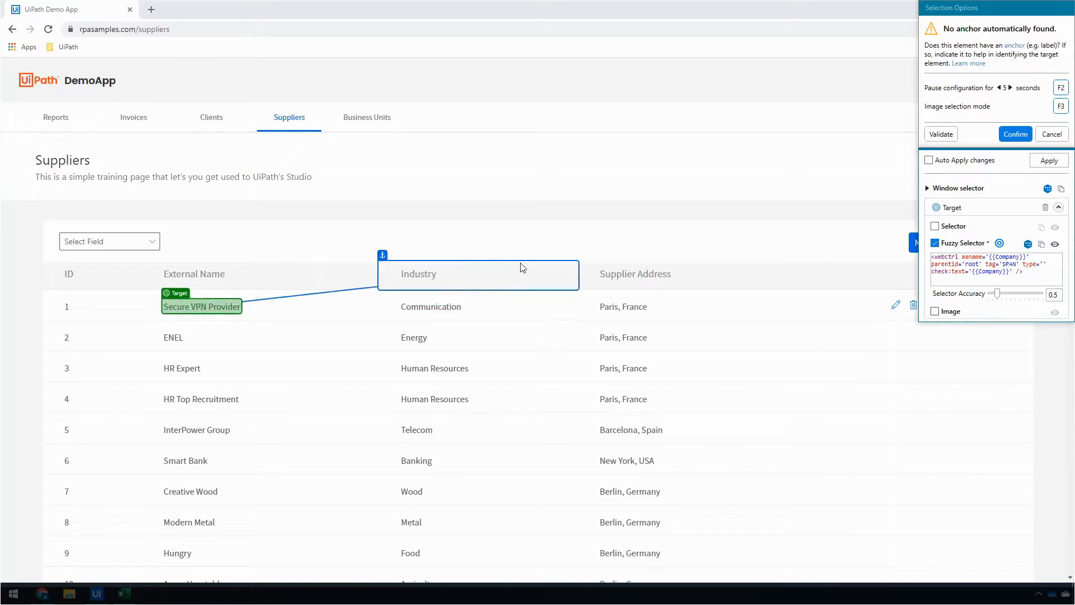
click(202, 306)
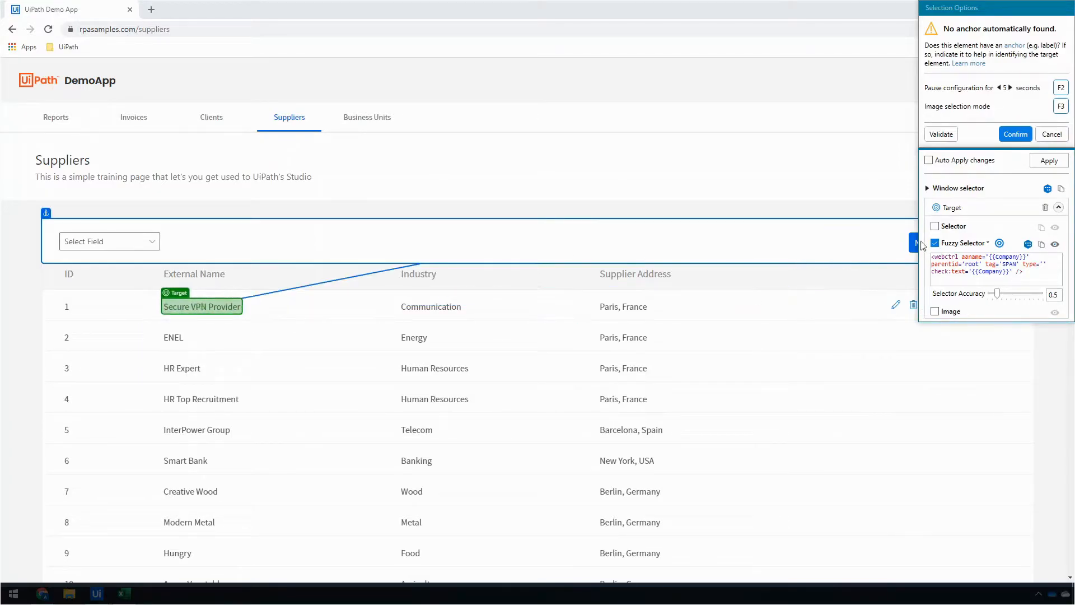
mouse_move(1015, 134)
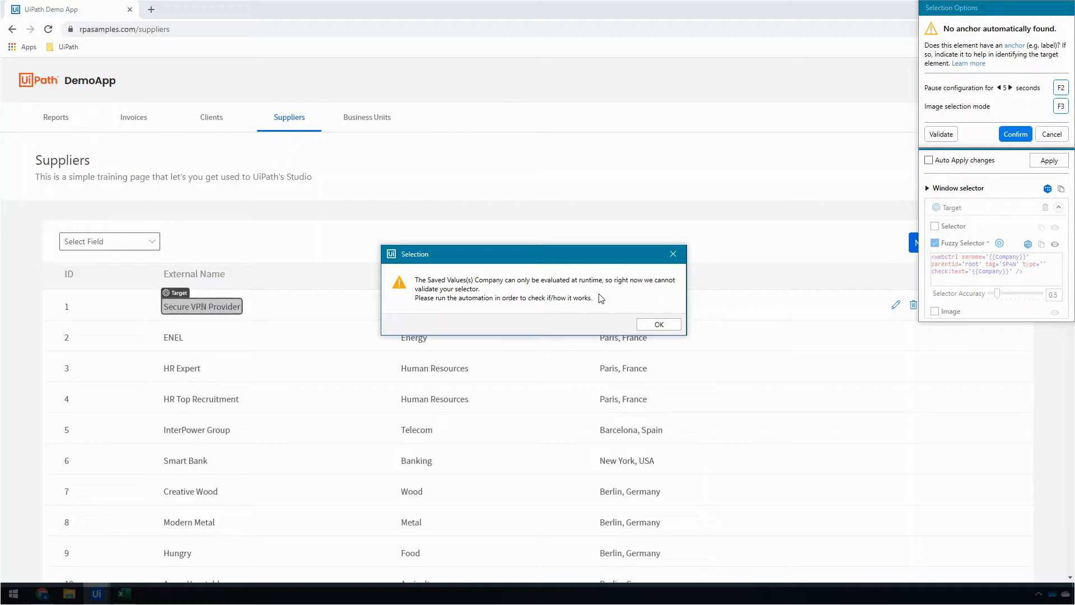
click(657, 324)
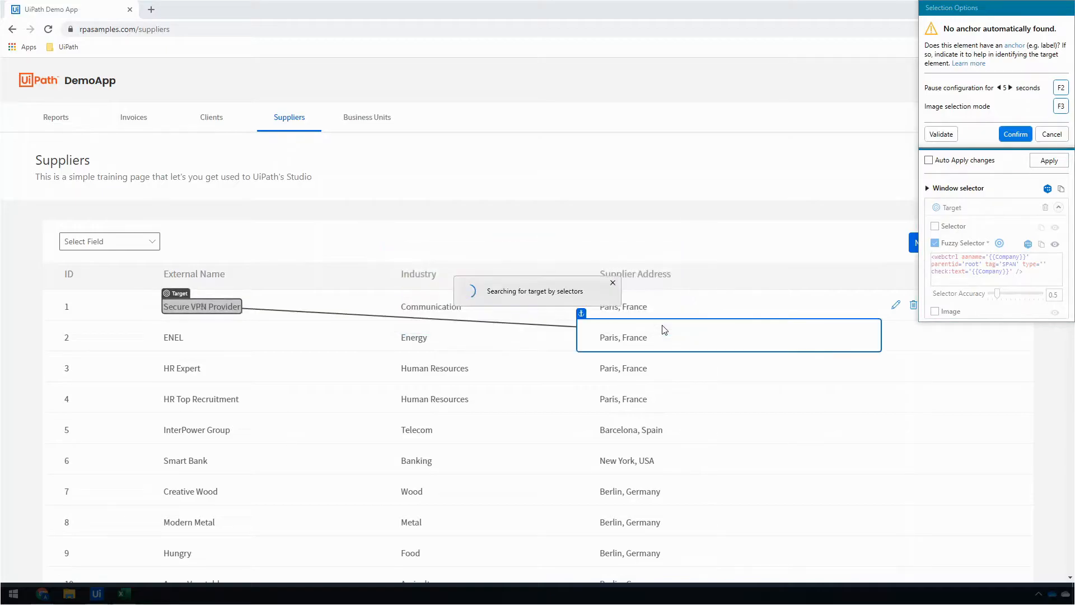
click(1014, 134)
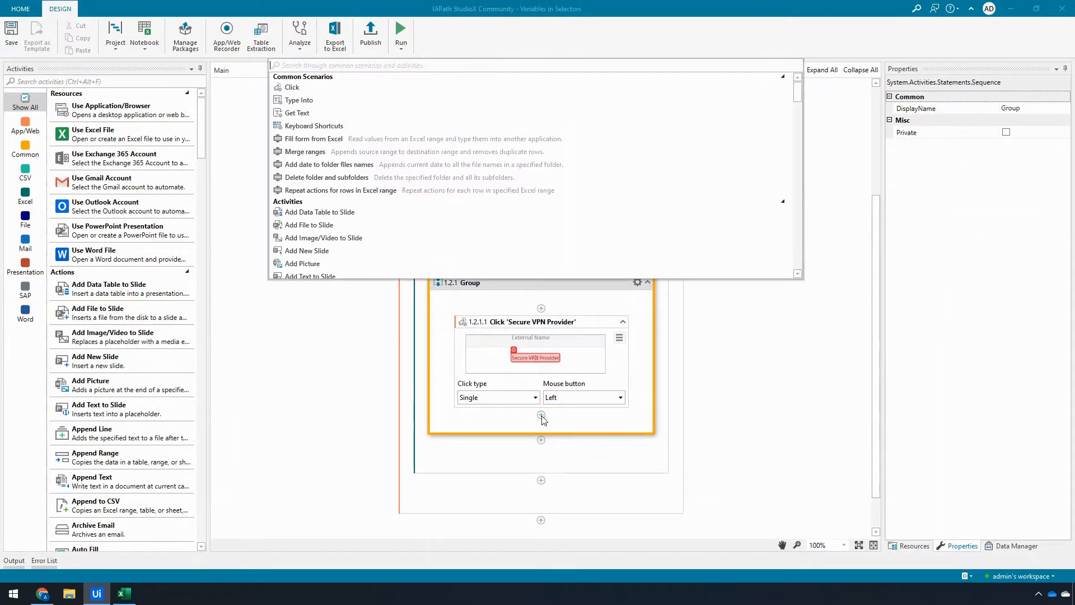
Add a second Click activity targeting the supplier row's pencil edit icon and confirm it
text(click)
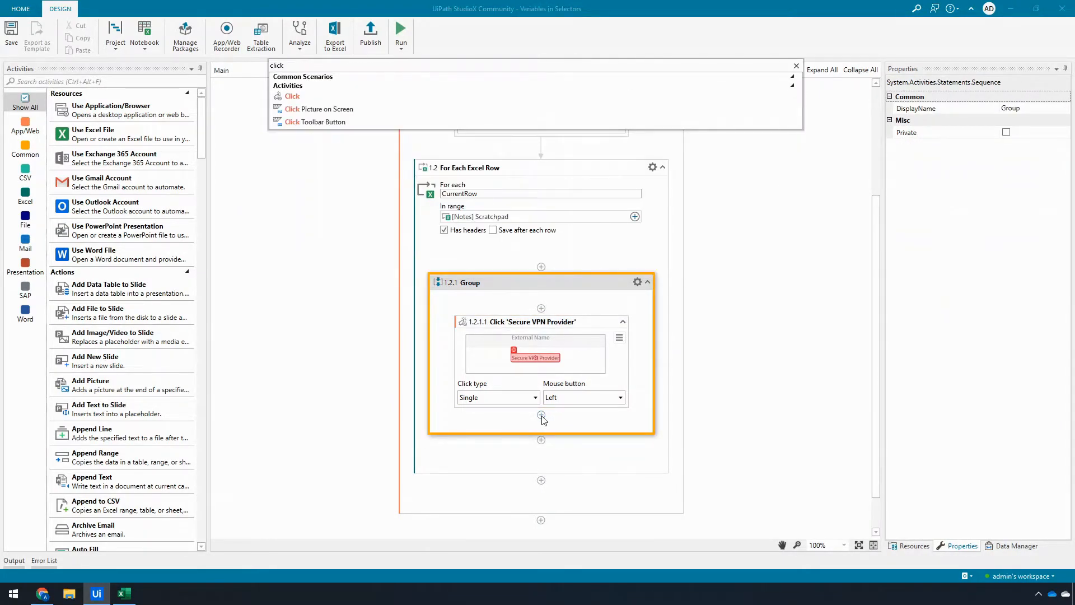
click(292, 96)
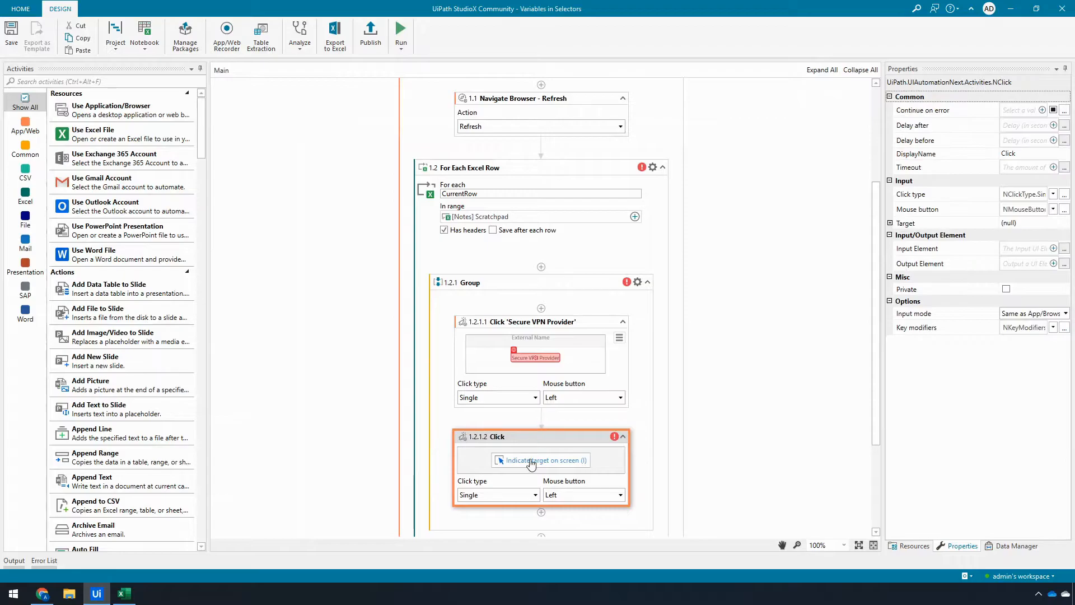
click(541, 459)
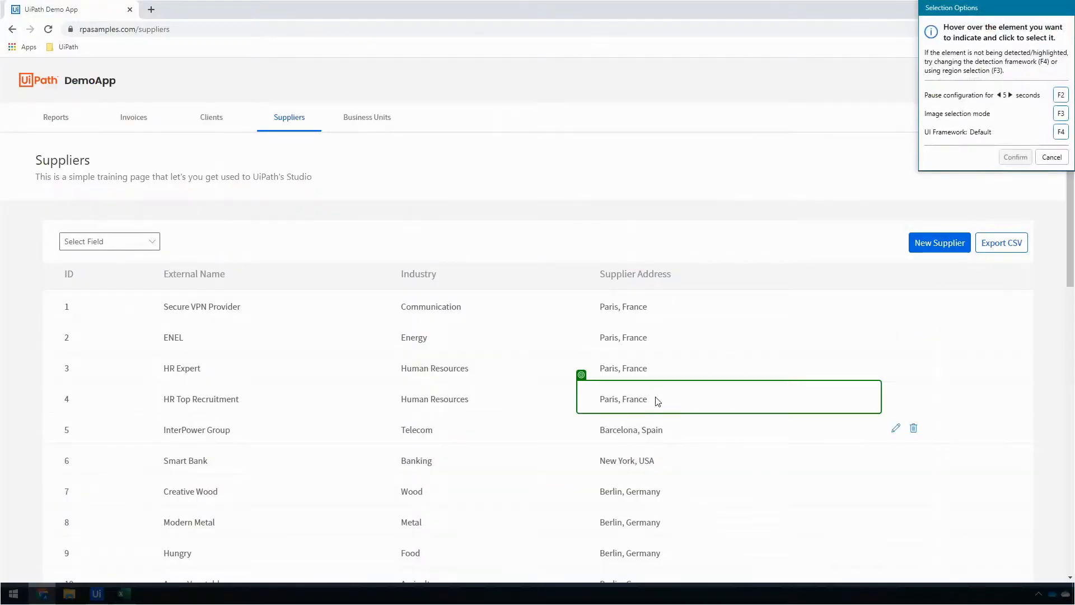
mouse_move(895, 427)
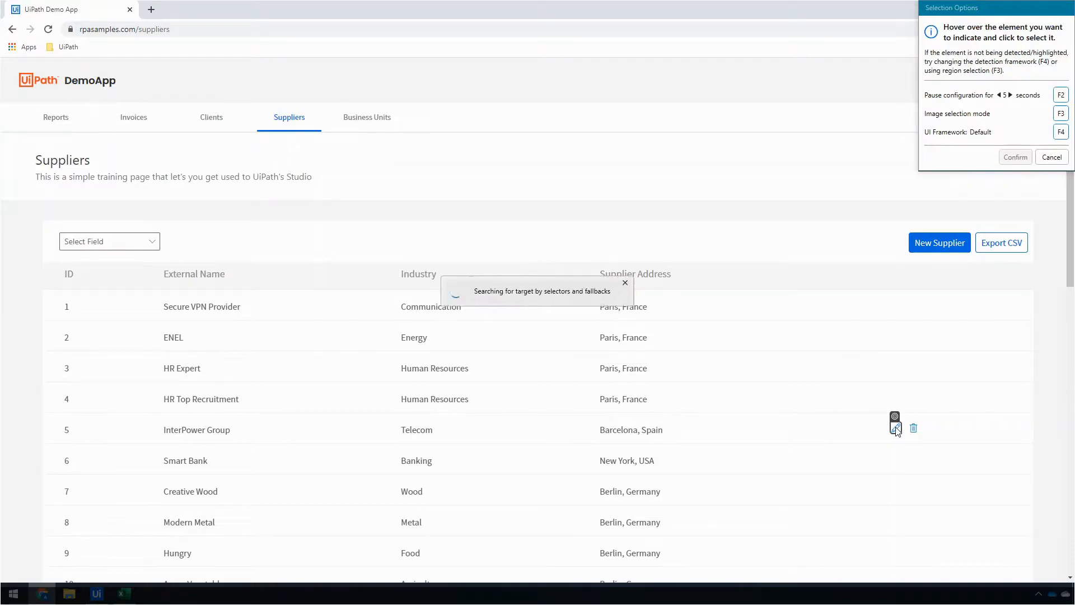
click(895, 430)
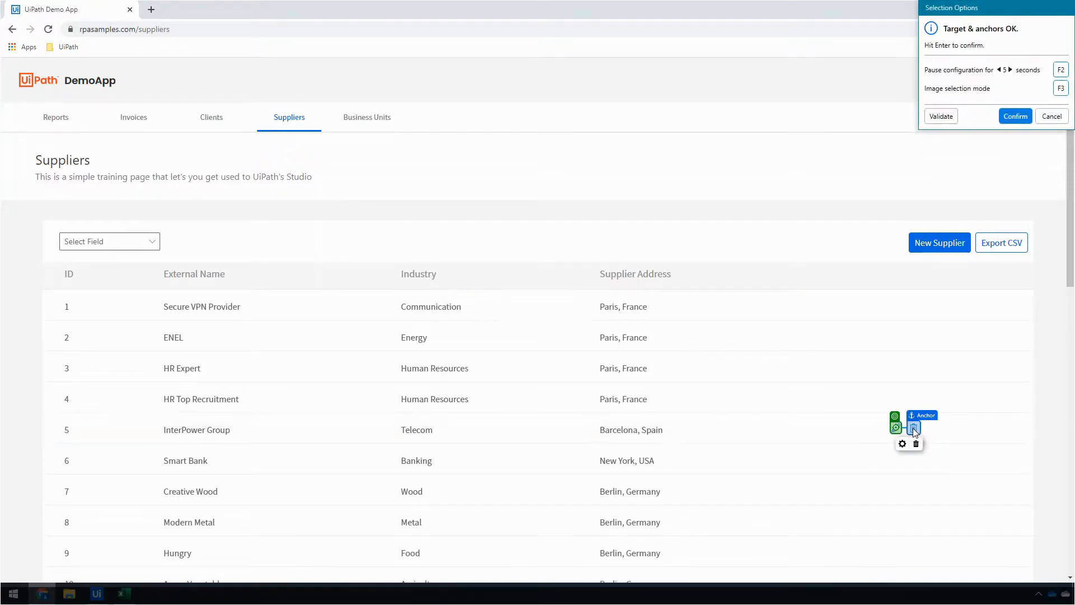
click(1014, 116)
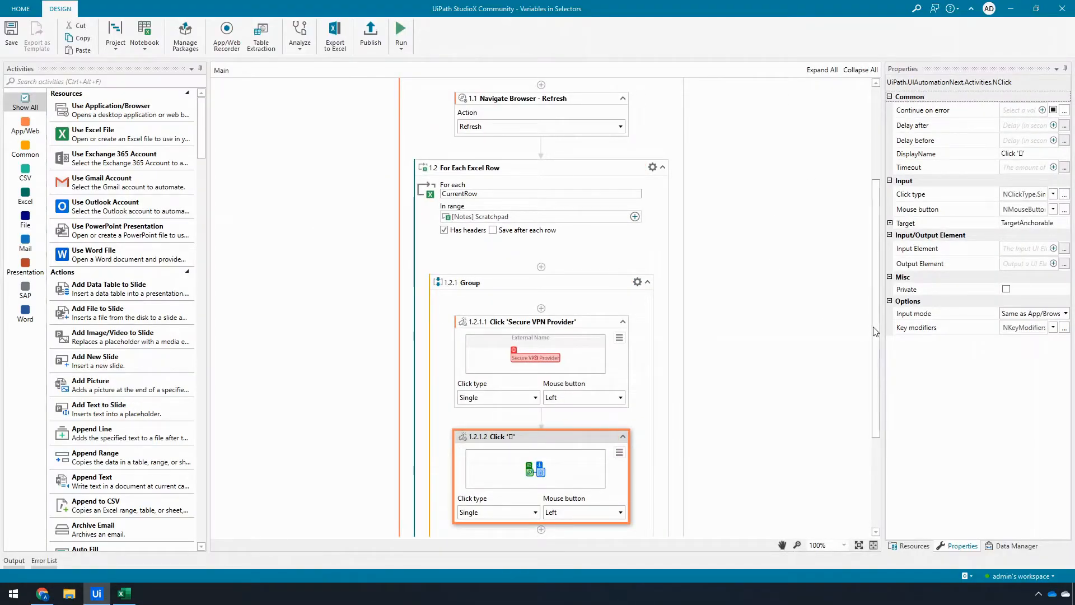
Scroll through the workflow to review the Group's two Click activities
scroll(down, 3)
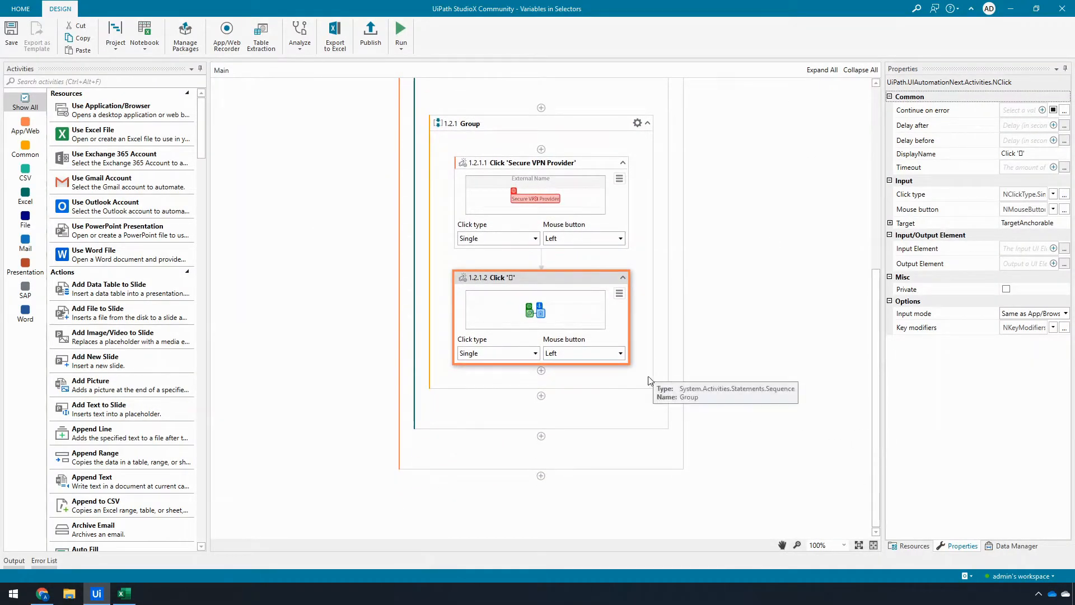
mouse_move(881, 400)
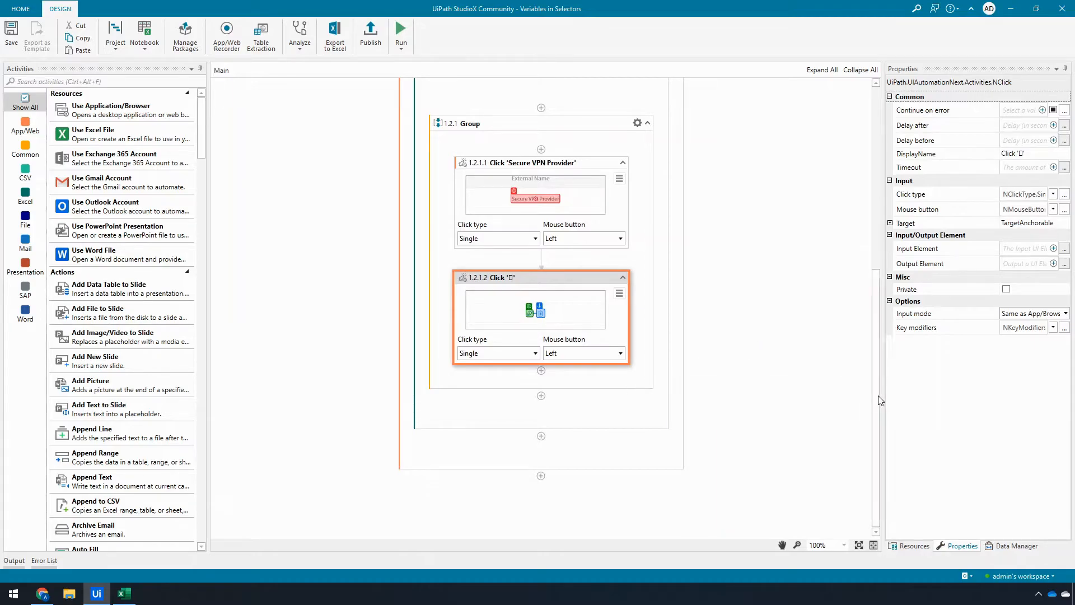
scroll(up, 3)
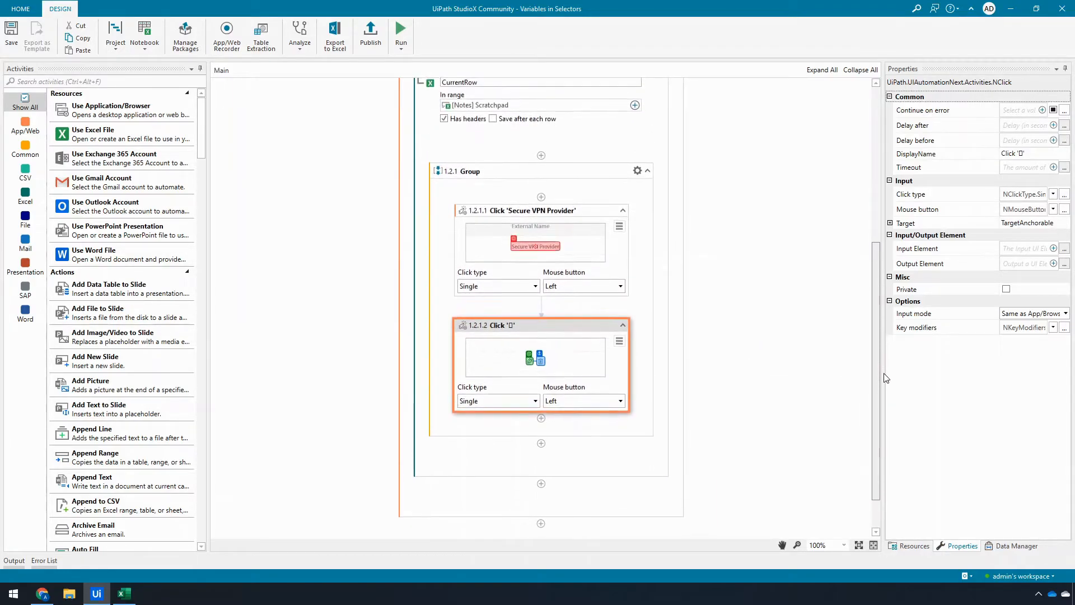
scroll(up, 3)
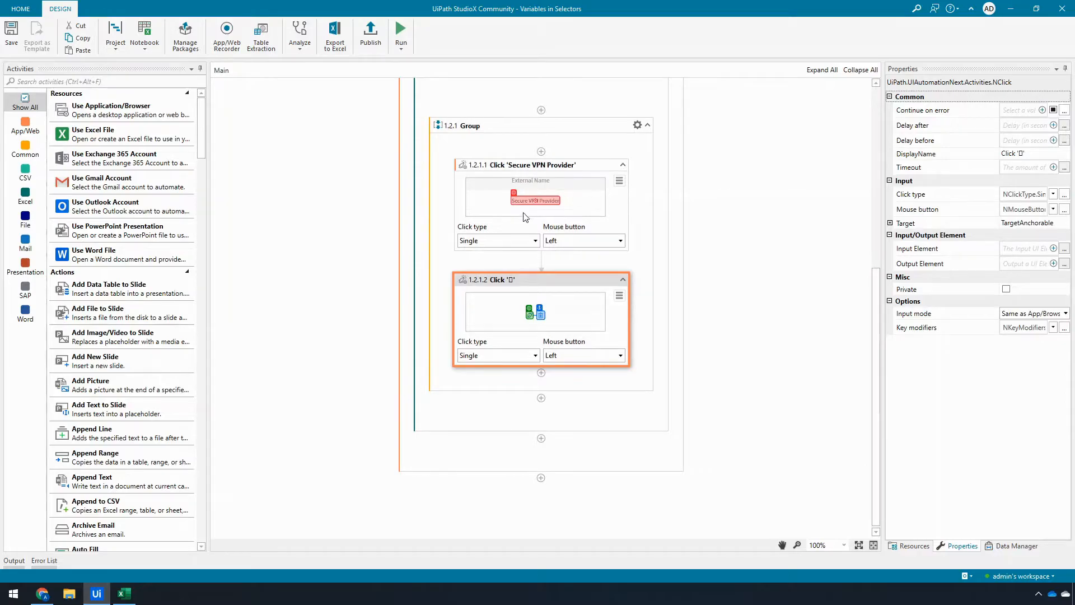
mouse_move(525, 218)
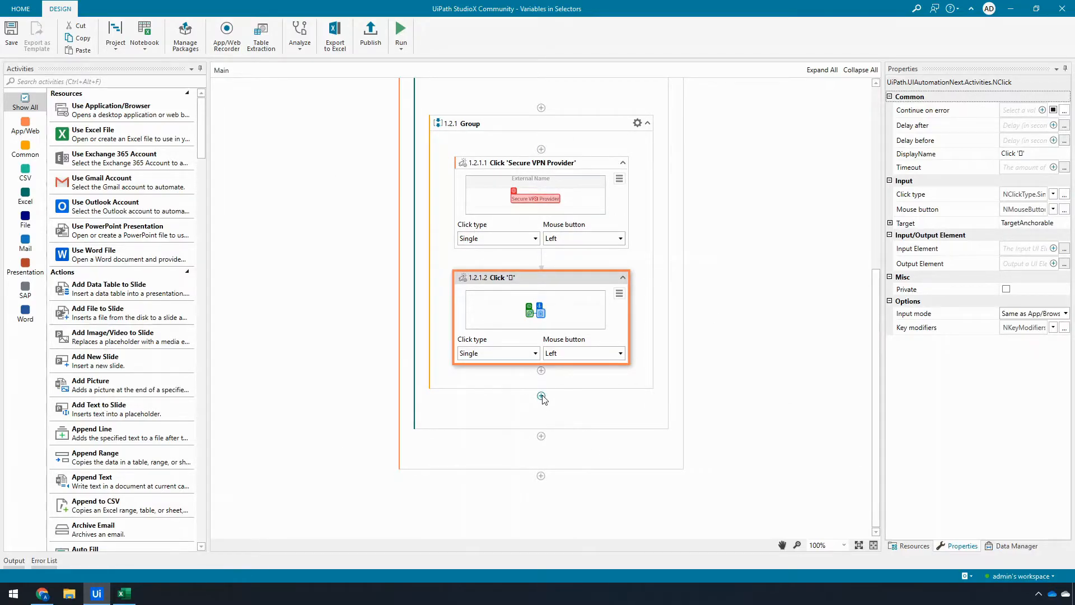
mouse_move(43, 593)
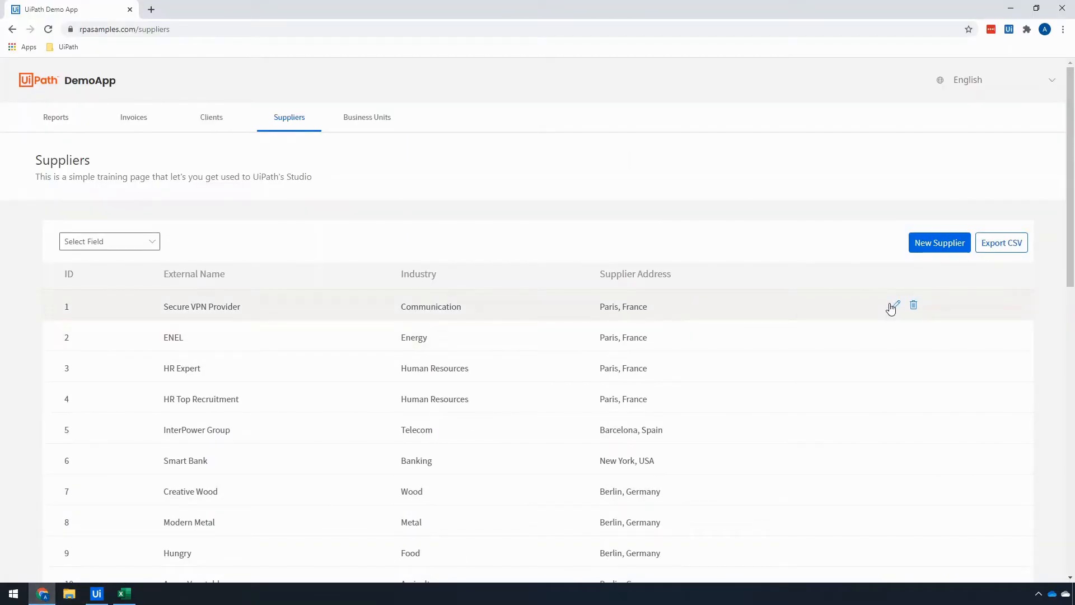
Open the edit form for the Secure VPN Provider row in Chrome
click(895, 306)
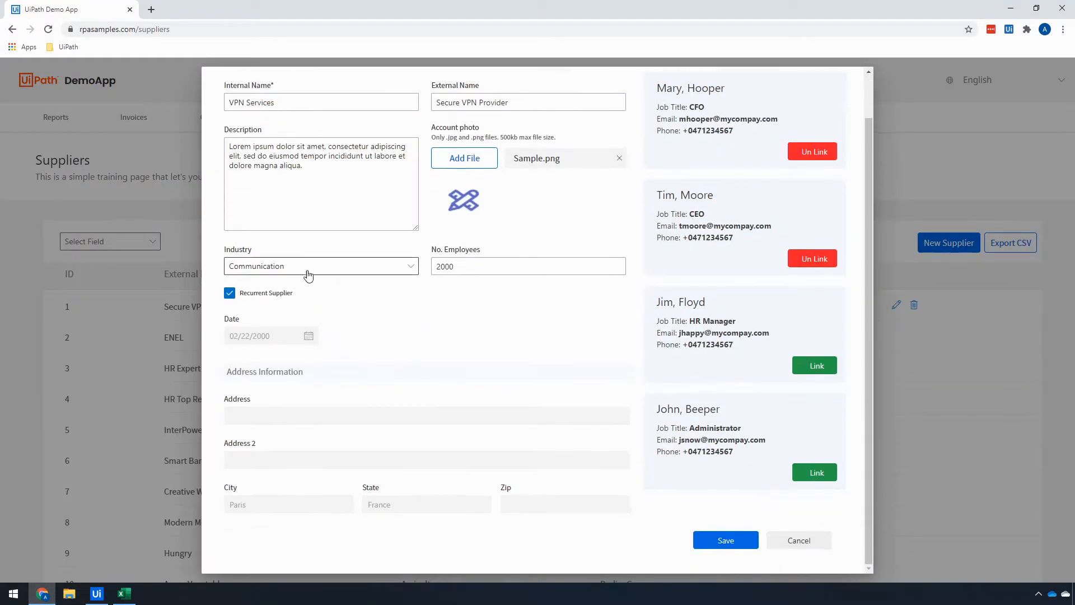
mouse_move(382, 307)
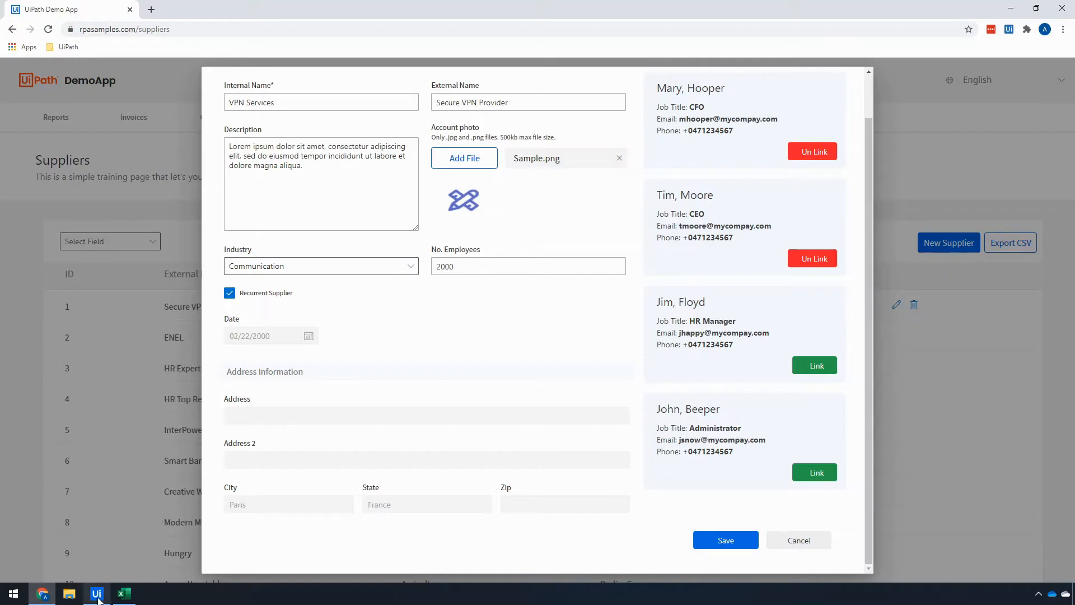
Add a Select Item activity after the Group, indicate the Industry dropdown and dismiss the invalid-target error
click(95, 594)
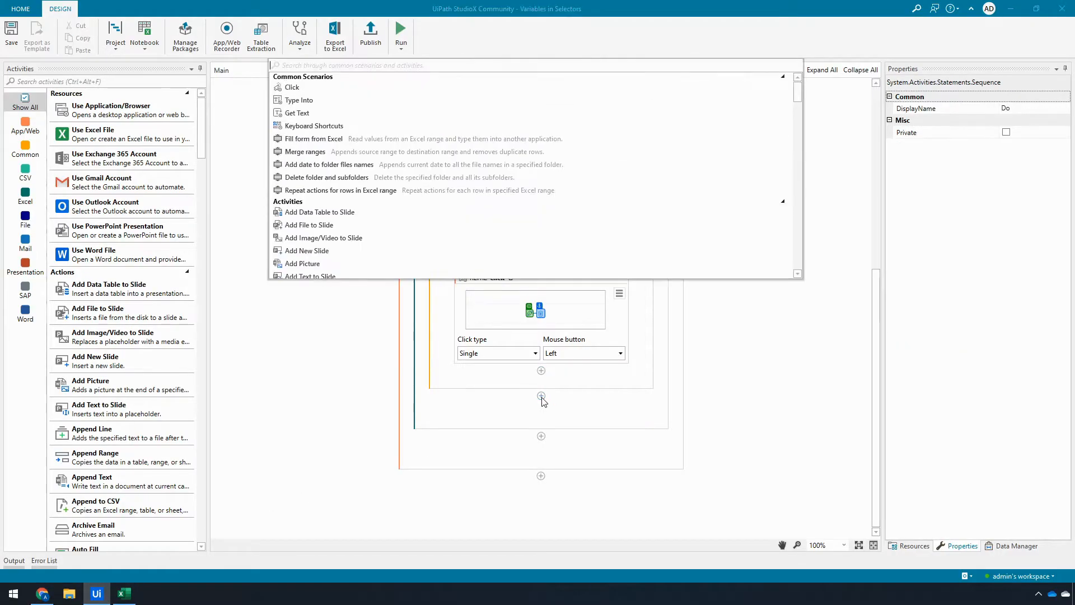
text(sele)
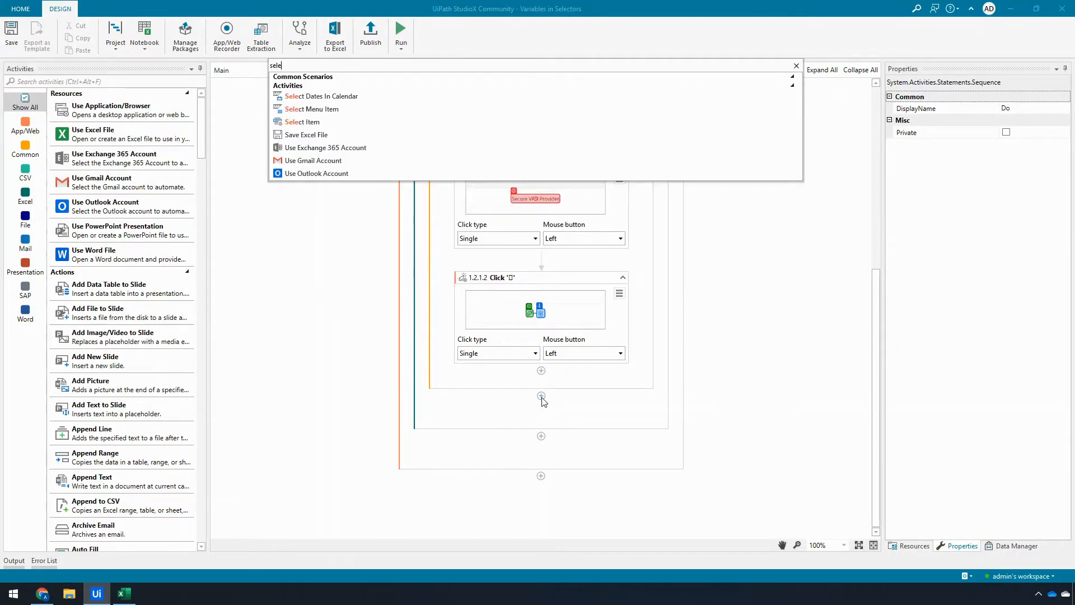
click(302, 121)
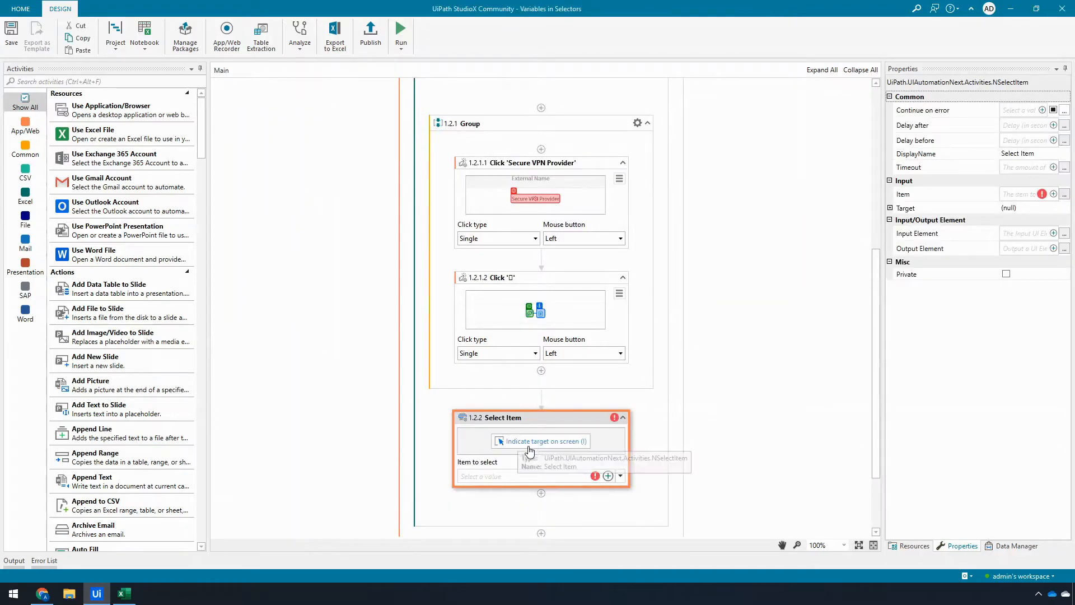
click(541, 440)
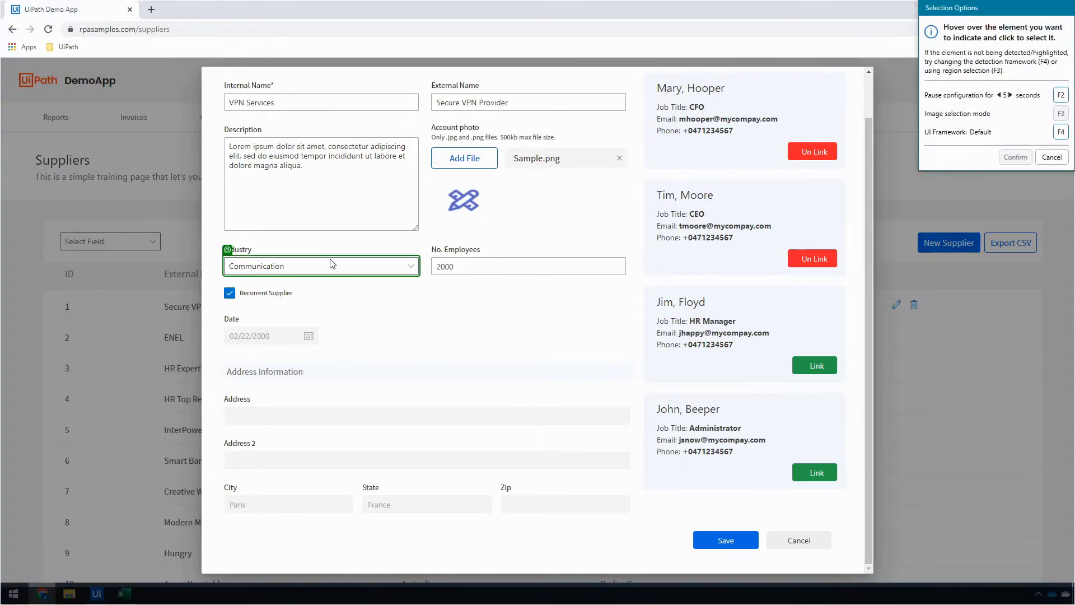
click(320, 266)
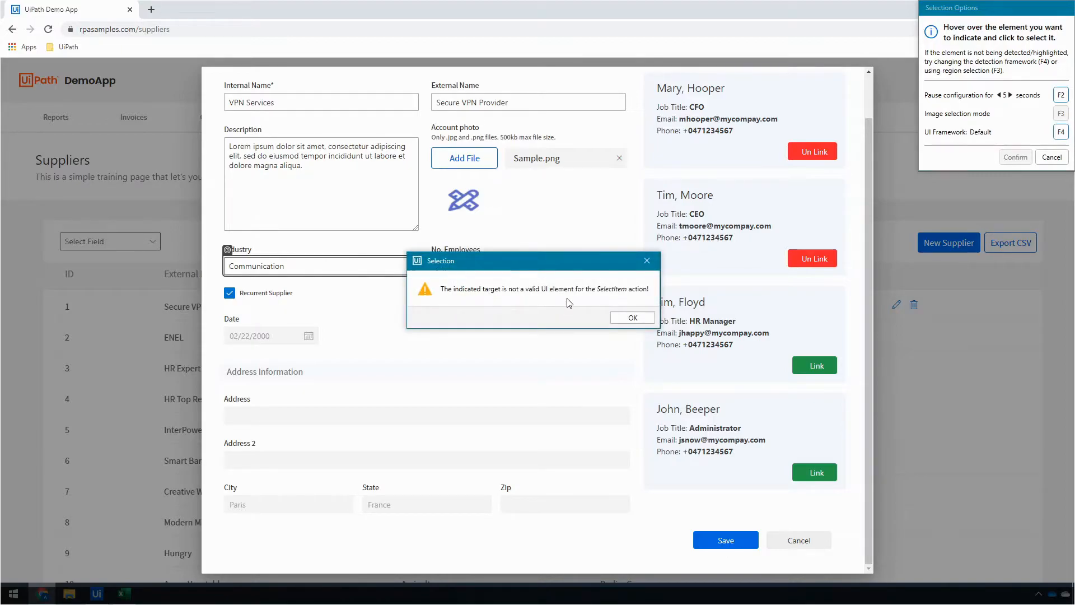
click(631, 317)
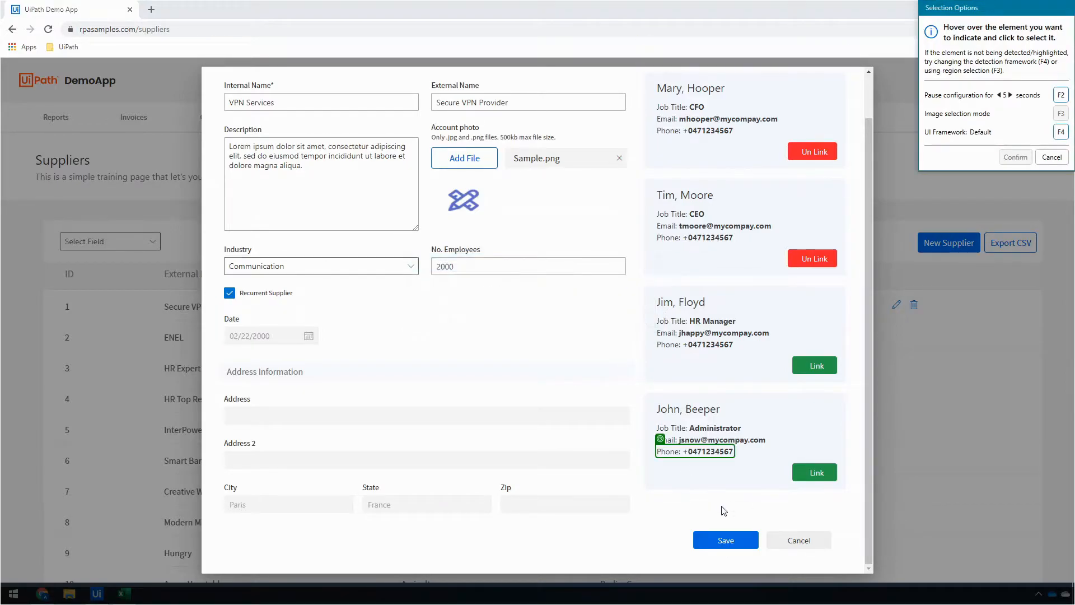
mouse_move(672, 499)
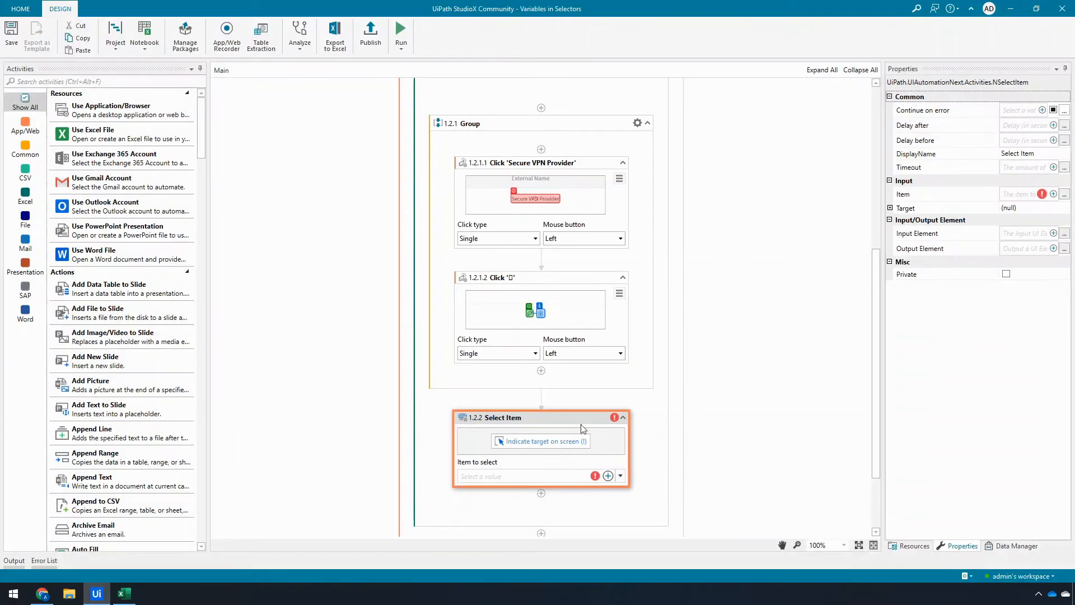
mouse_move(592, 421)
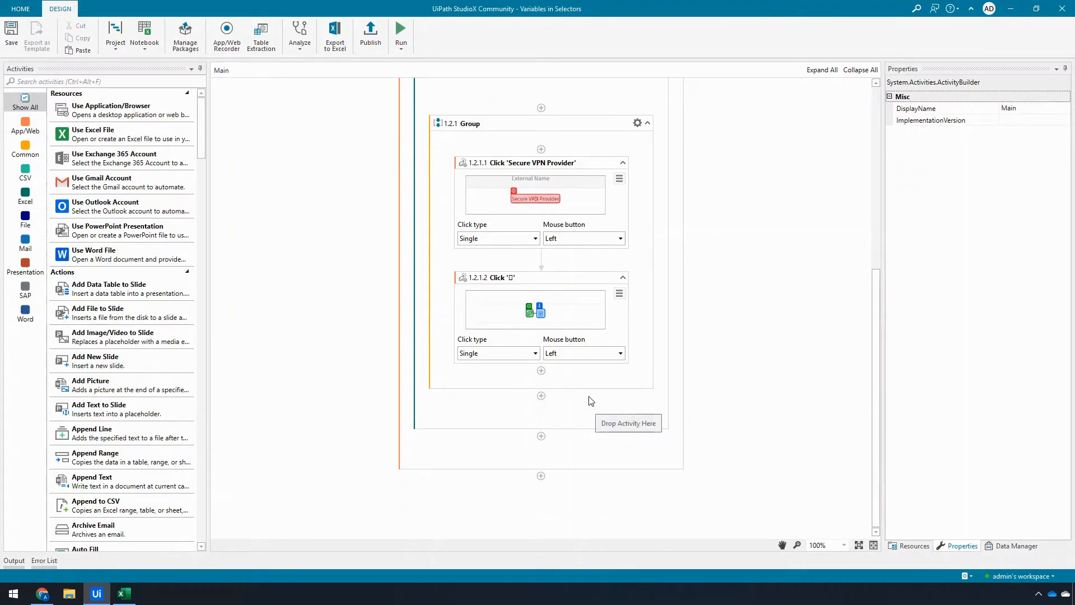
mouse_move(541, 398)
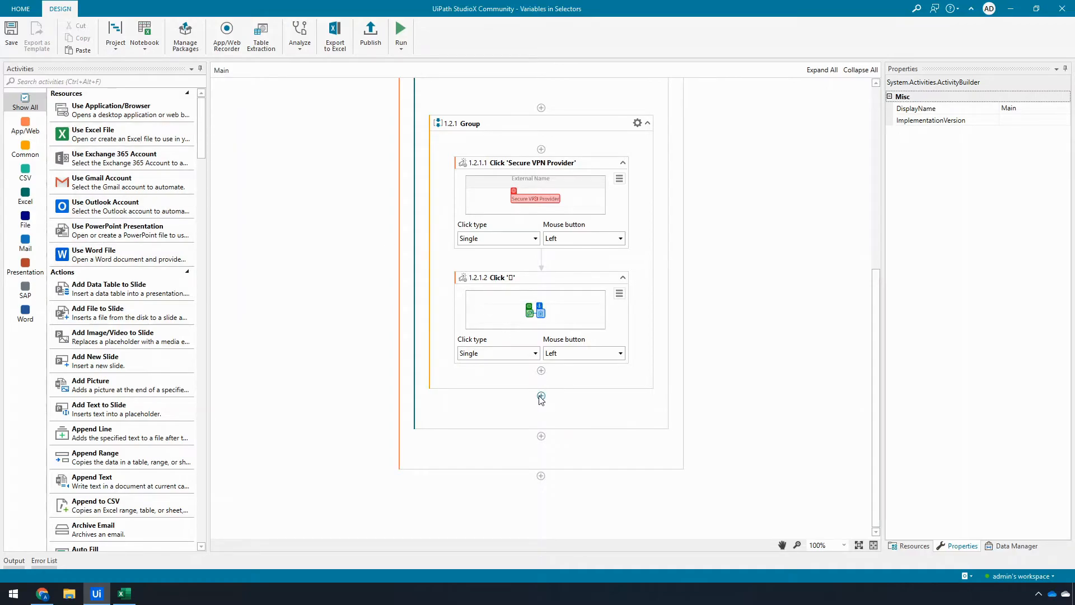
Add an empty second Group activity after the two-click Group
click(541, 398)
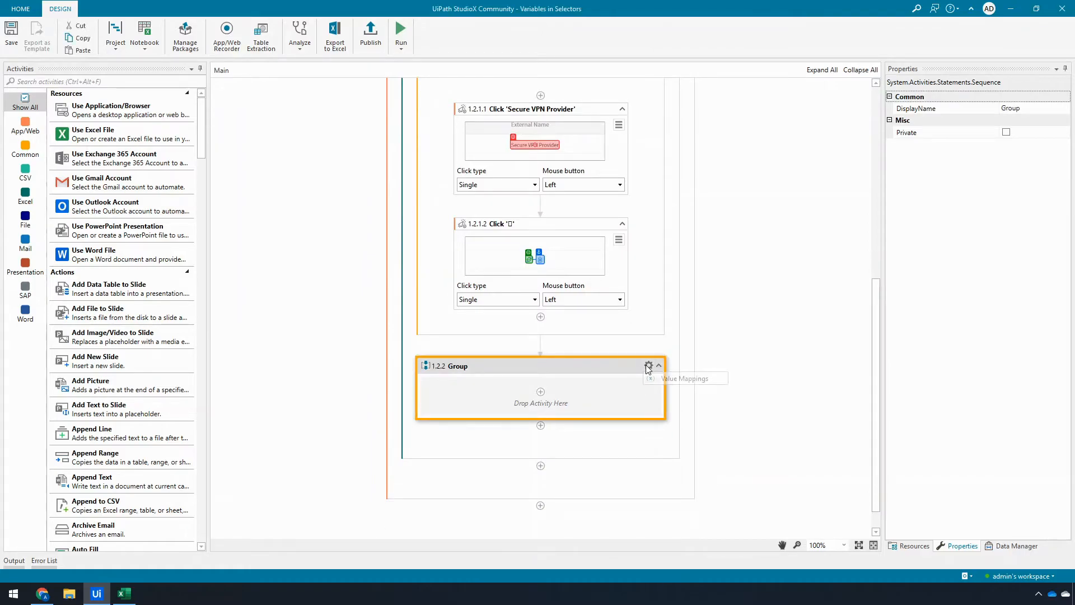
Add an Industry selector variable mapped to CurrentRow > Industry in the group's Value Mappings
click(648, 366)
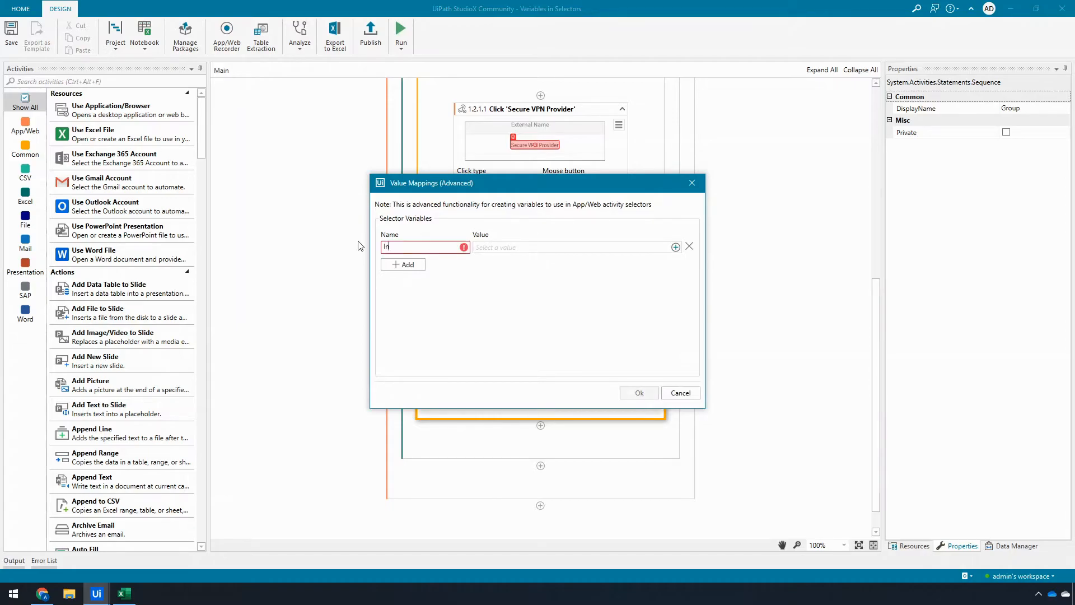
text(Industry)
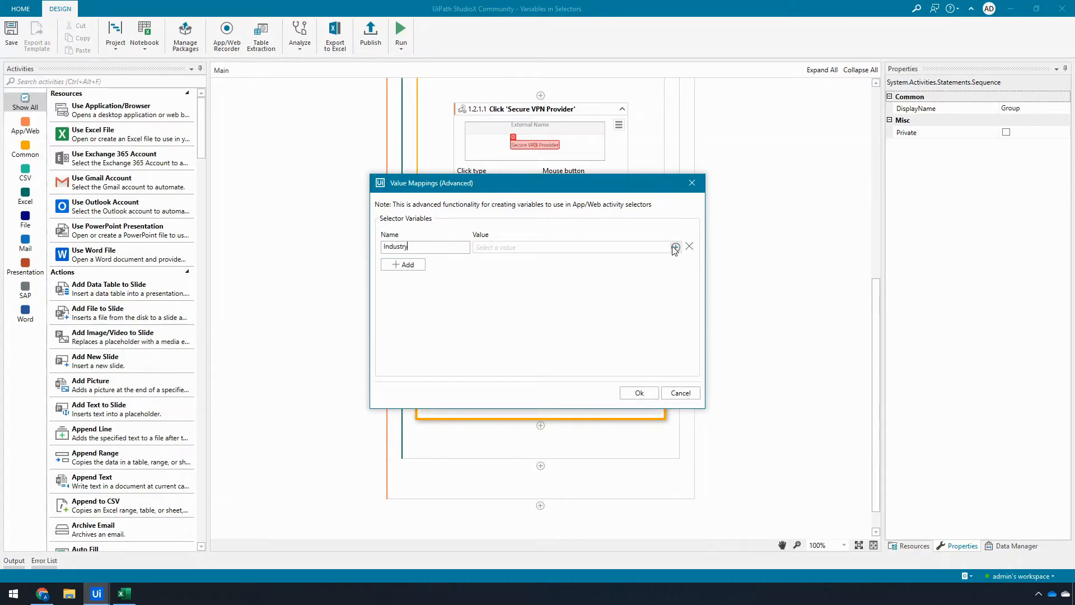
click(675, 247)
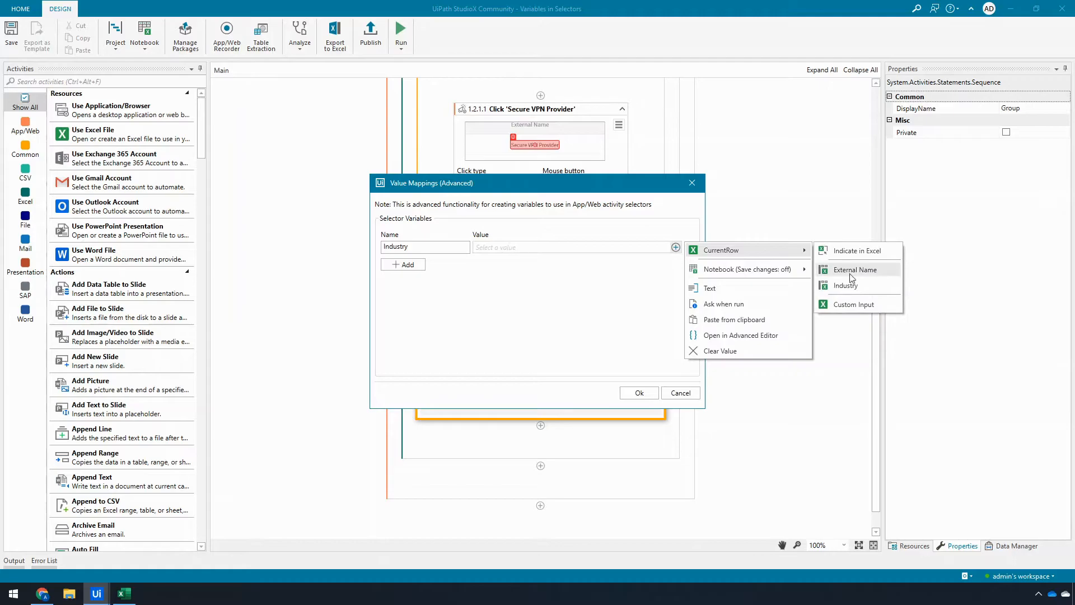
click(845, 287)
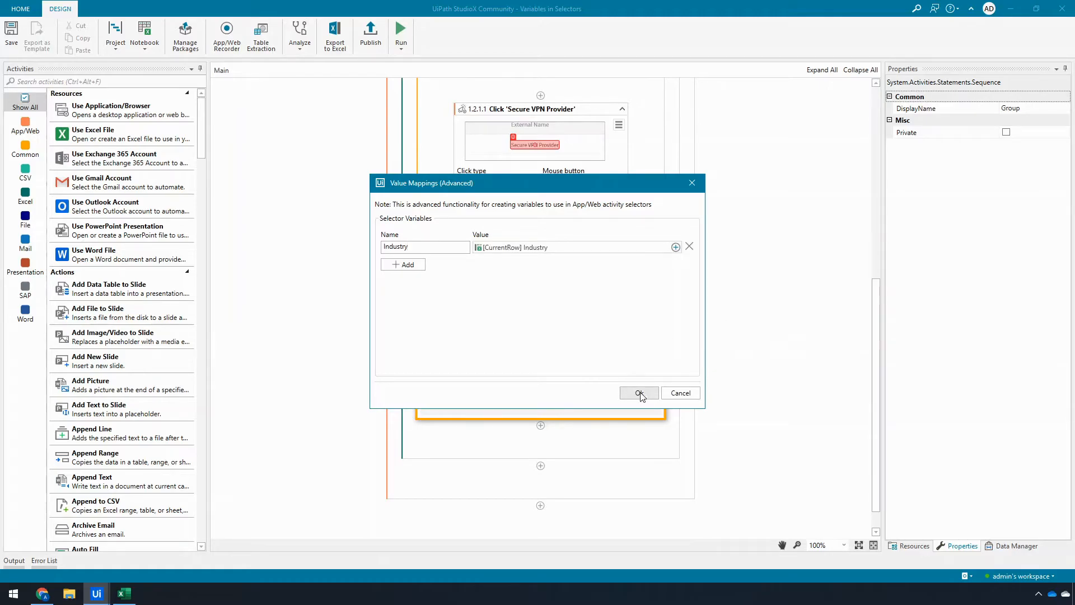
click(638, 393)
text(click)
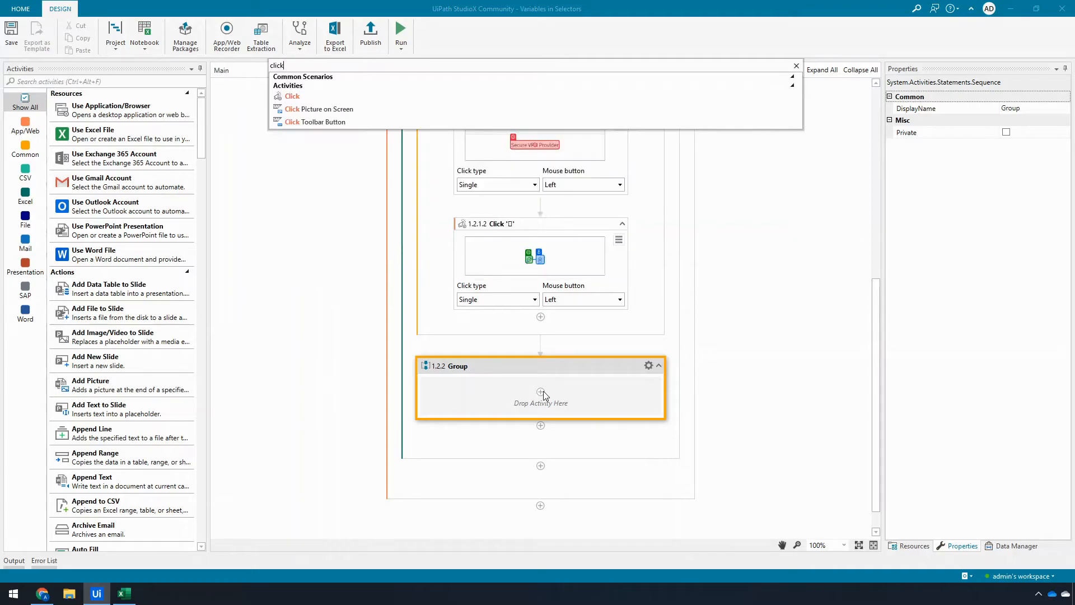
Add a Click activity targeting the Industry dropdown arrow with the Industry label as anchor
click(293, 96)
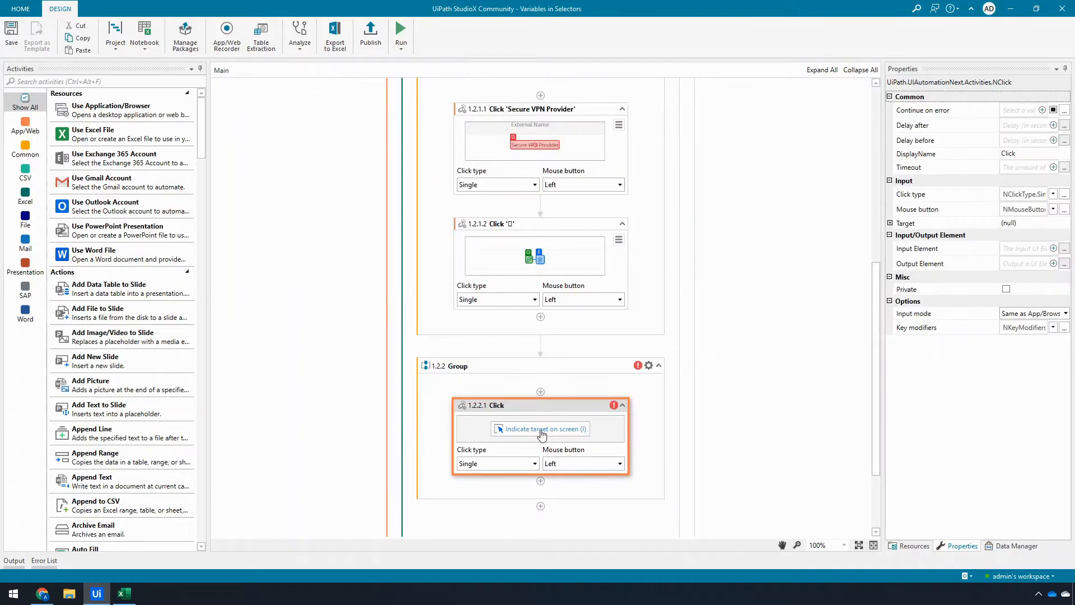
click(545, 429)
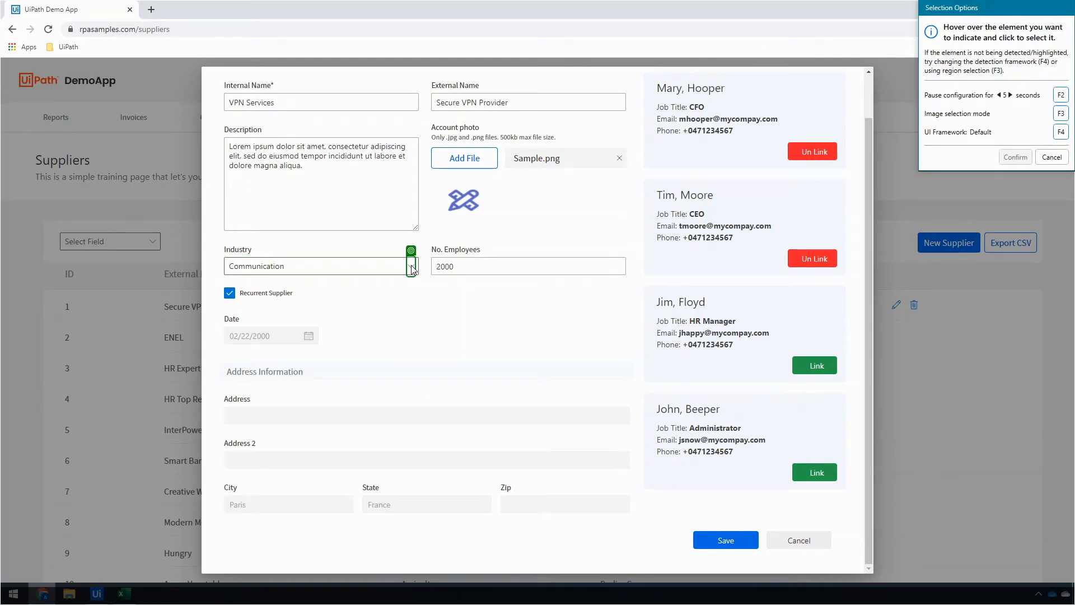
click(410, 266)
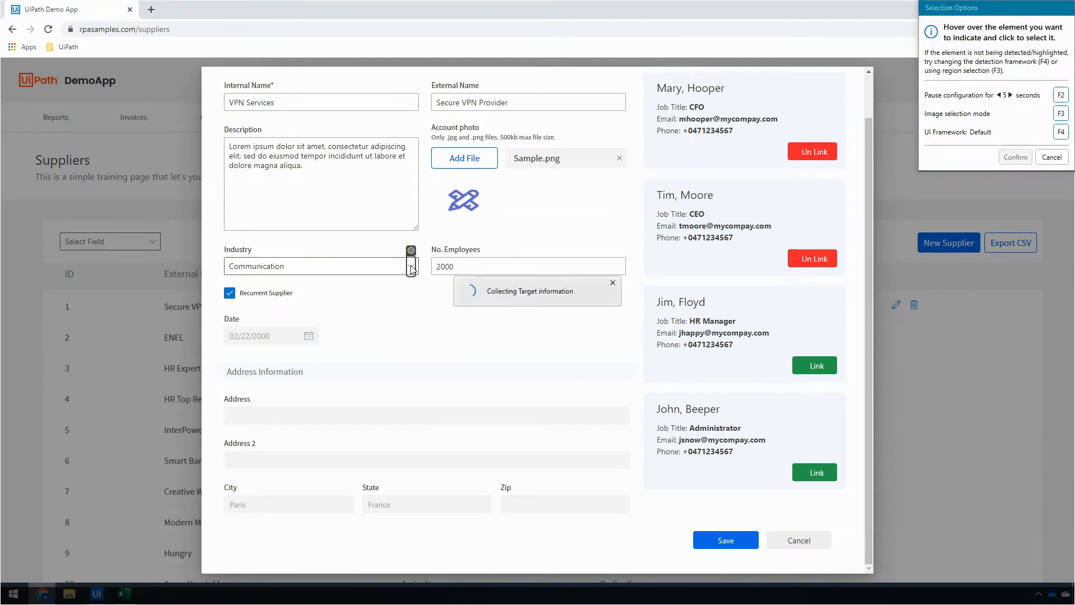
click(410, 266)
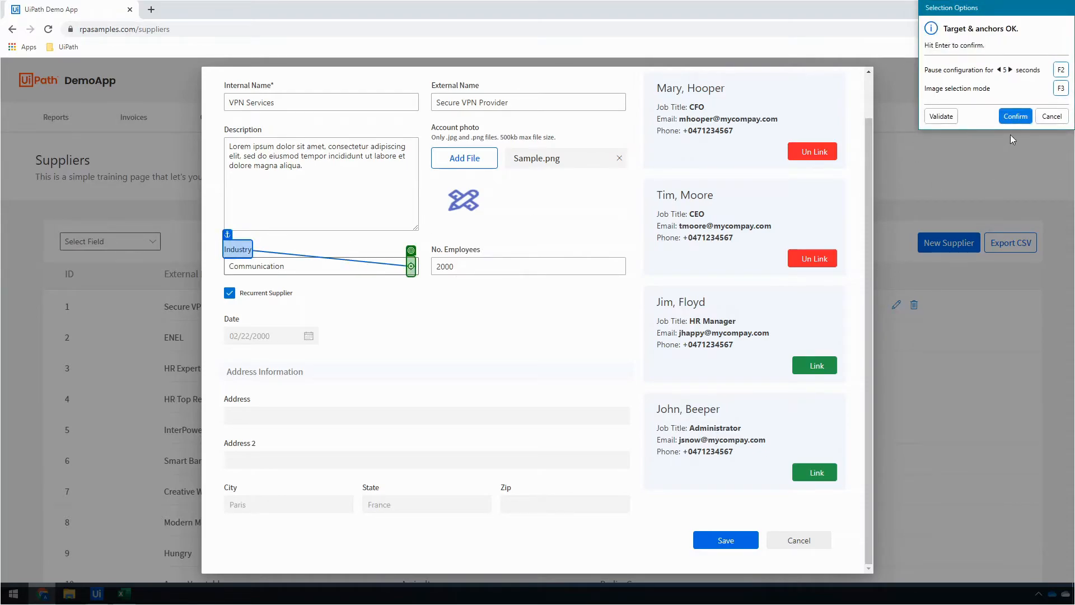
click(1015, 116)
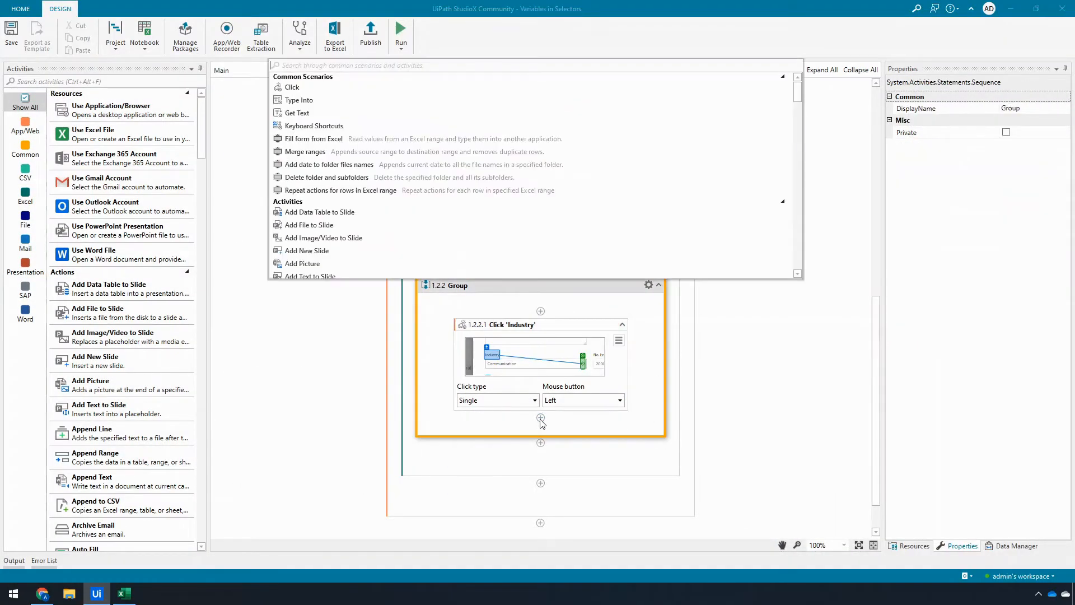
Add a second Click activity and indicate the Banking option from the form's Industry list as target
text(click)
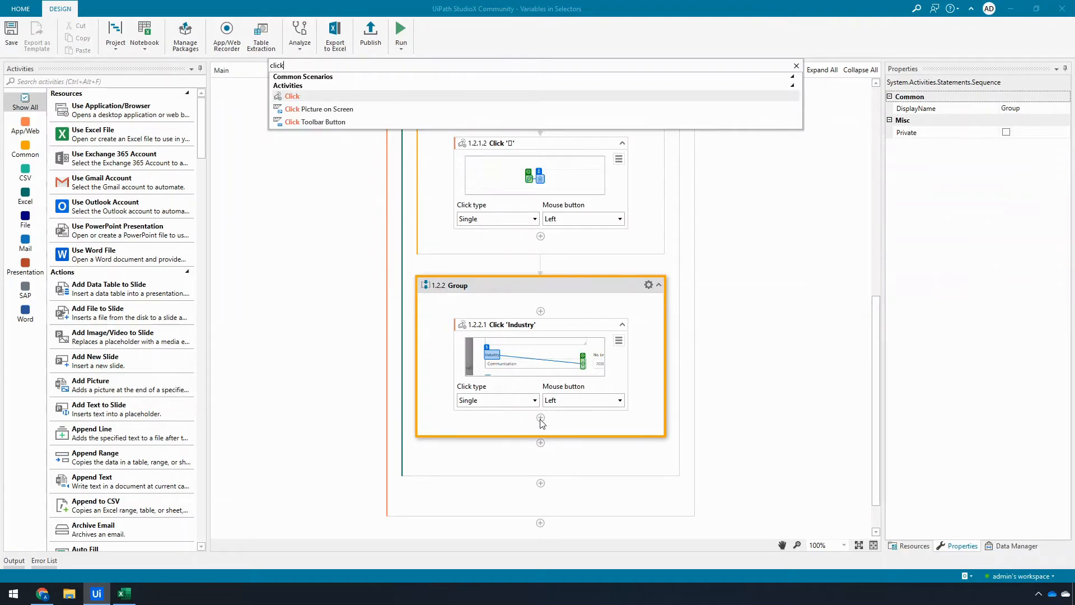
click(293, 96)
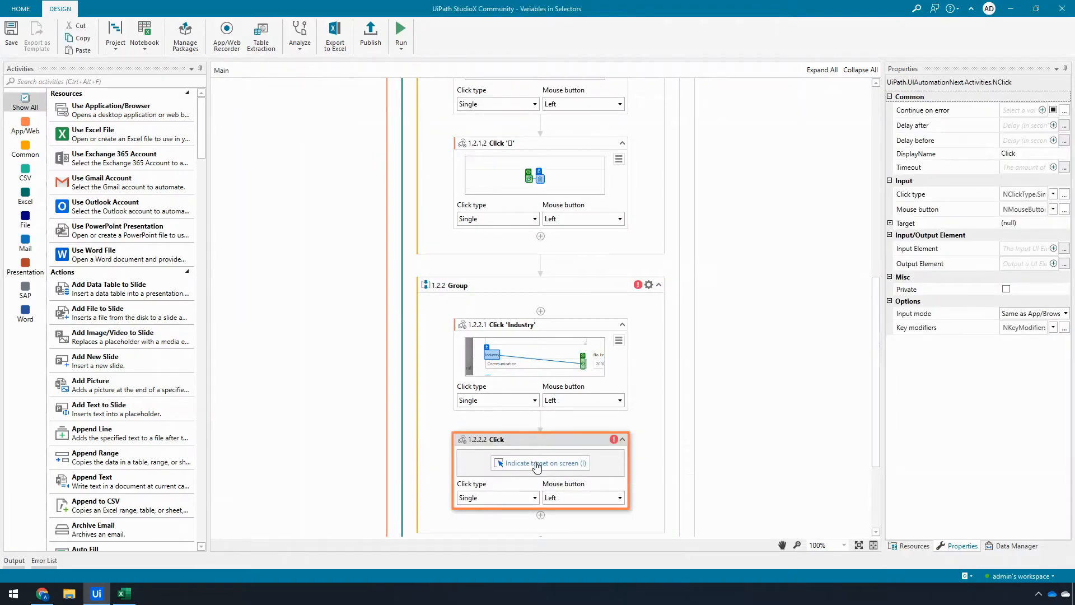
click(540, 463)
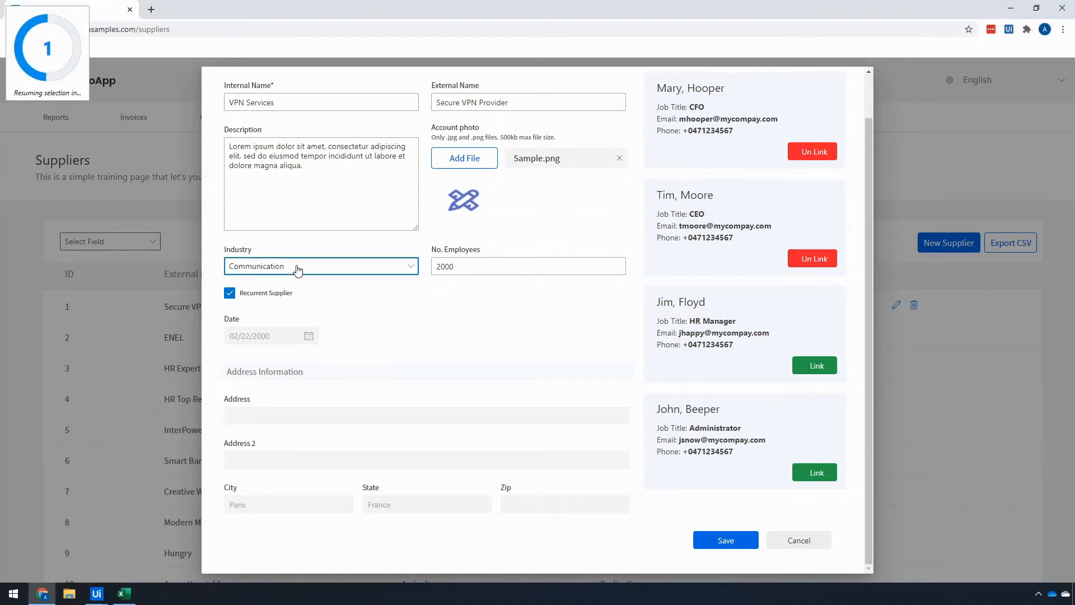
click(320, 266)
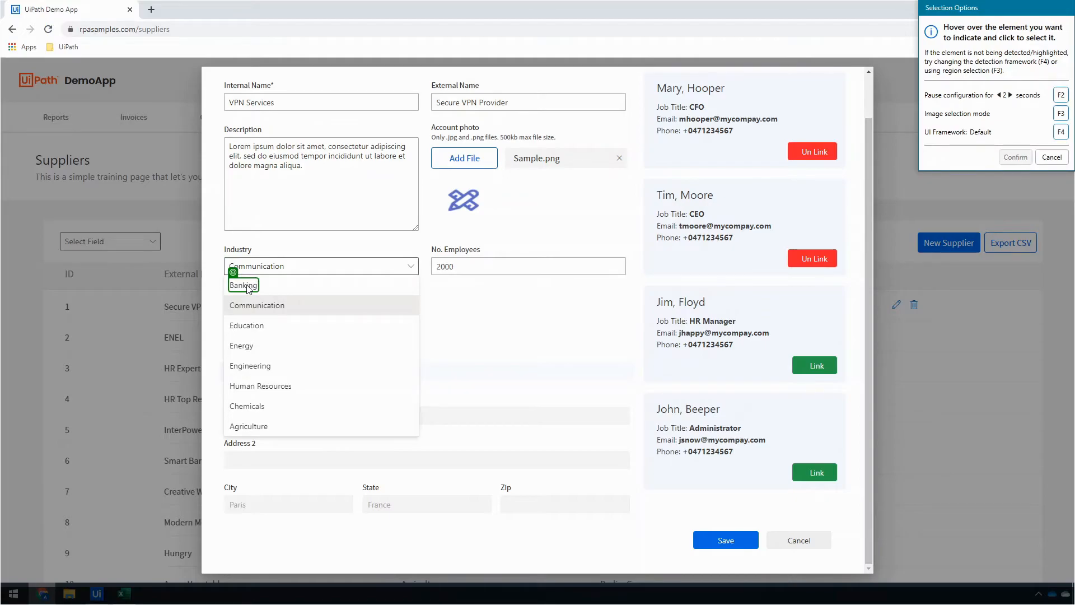
click(242, 284)
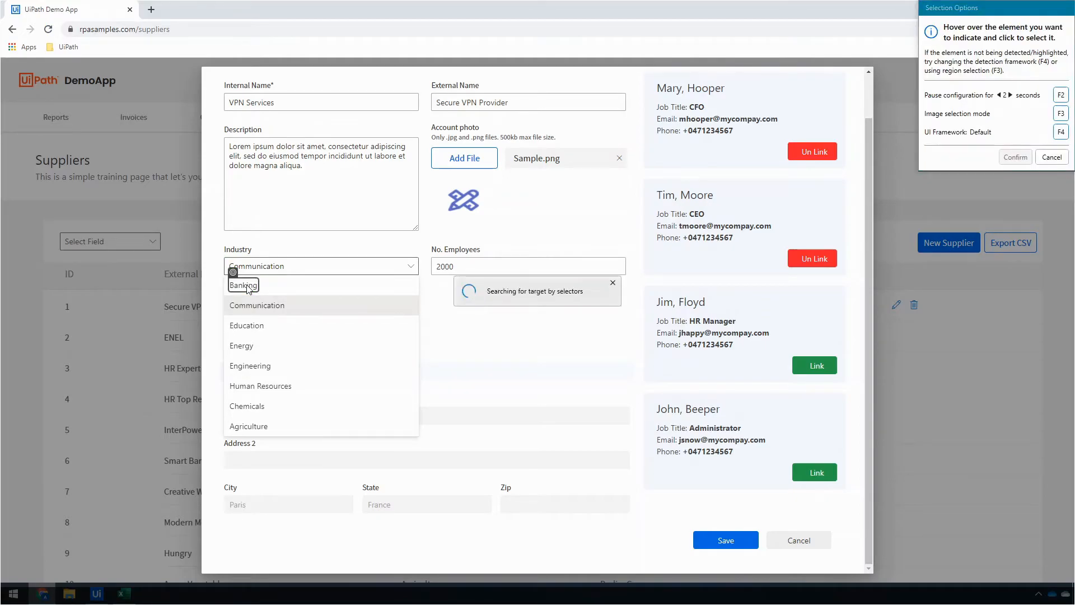
click(244, 284)
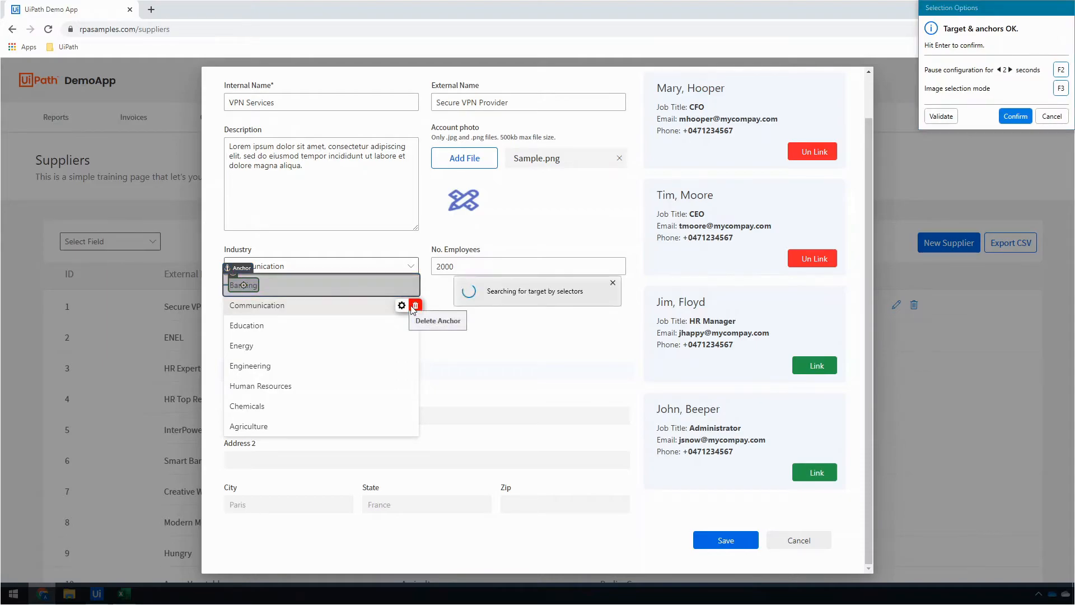
Make the Banking click dynamic: no anchor, {{Industry}} in the fuzzy selector, Image unchecked, warning accepted
click(415, 305)
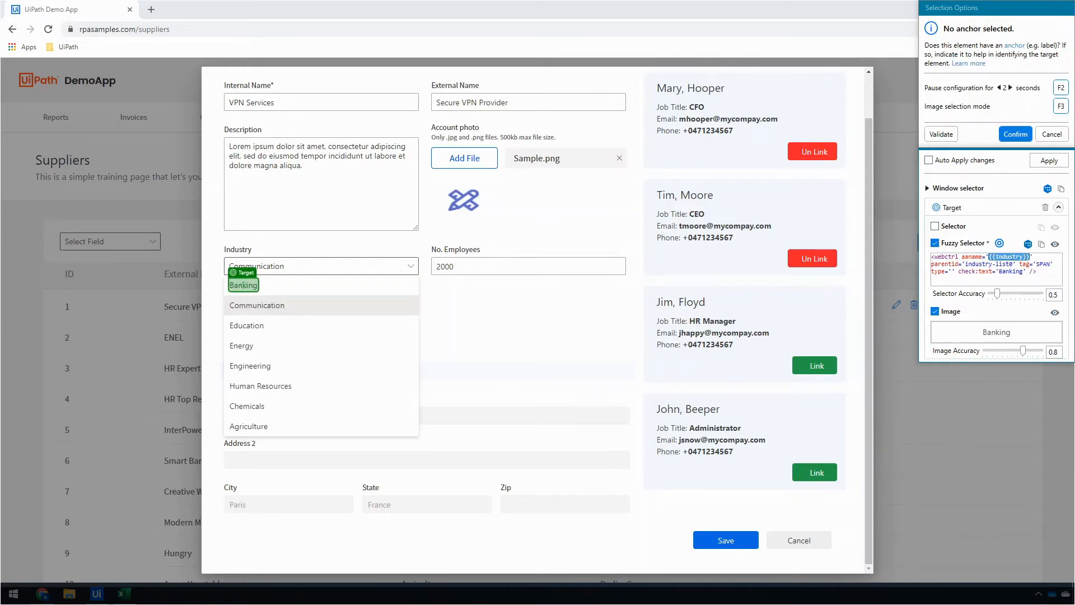
double_click(1010, 271)
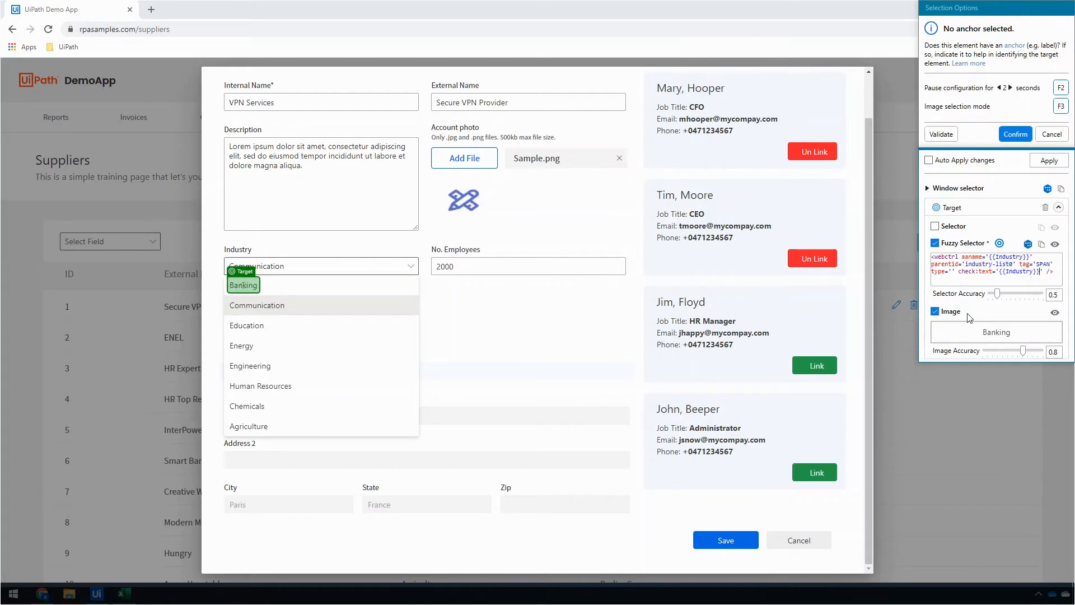
click(935, 311)
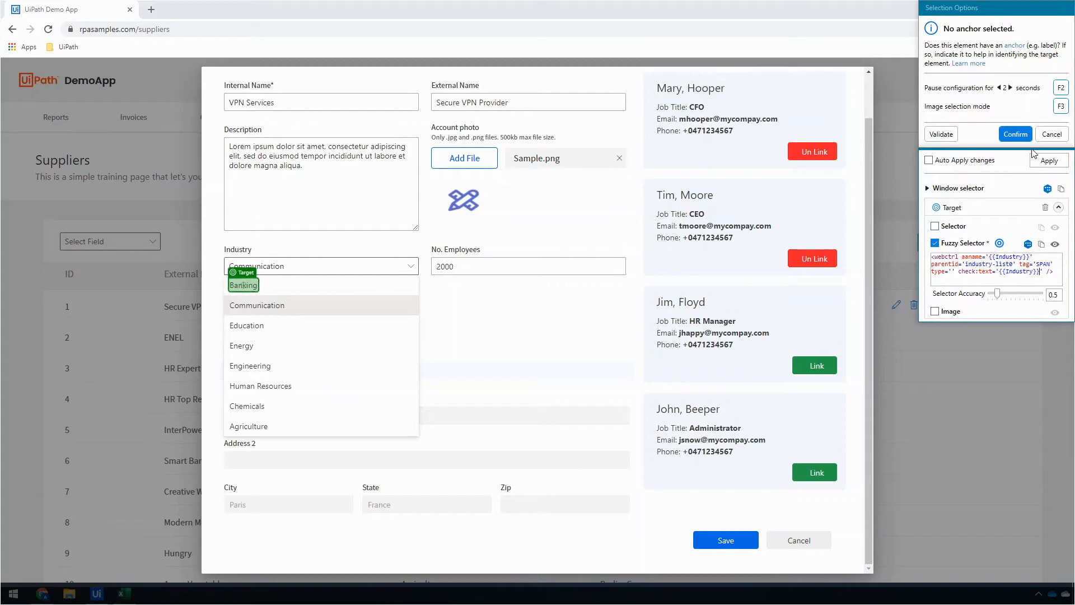
click(941, 134)
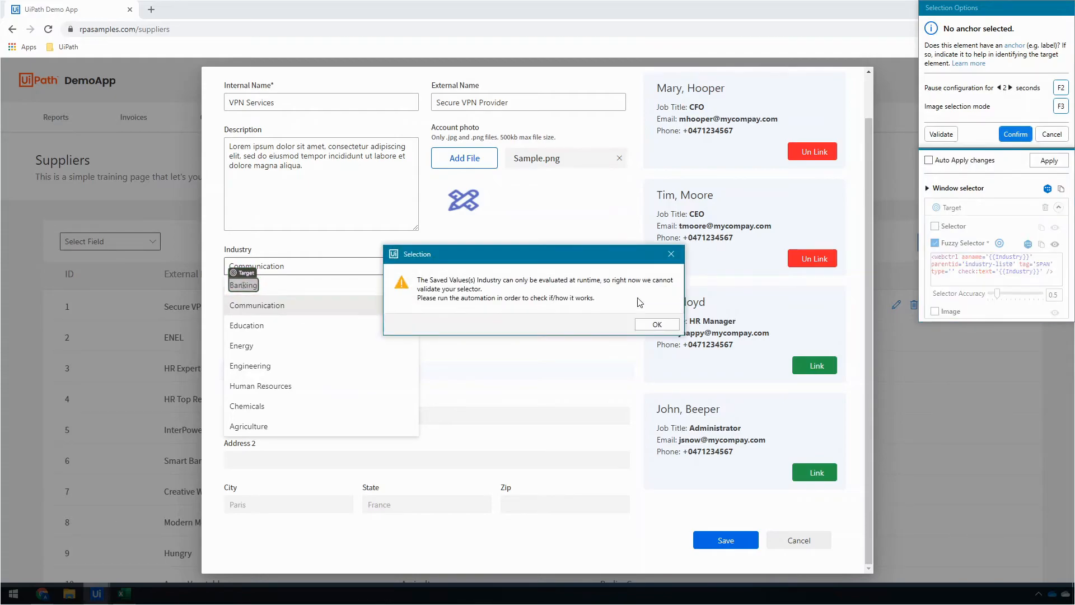
click(656, 324)
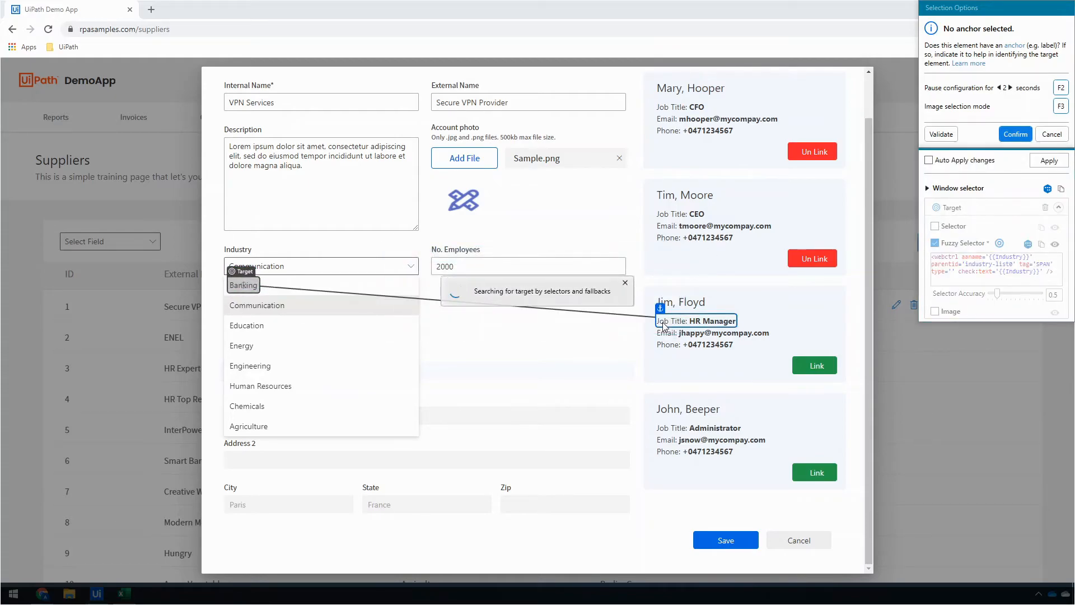
click(96, 593)
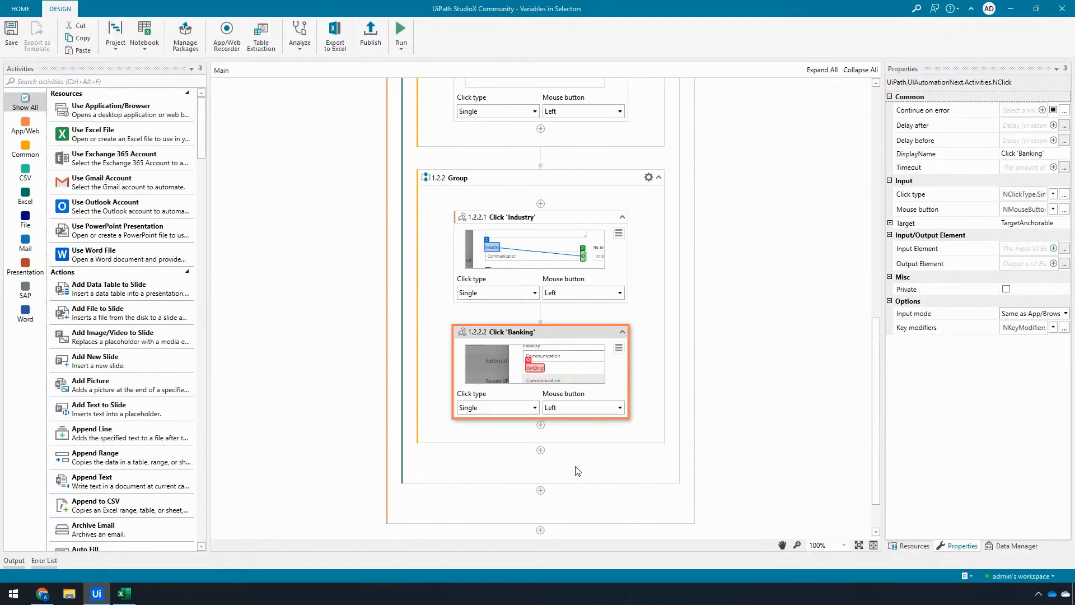
Add a Click 'Save' step after the Group, targeting Save with Cancel as anchor
click(540, 450)
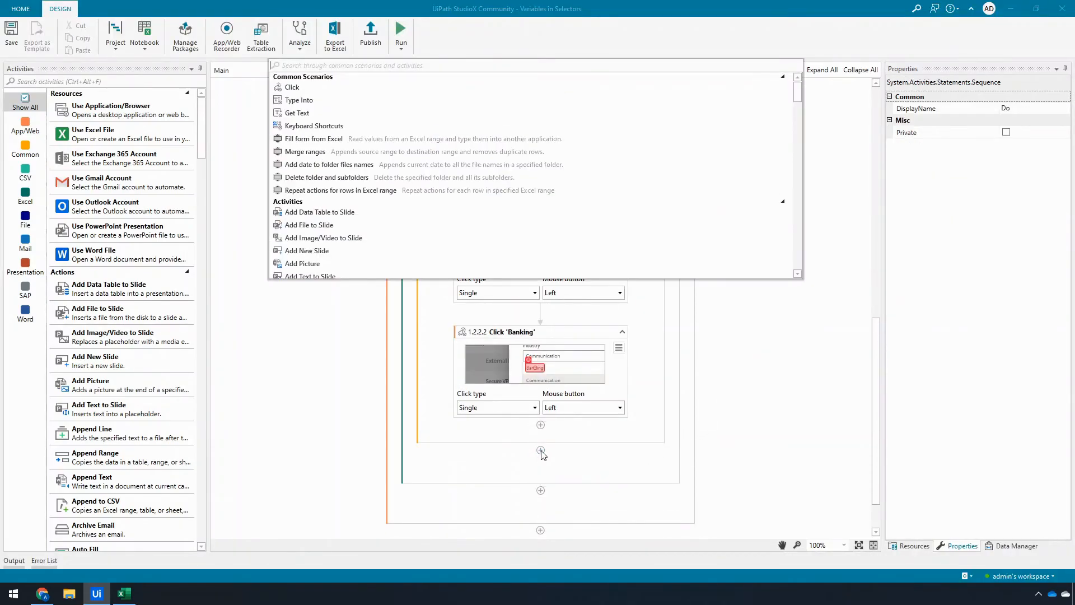
text(click)
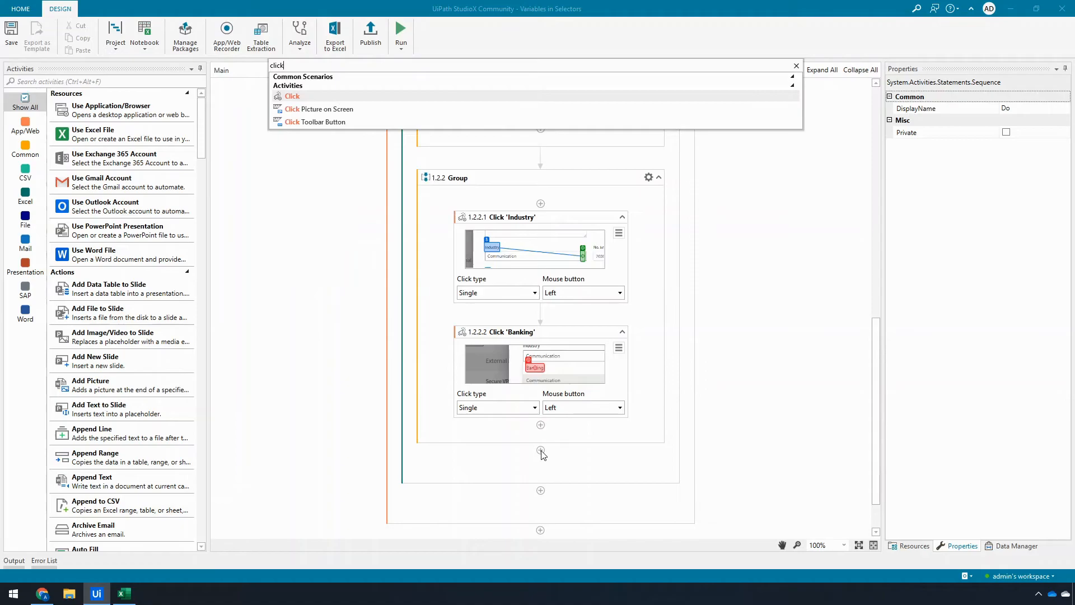
click(293, 95)
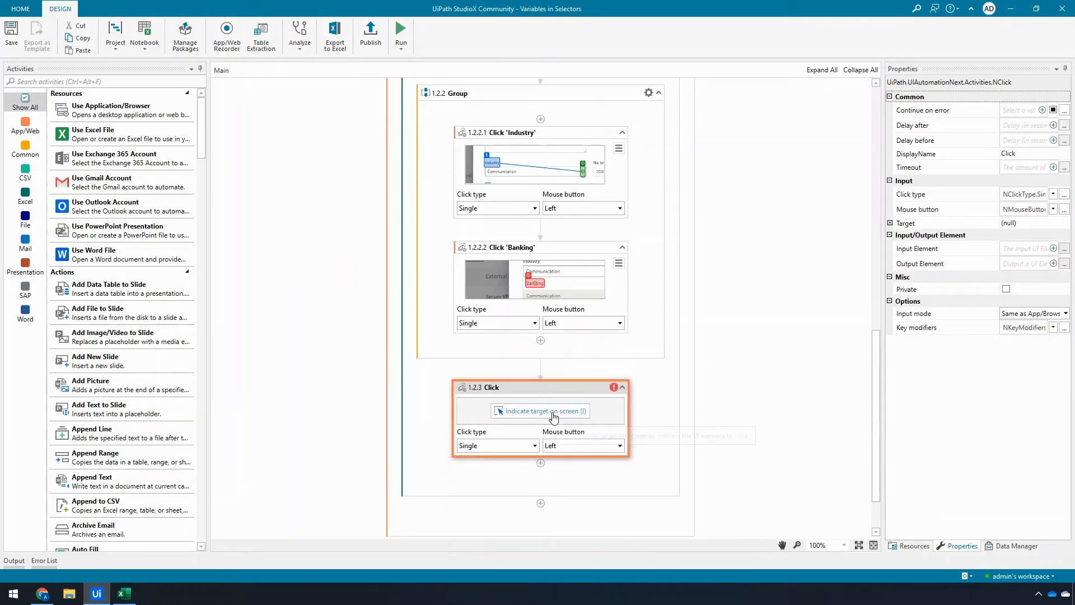
click(541, 410)
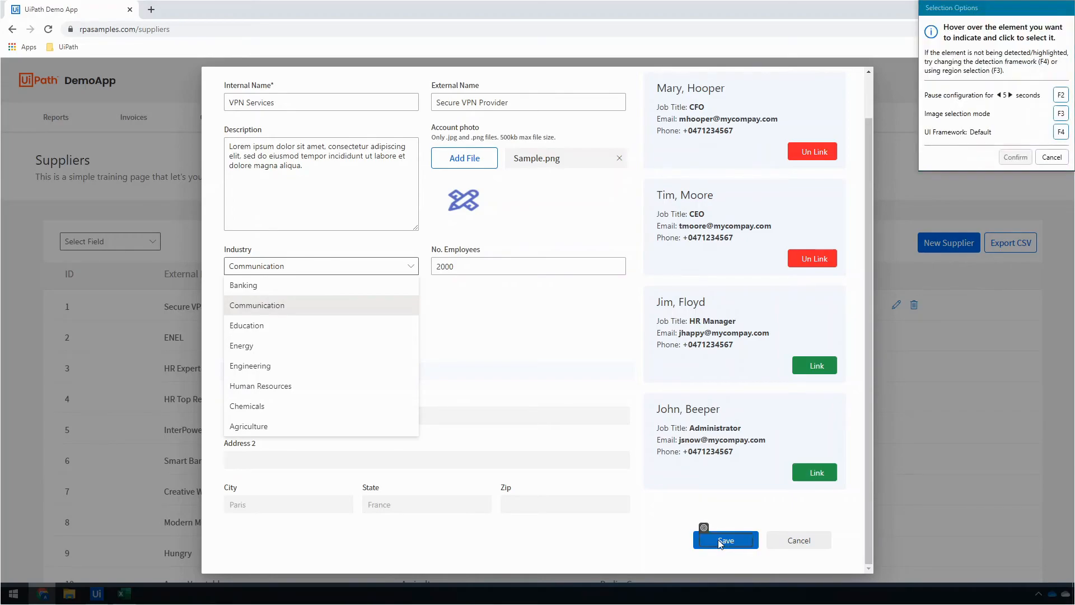
click(725, 540)
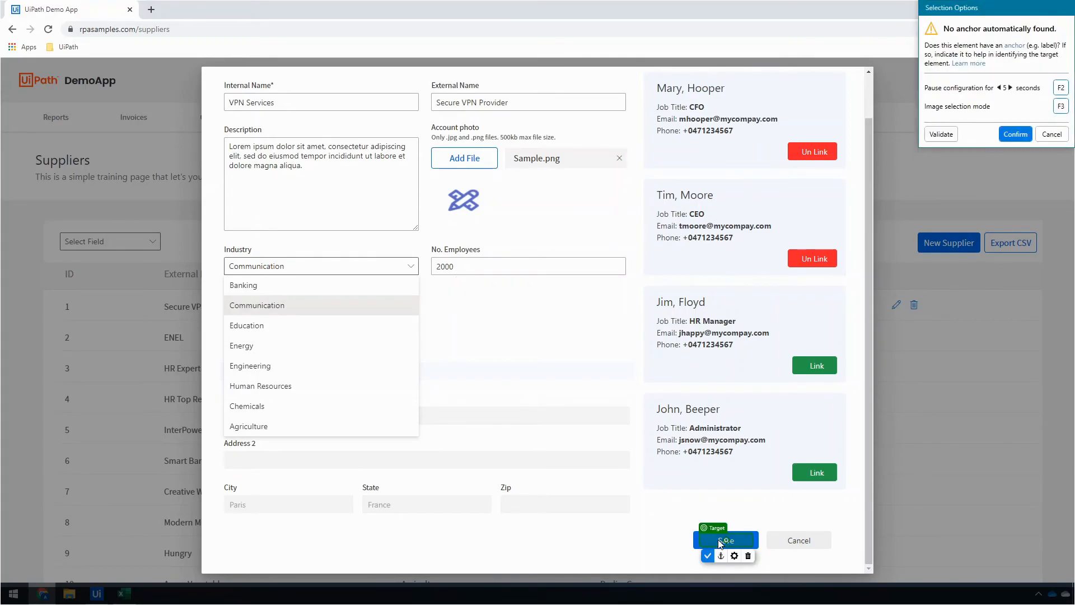
click(706, 556)
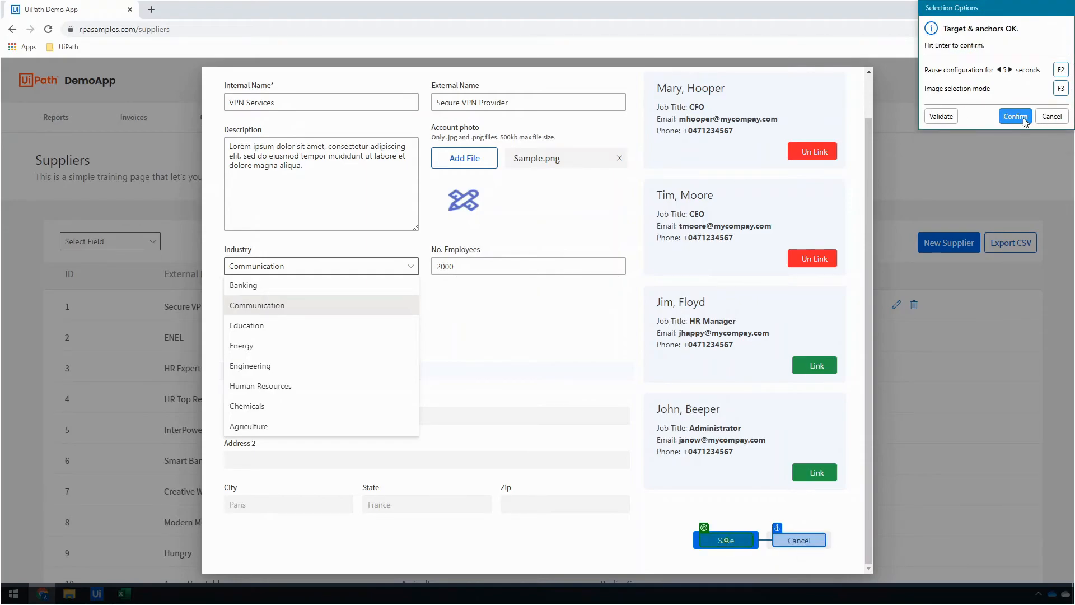
click(1015, 116)
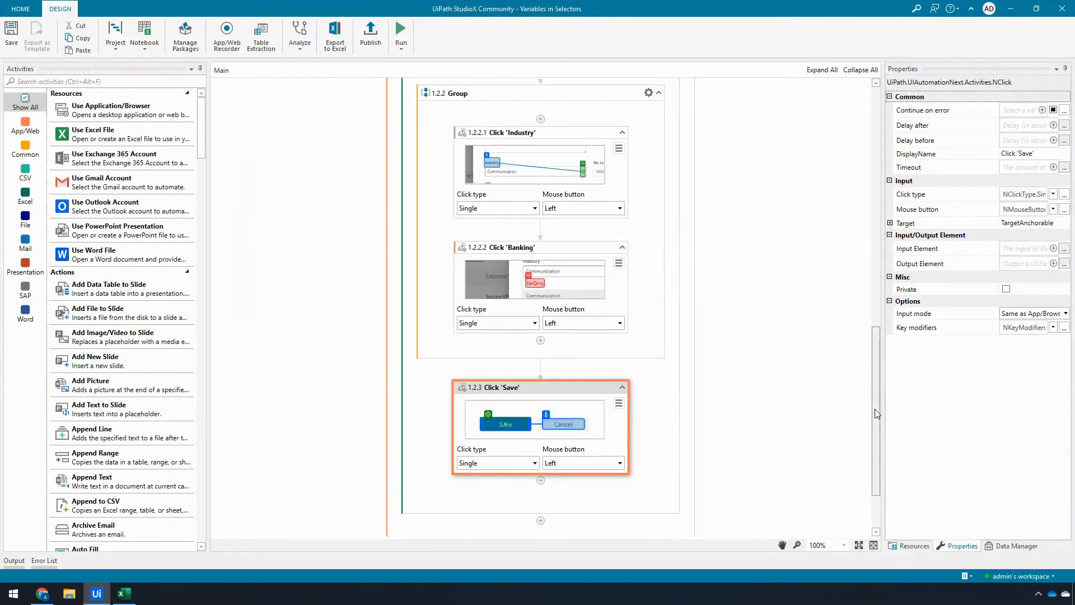
scroll(up, 3)
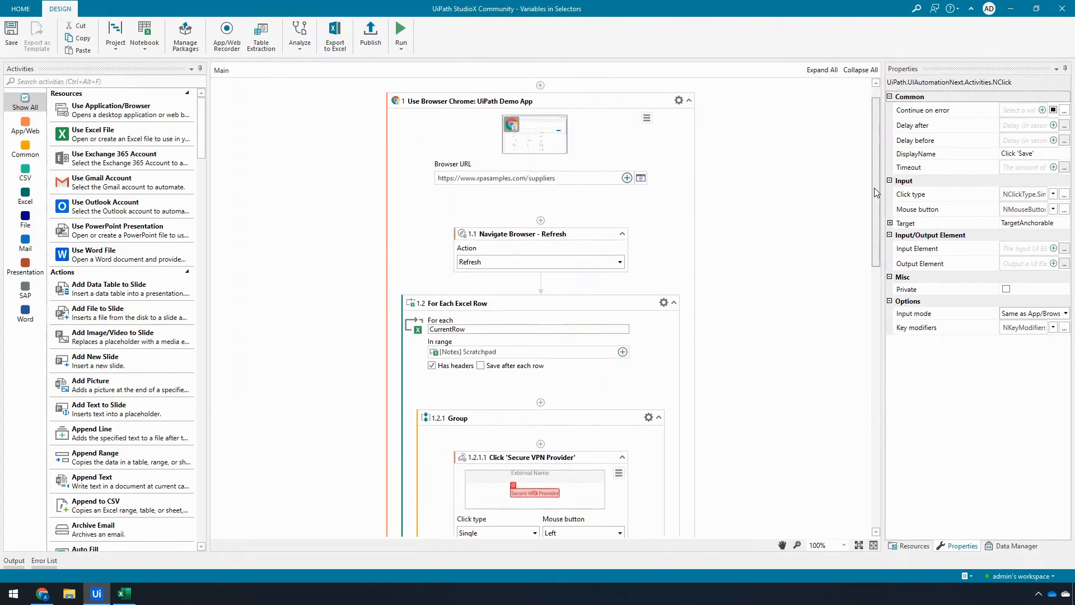
scroll(down, 3)
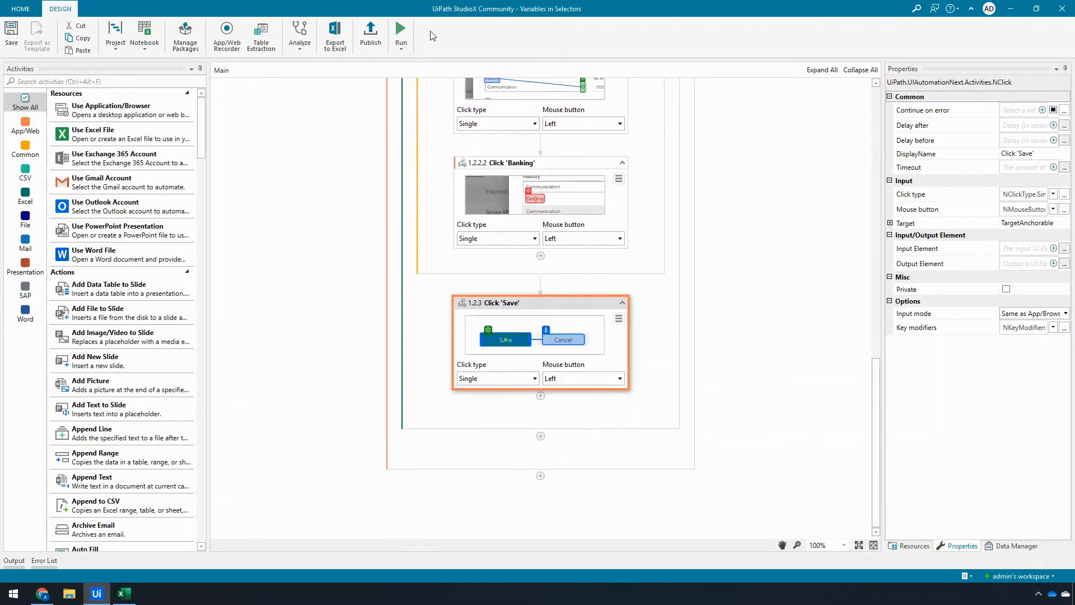
Run the workflow so the robot sets InterPower Group to Communication and Modern Metal to Engineering
click(43, 560)
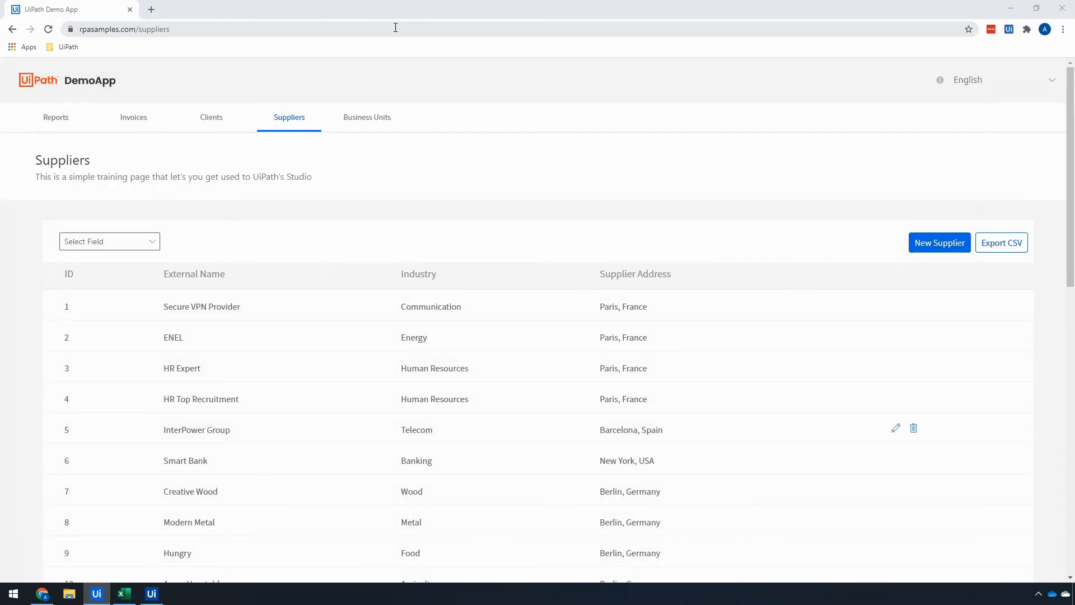
click(895, 428)
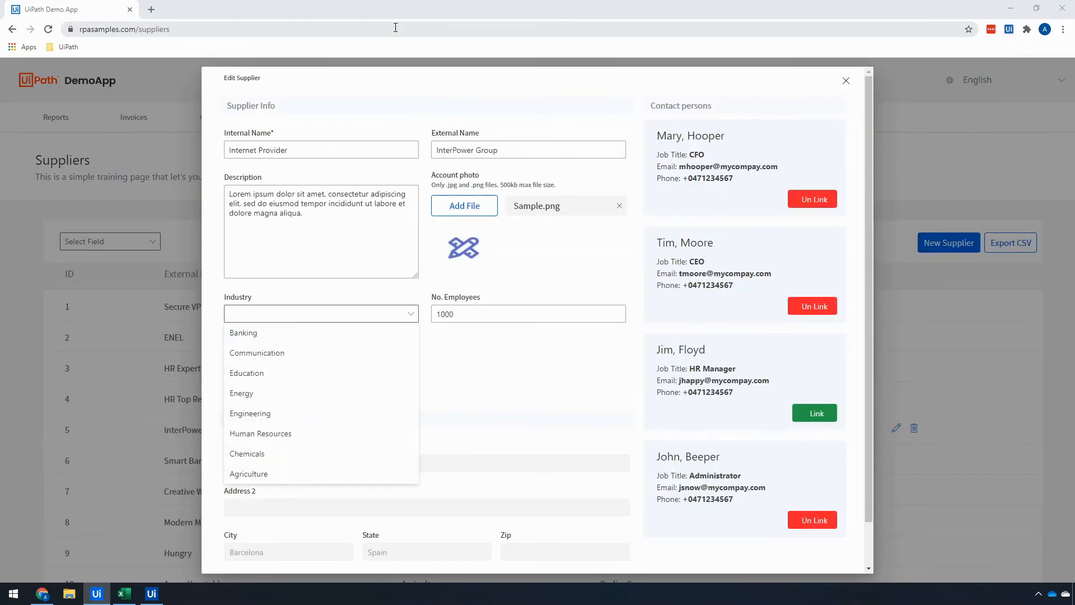
click(846, 80)
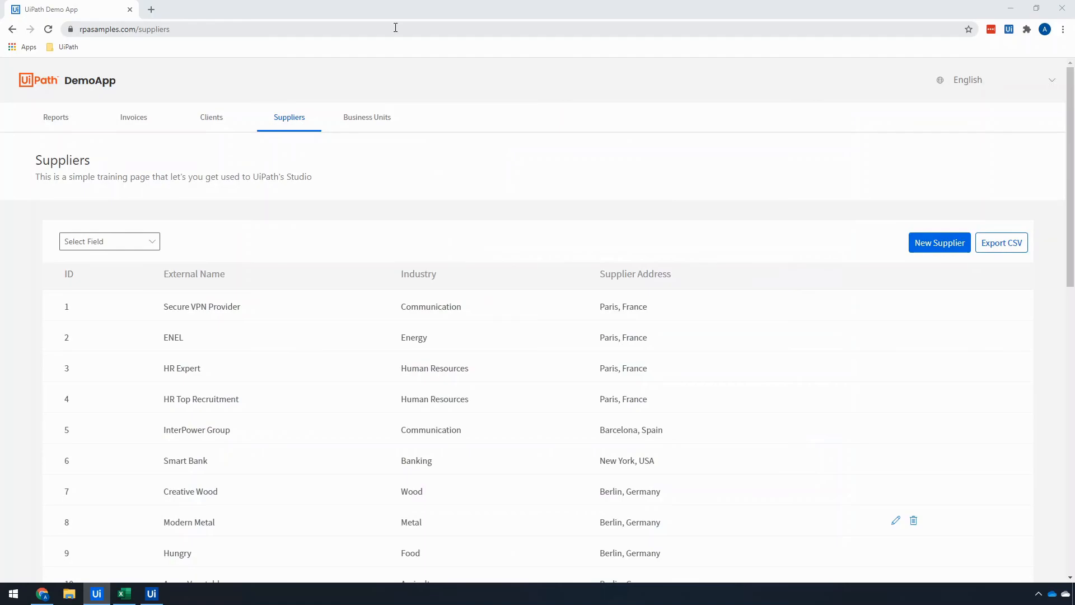
click(895, 519)
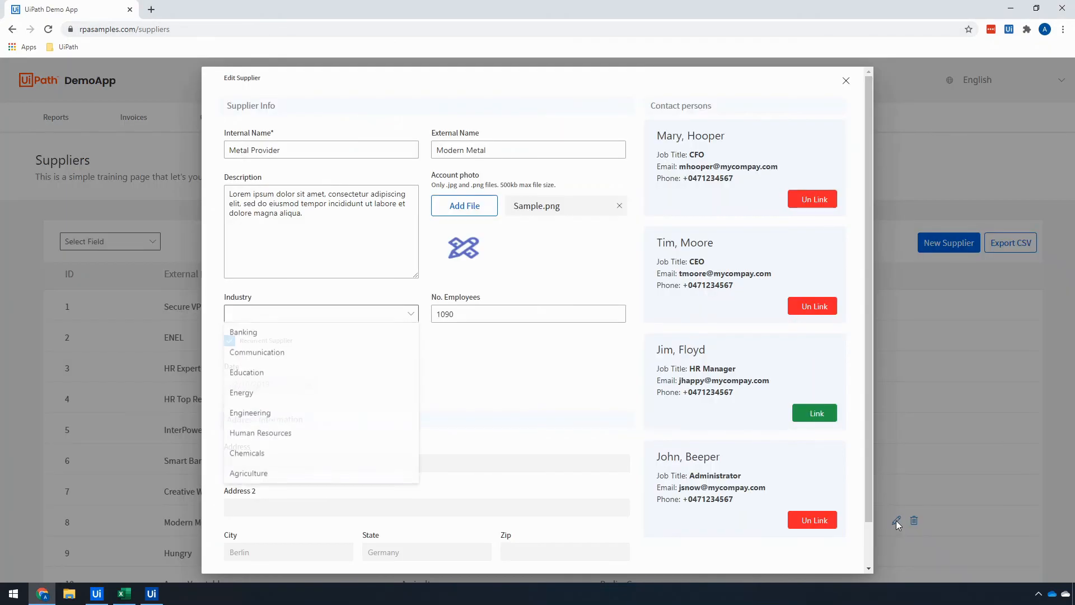
click(250, 412)
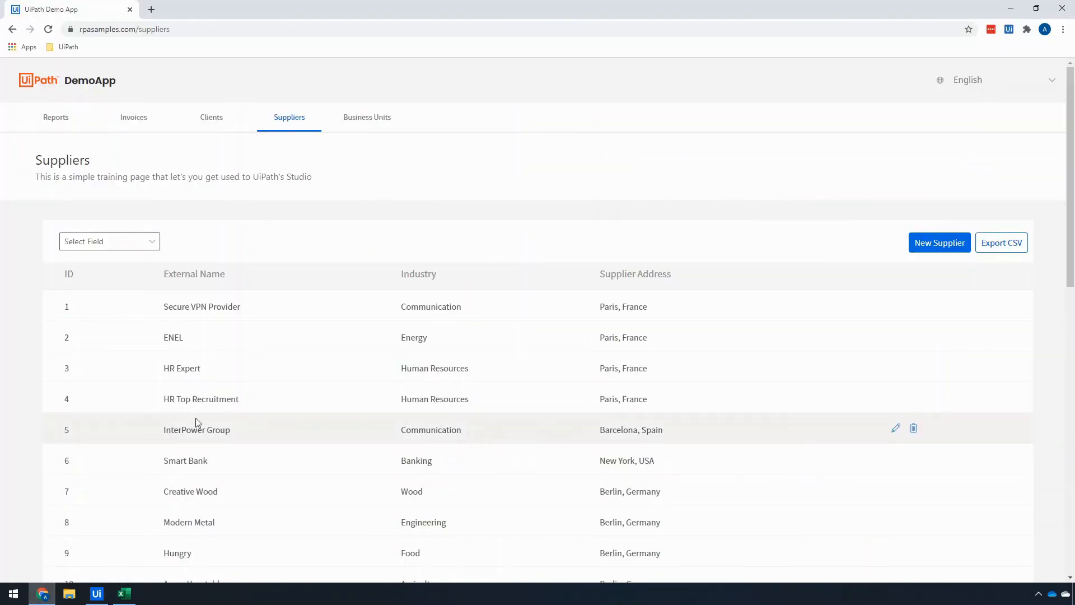
Show the Project_Notebook Scratchpad sheet beside the Suppliers page to compare Industry values
click(123, 594)
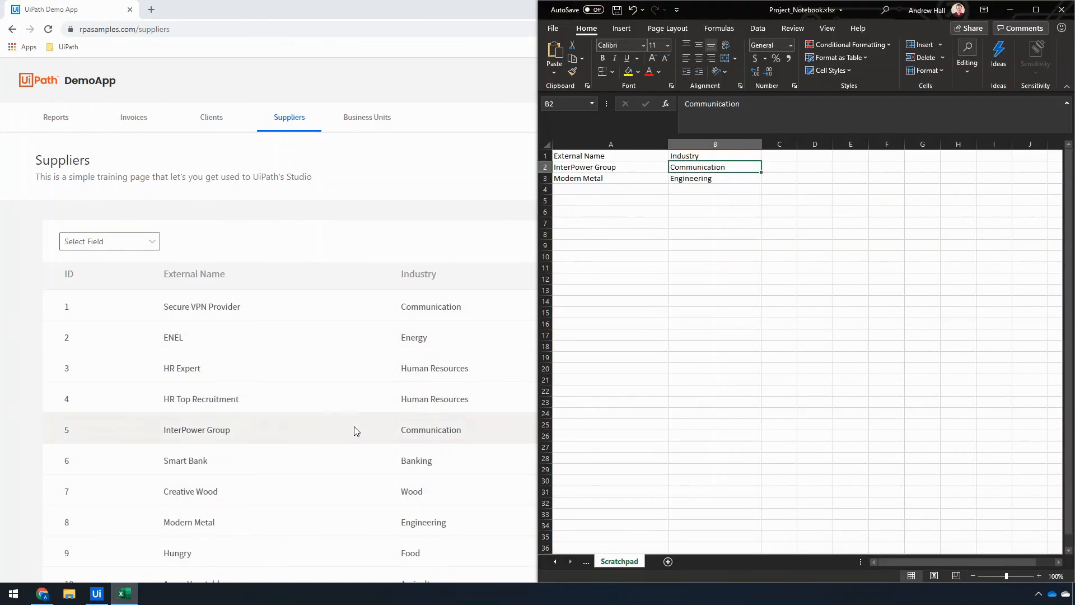
mouse_move(430, 429)
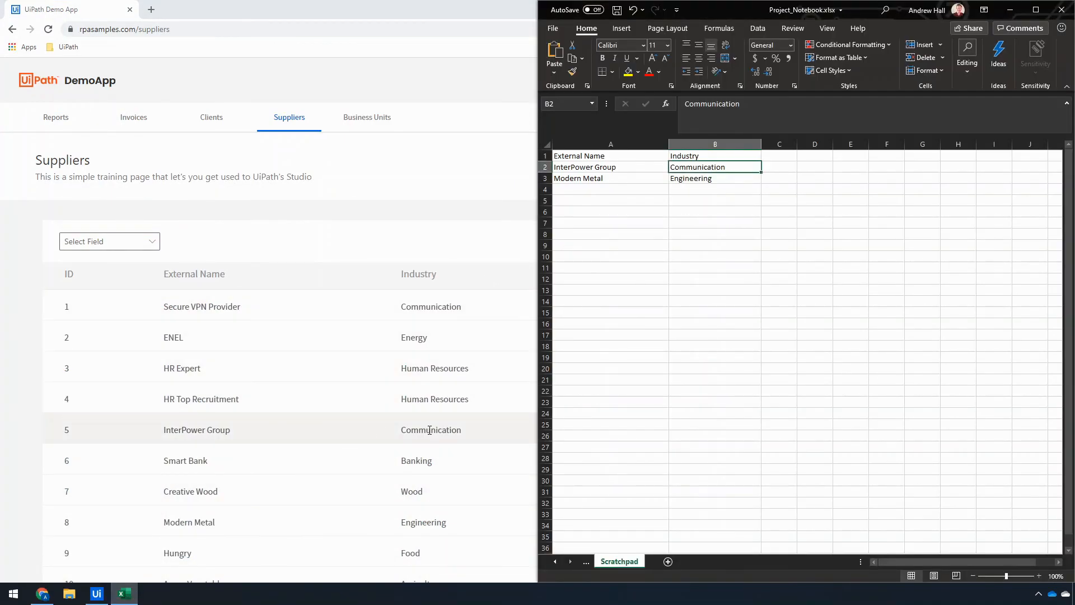